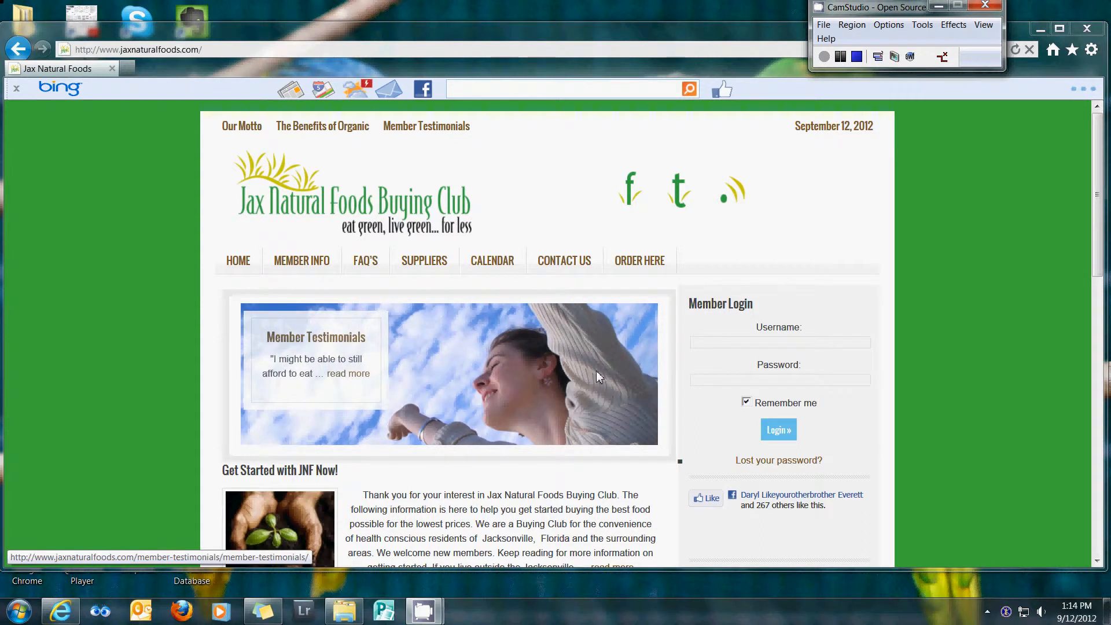
{"action": "mouse_move", "coordinate": [439, 433]}
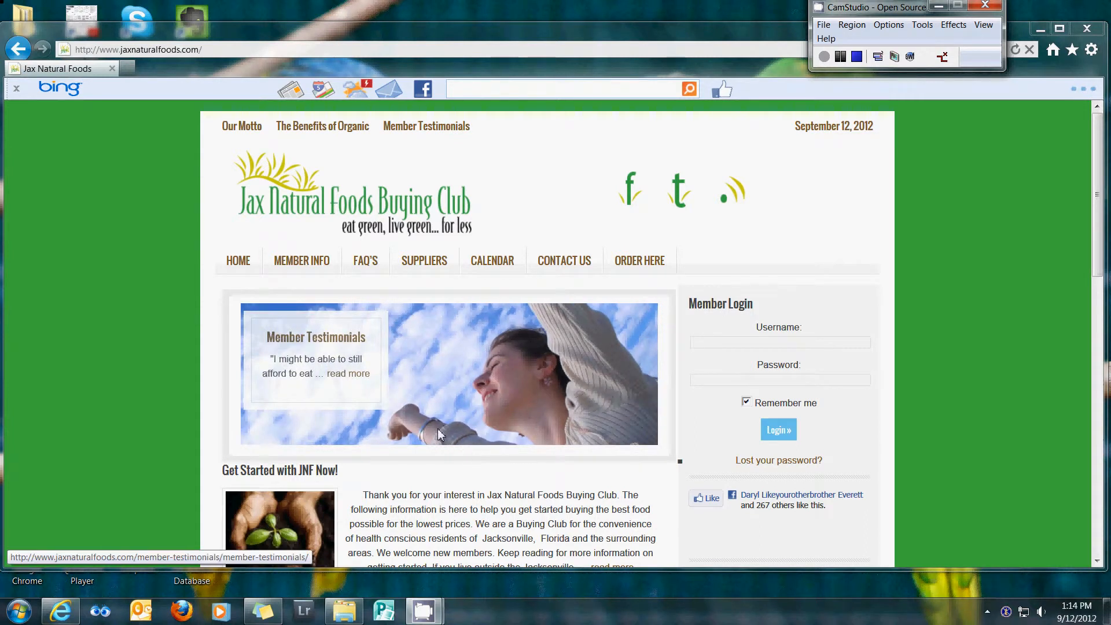
{"action": "mouse_move", "coordinate": [438, 467]}
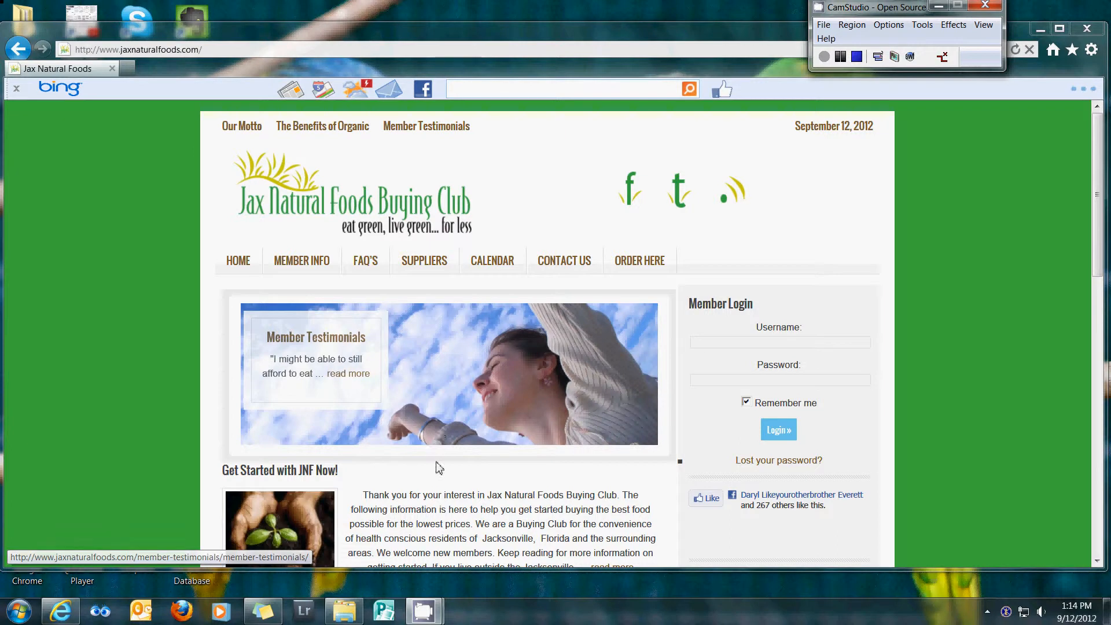
{"action": "mouse_move", "coordinate": [414, 477]}
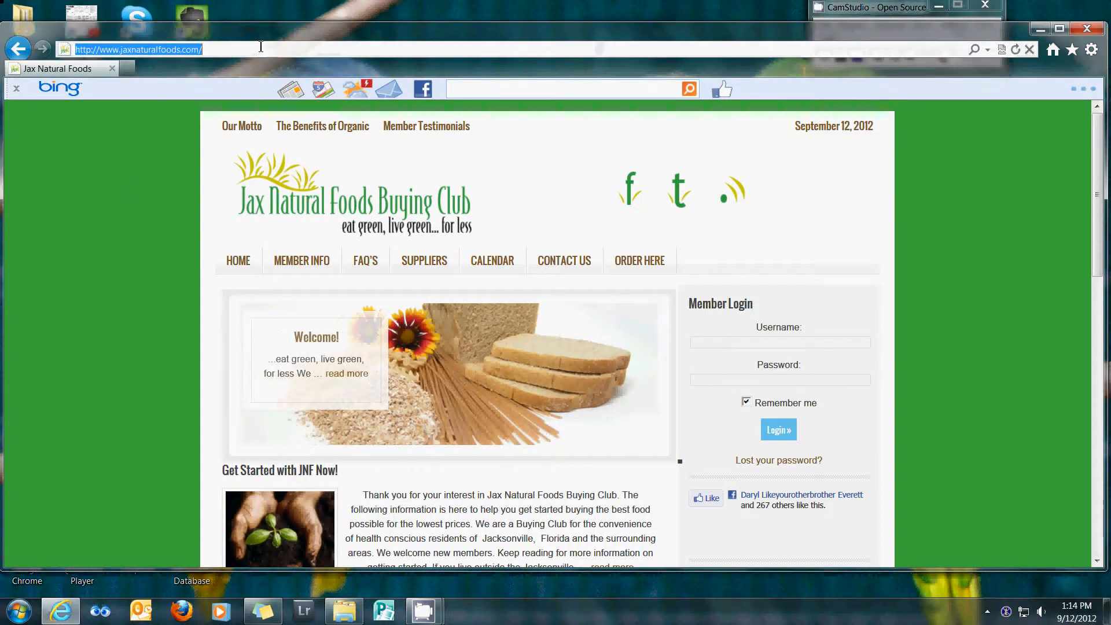
{"action": "mouse_move", "coordinate": [638, 259]}
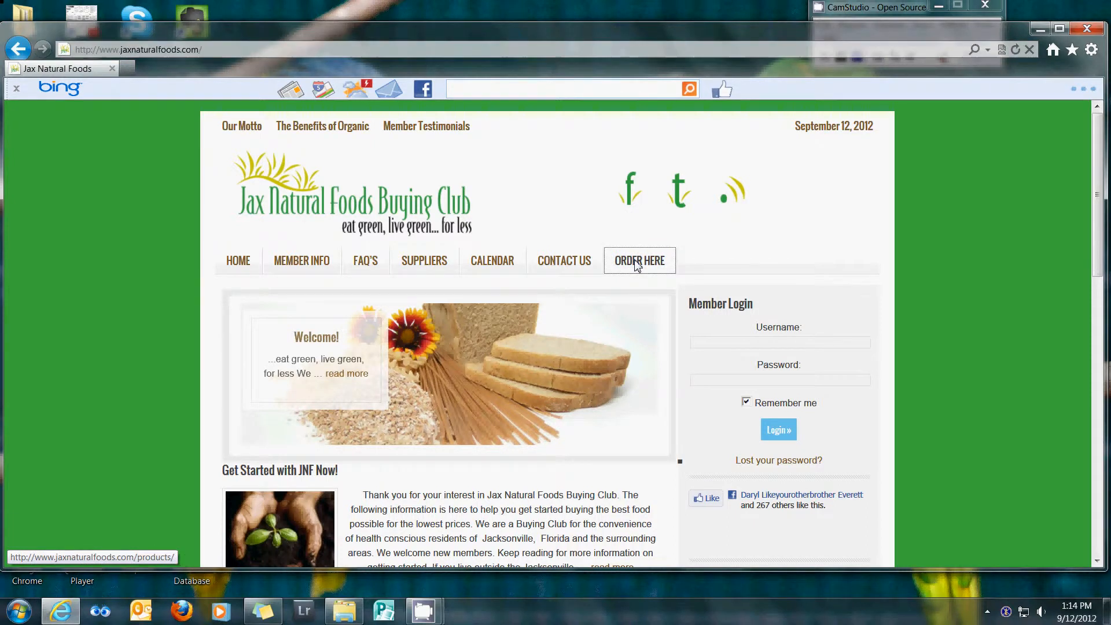
Open the ordering login and enter the saved user name and password.
{"action": "left_click", "coordinate": [637, 260]}
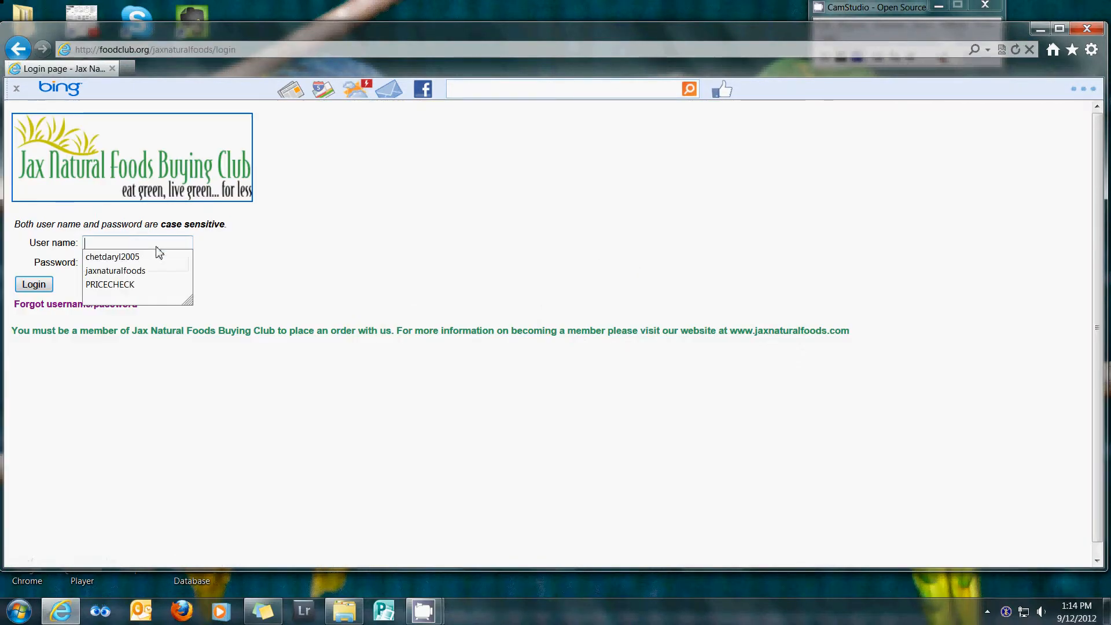
{"action": "left_click", "coordinate": [110, 284]}
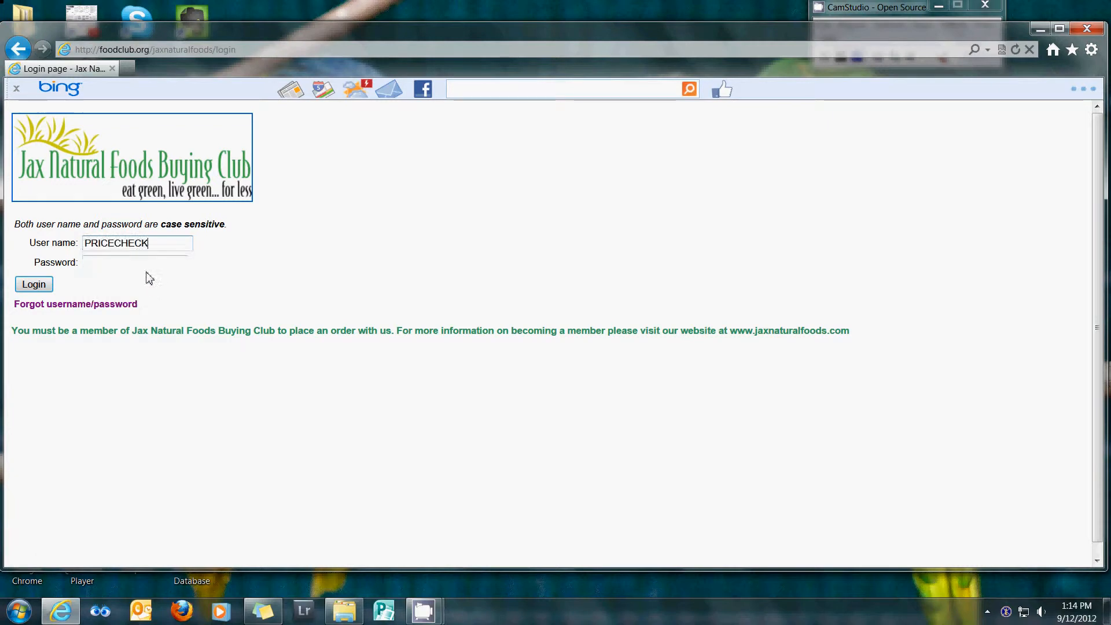
{"action": "type", "text": "••"}
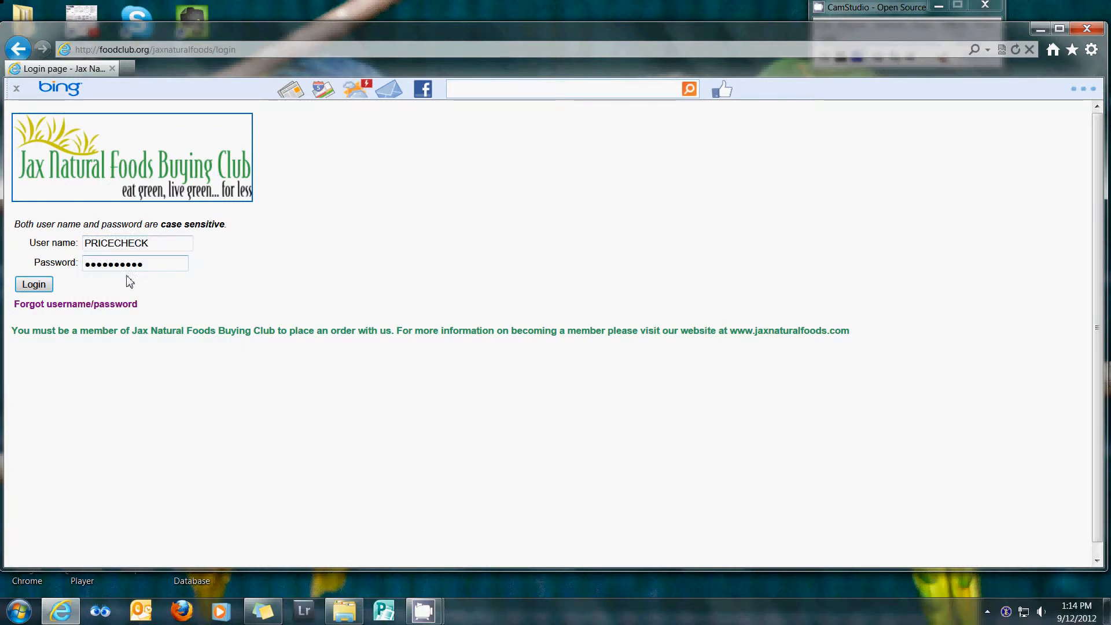
Log in and switch the source to Jax Natural Foods Specialty Meats.
{"action": "left_click", "coordinate": [33, 284]}
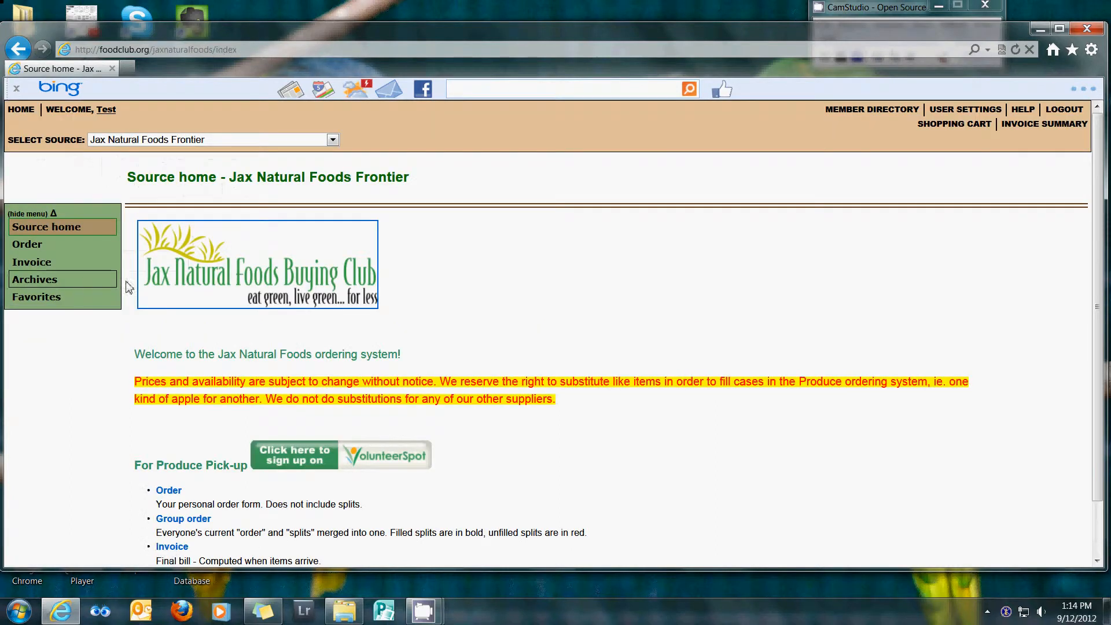
{"action": "mouse_move", "coordinate": [47, 186]}
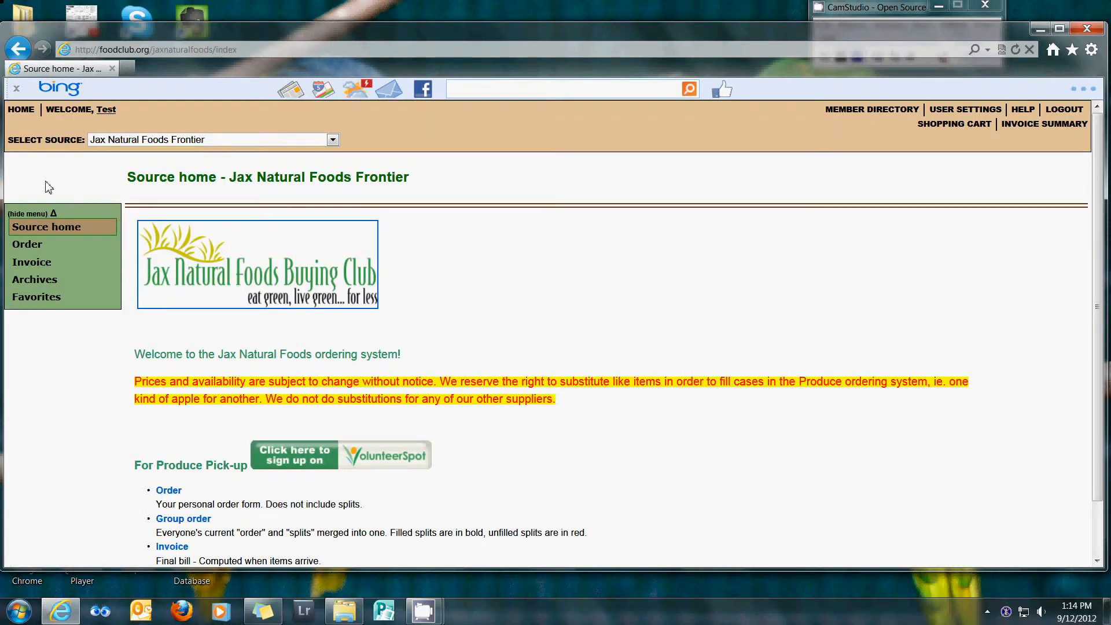
{"action": "mouse_move", "coordinate": [276, 286]}
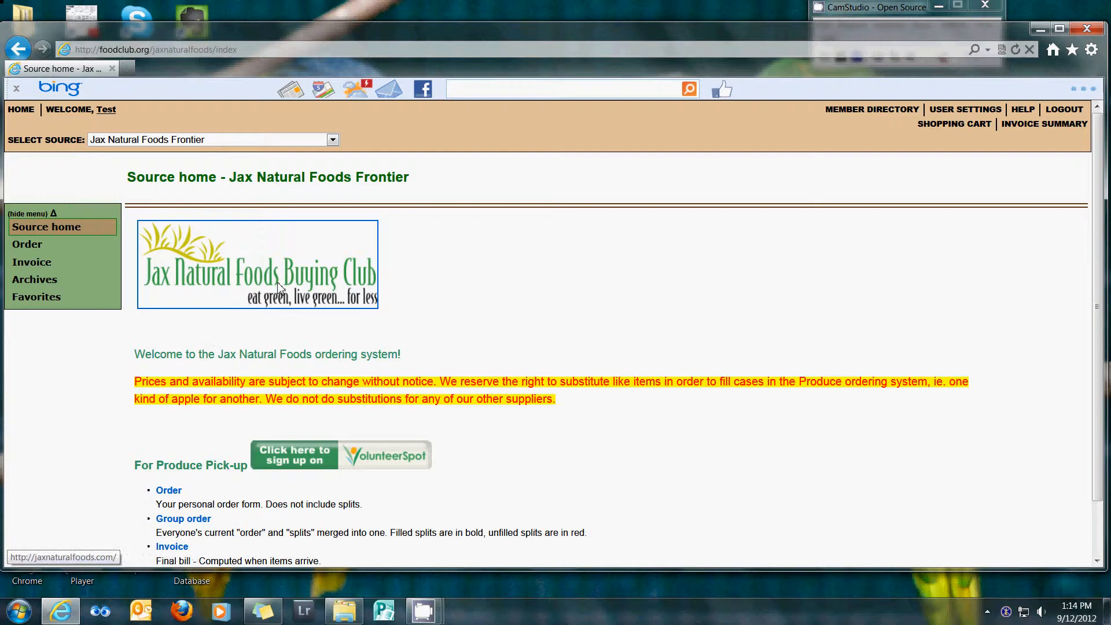
{"action": "mouse_move", "coordinate": [29, 147]}
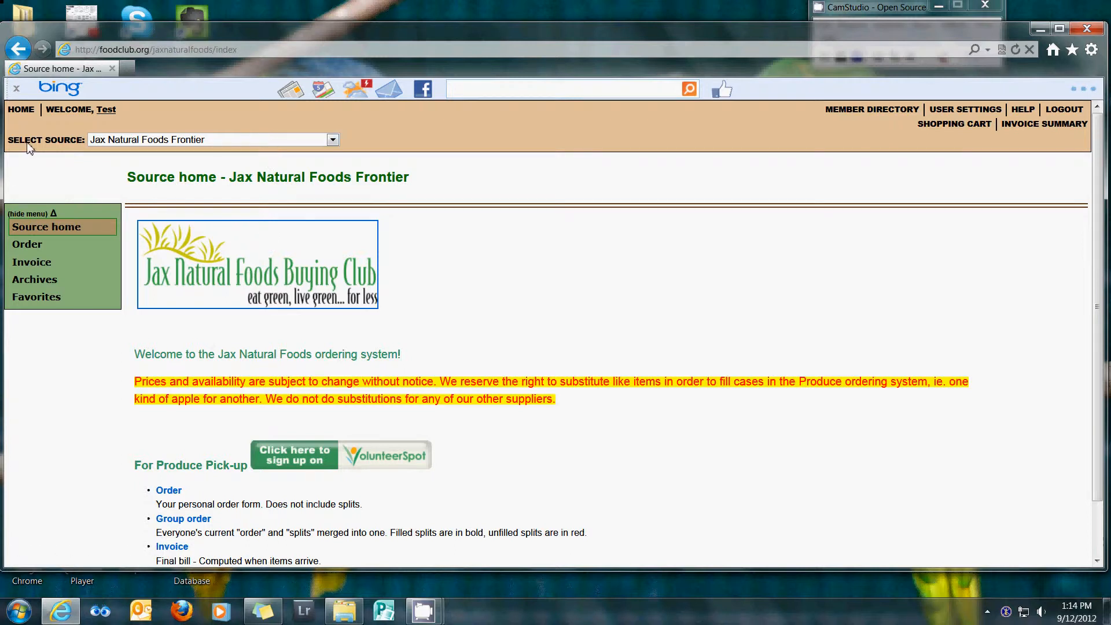
{"action": "left_click", "coordinate": [332, 139]}
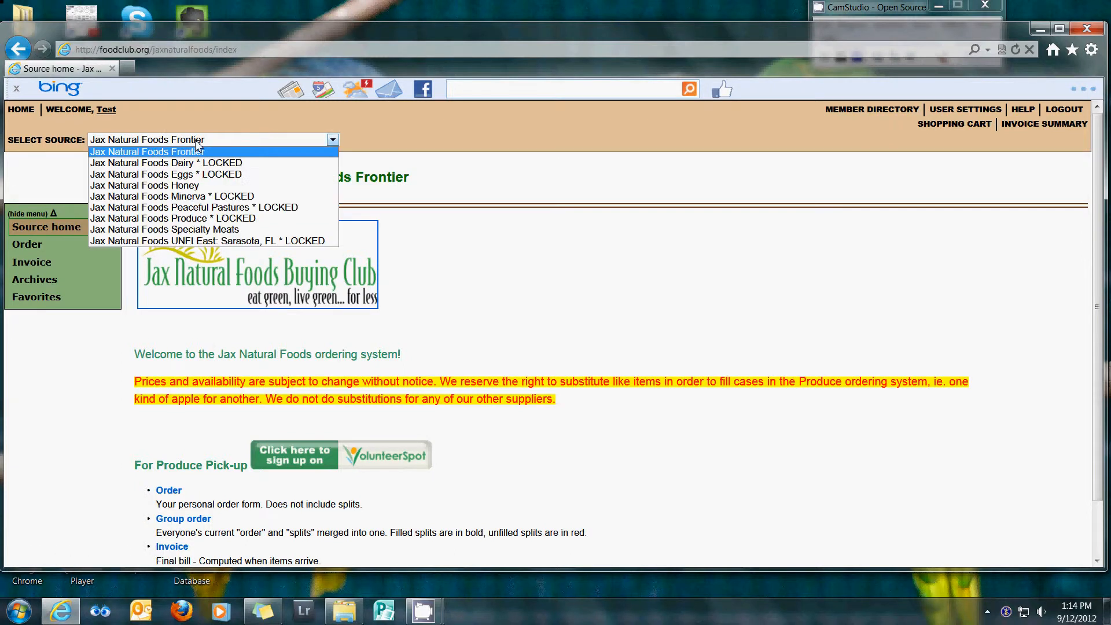
{"action": "mouse_move", "coordinate": [212, 162]}
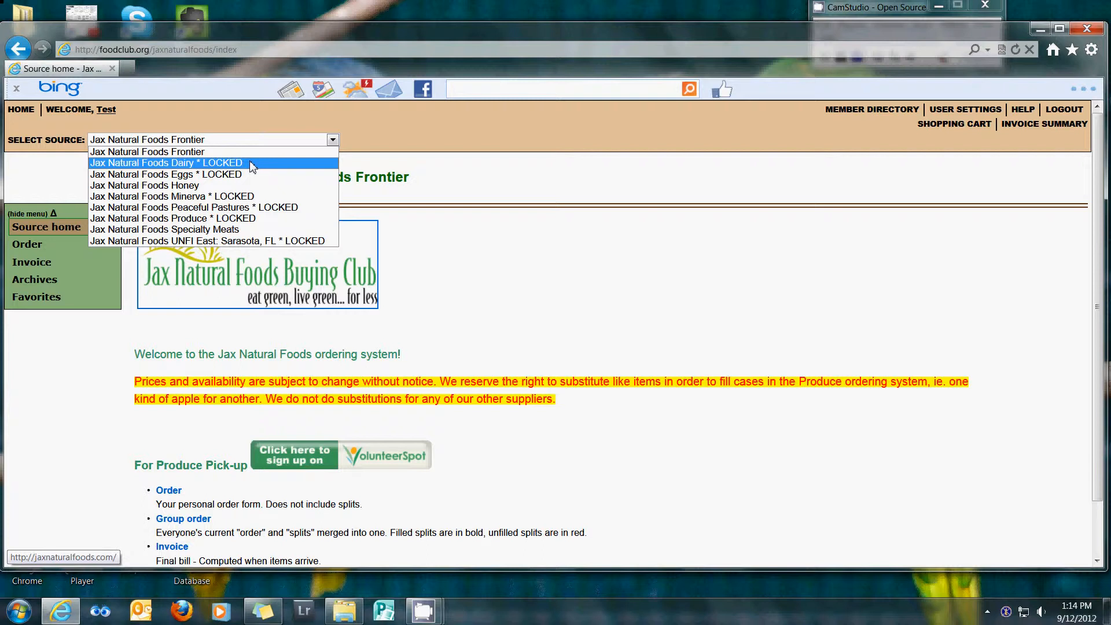
{"action": "mouse_move", "coordinate": [255, 185]}
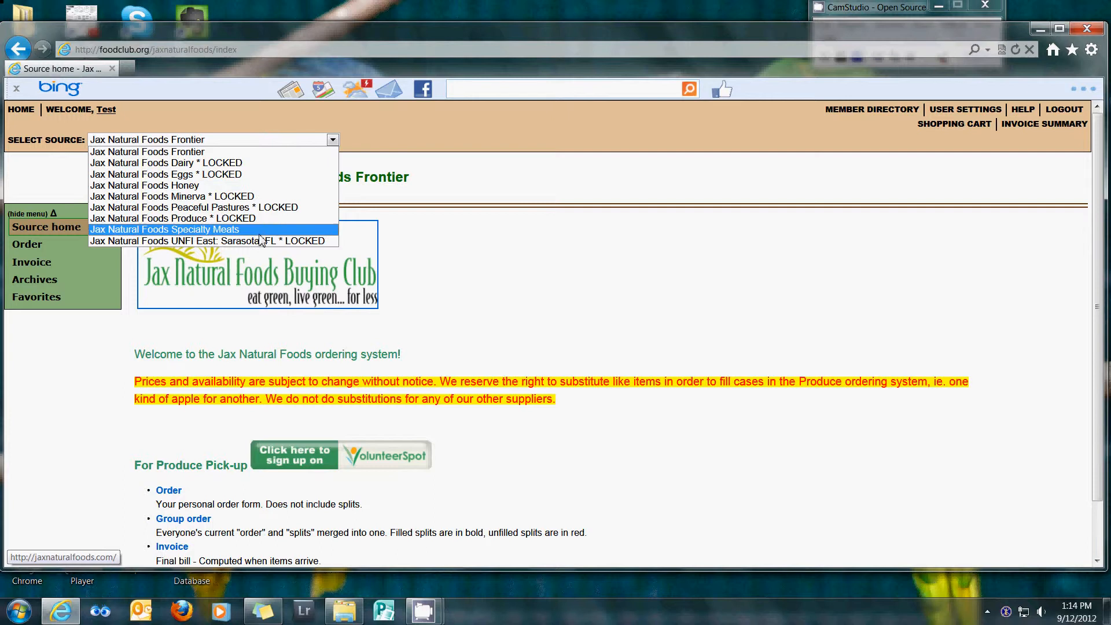
{"action": "left_click", "coordinate": [164, 229]}
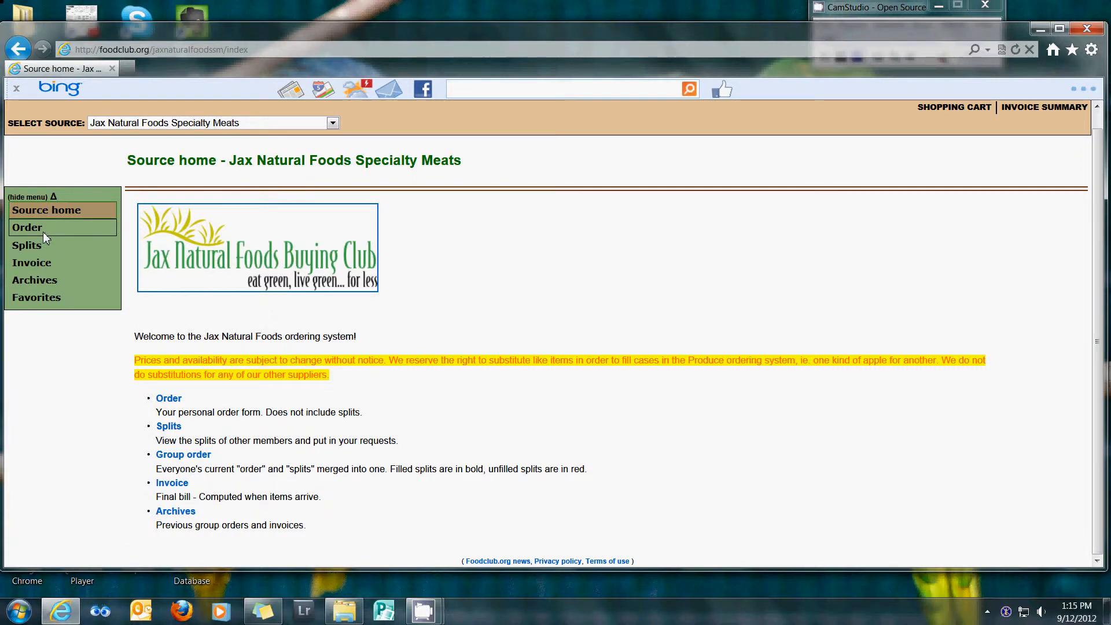
Add one Organic Tray Pack Whole Birds 3.5-4 Lbs (CHICK62) to the order.
{"action": "left_click", "coordinate": [27, 227]}
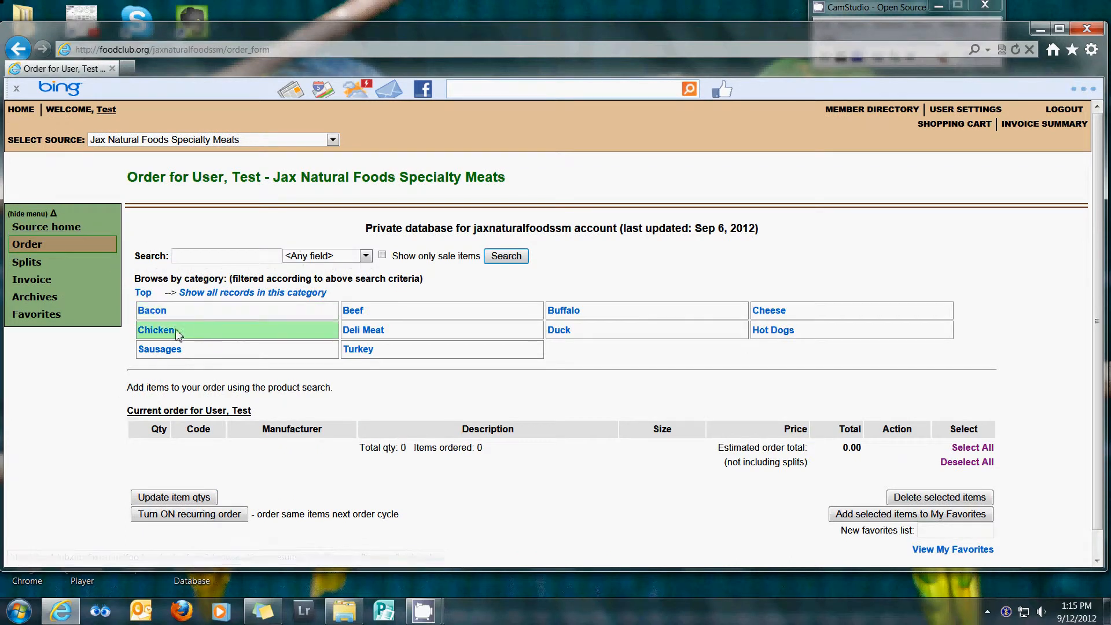
{"action": "left_click", "coordinate": [155, 330]}
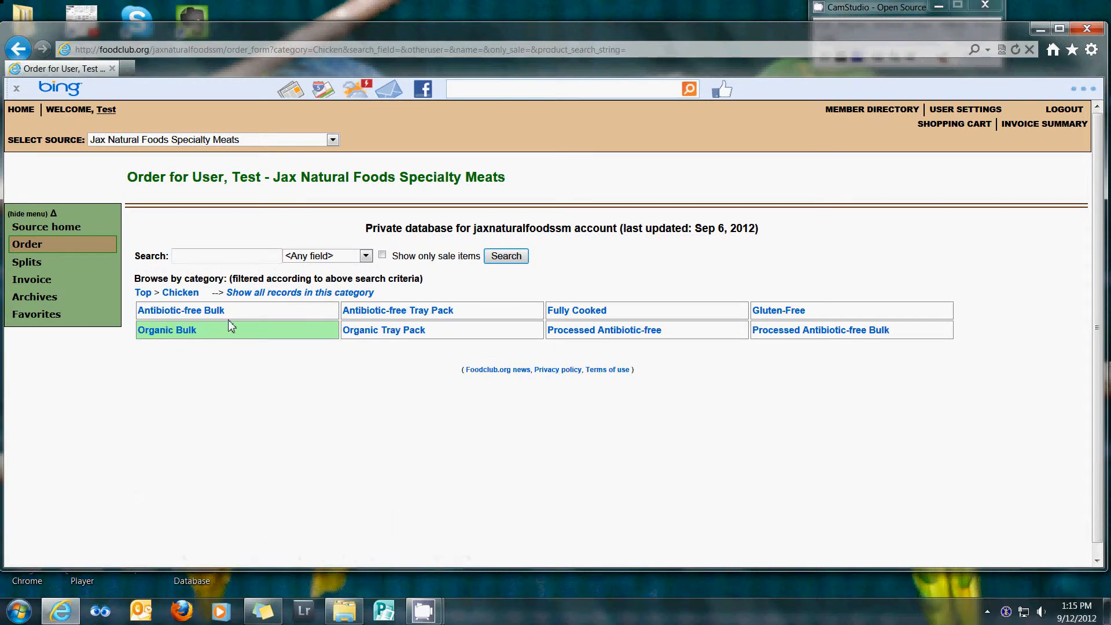
{"action": "mouse_move", "coordinate": [383, 330]}
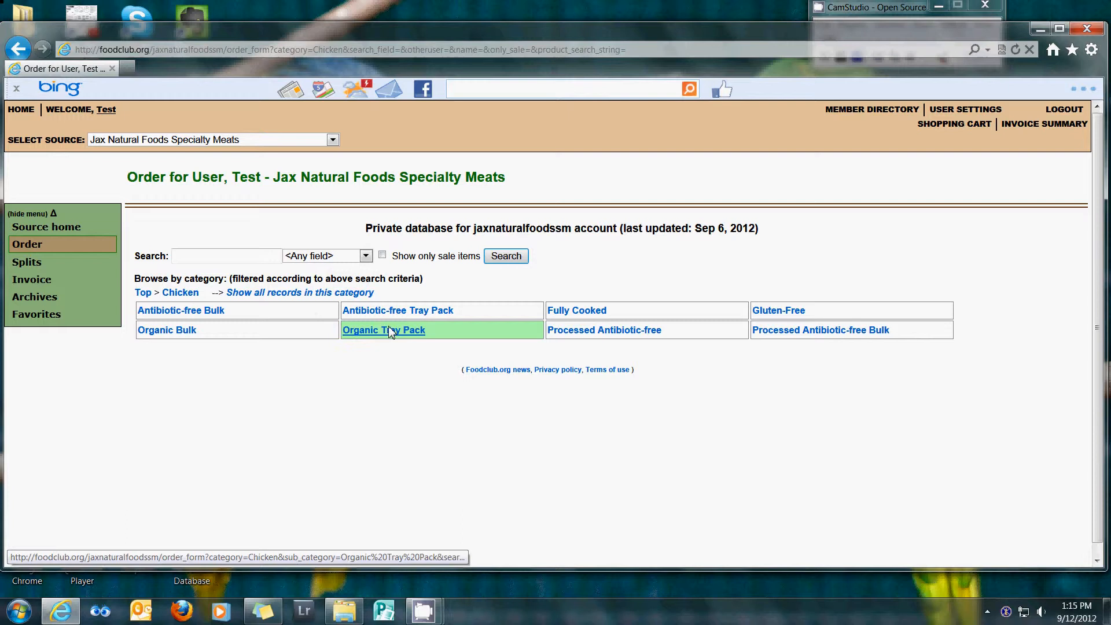
{"action": "left_click", "coordinate": [383, 329]}
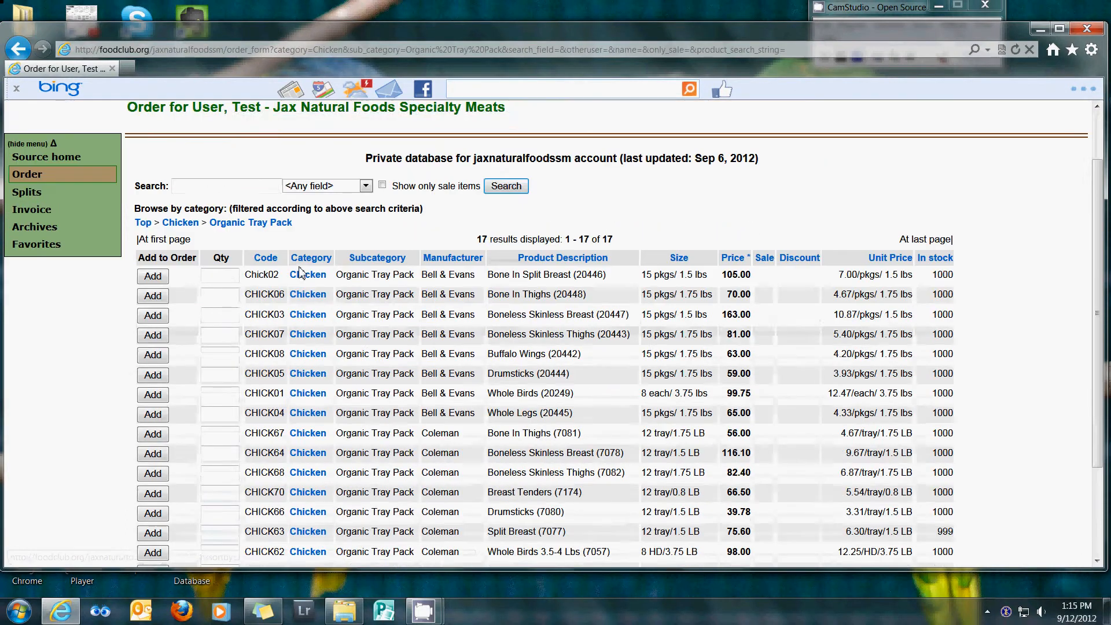
{"action": "scroll", "scroll_direction": "down", "scroll_amount": 3}
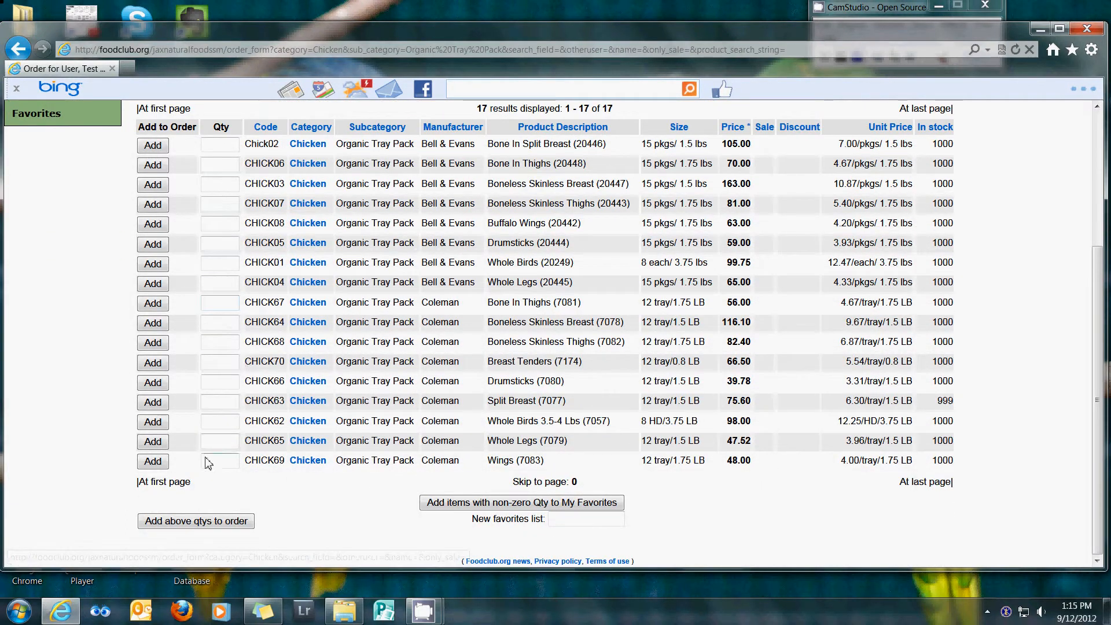
{"action": "mouse_move", "coordinate": [222, 429]}
{"action": "type", "text": "1"}
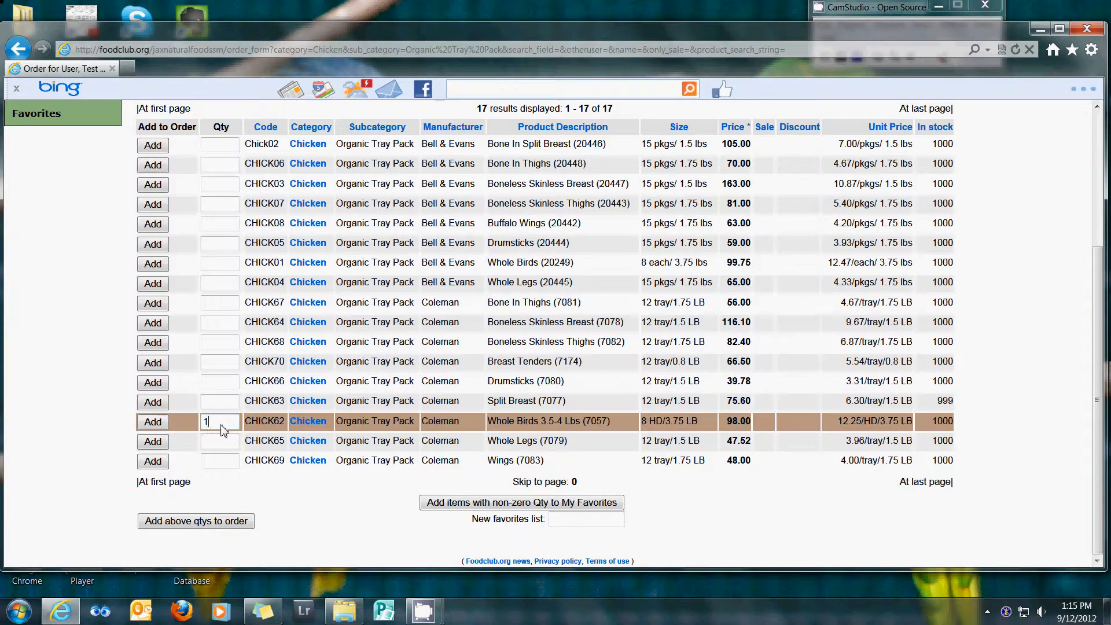
{"action": "mouse_move", "coordinate": [605, 430]}
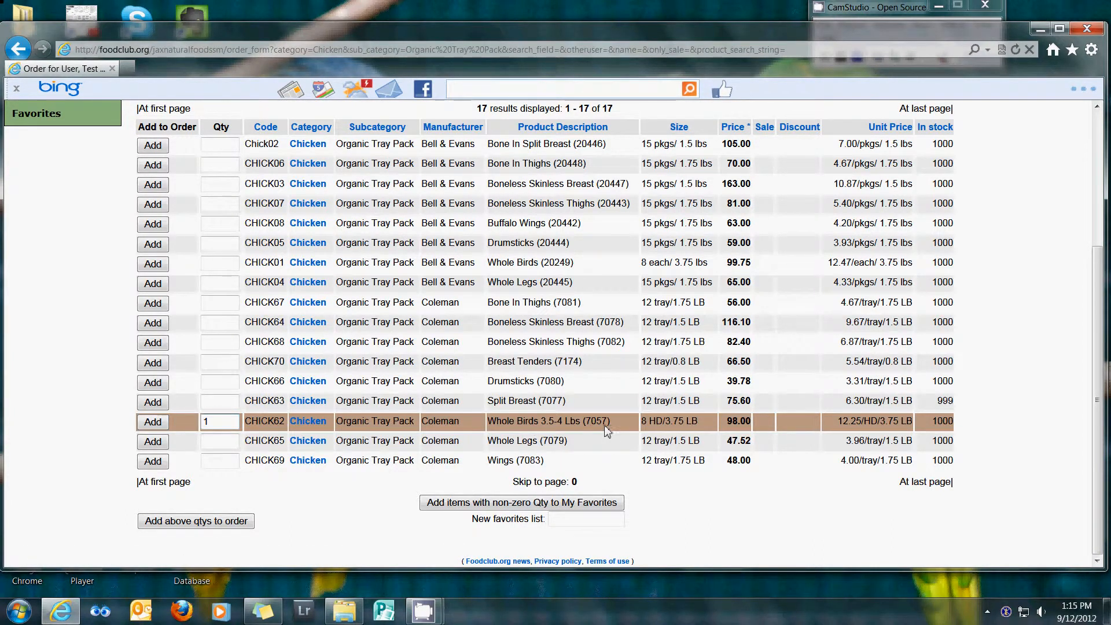
{"action": "mouse_move", "coordinate": [763, 427]}
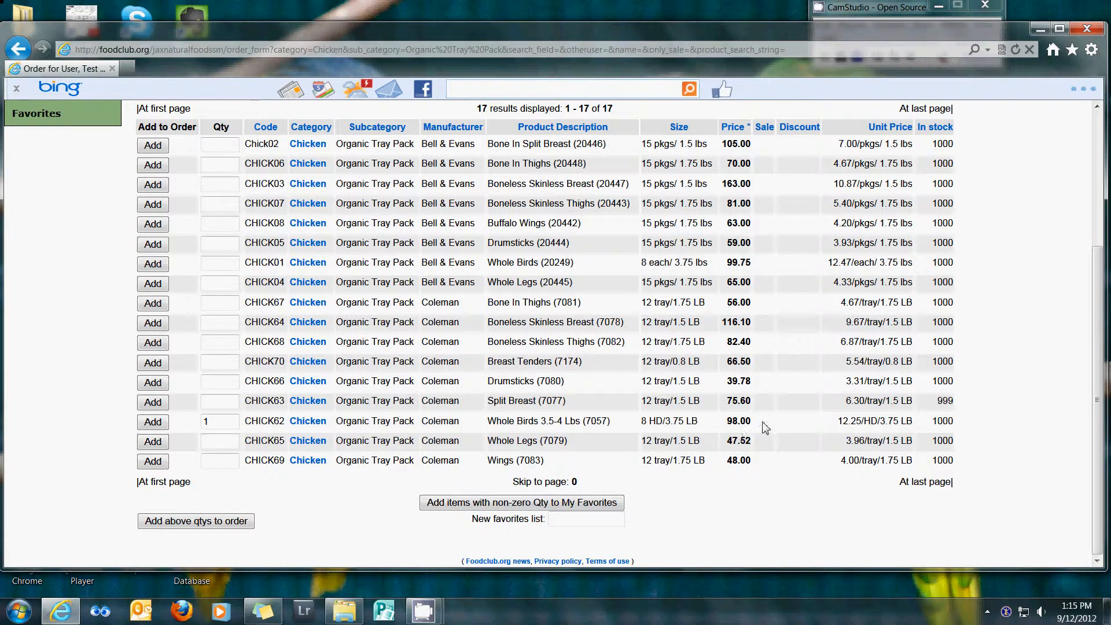
{"action": "mouse_move", "coordinate": [847, 428]}
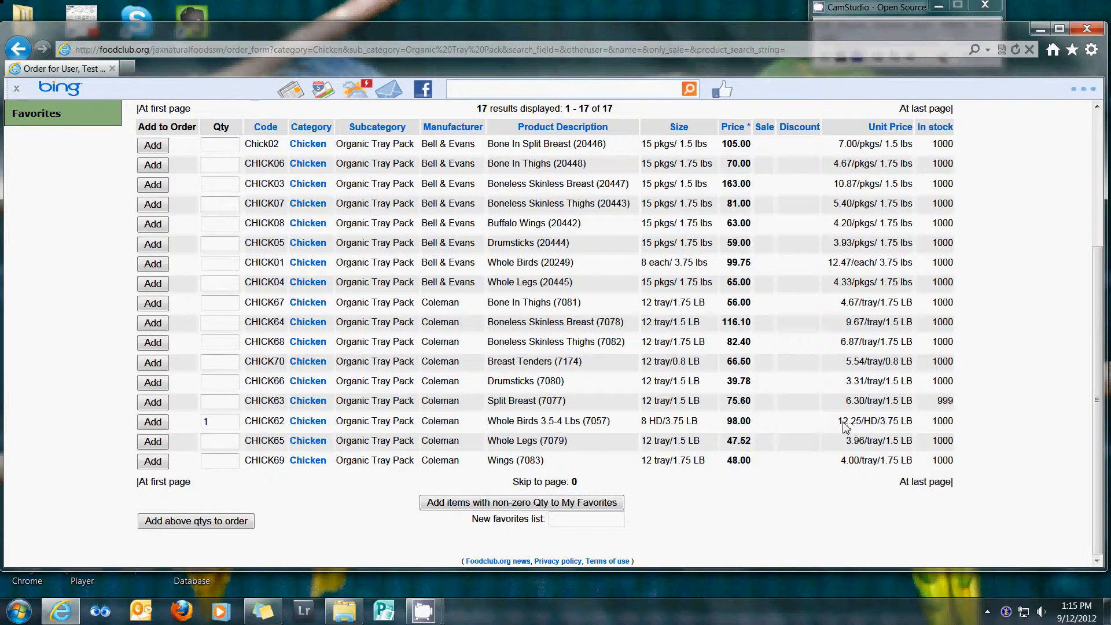
{"action": "mouse_move", "coordinate": [946, 422]}
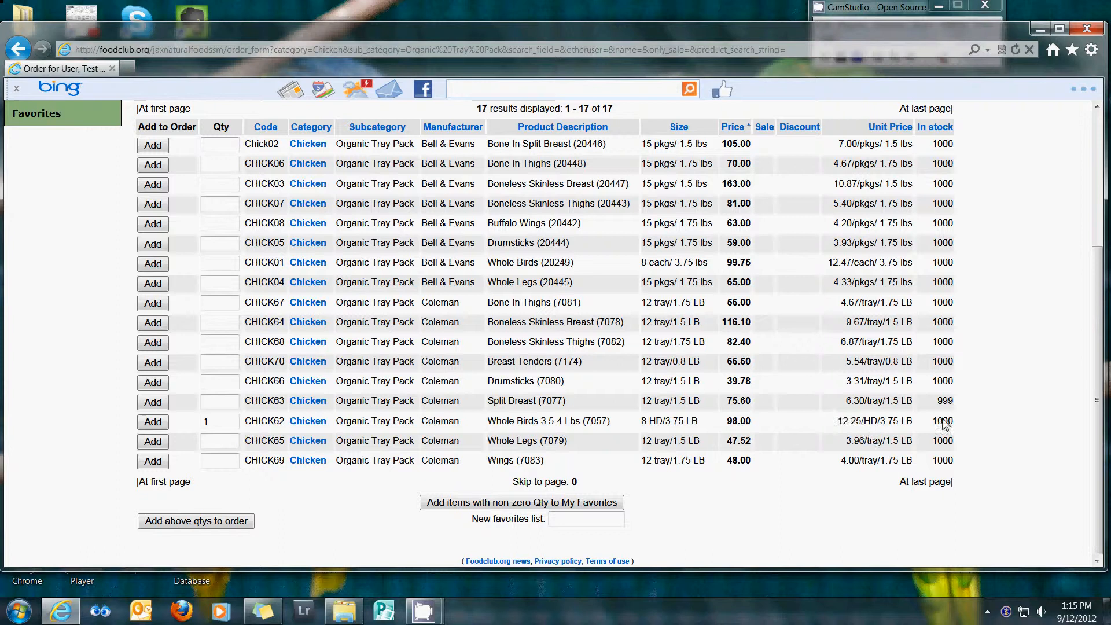
{"action": "mouse_move", "coordinate": [458, 473]}
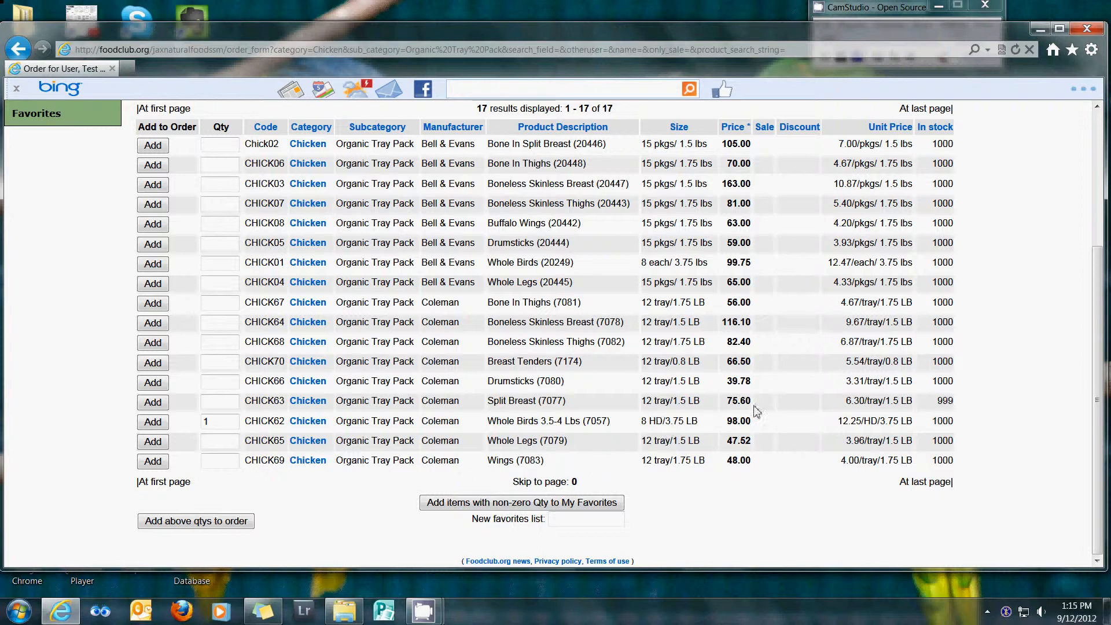
{"action": "mouse_move", "coordinate": [622, 458]}
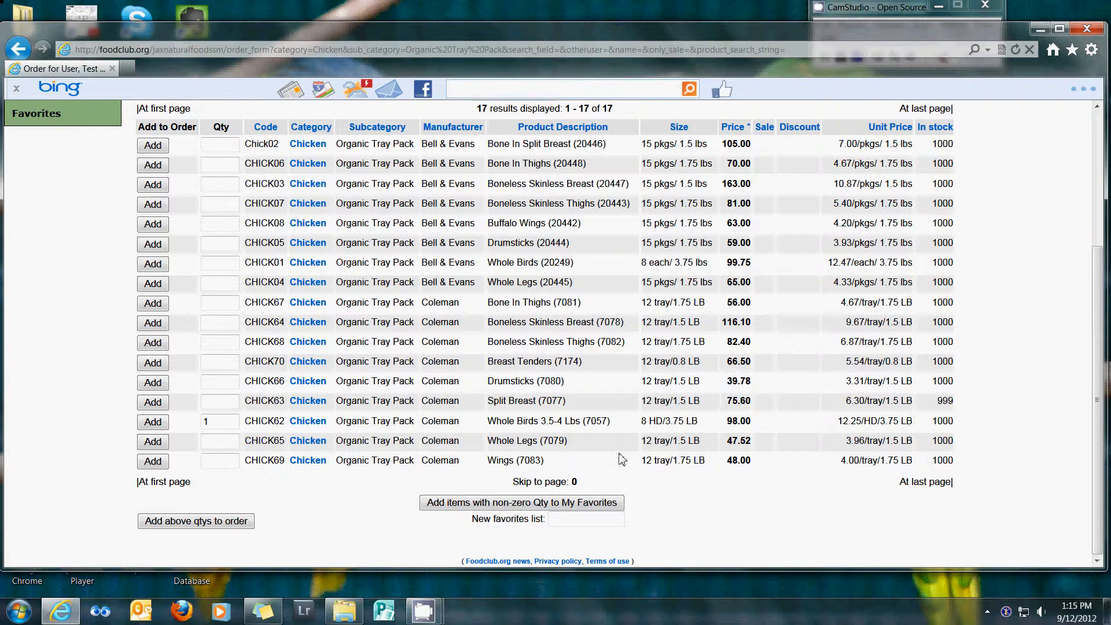
{"action": "mouse_move", "coordinate": [630, 424]}
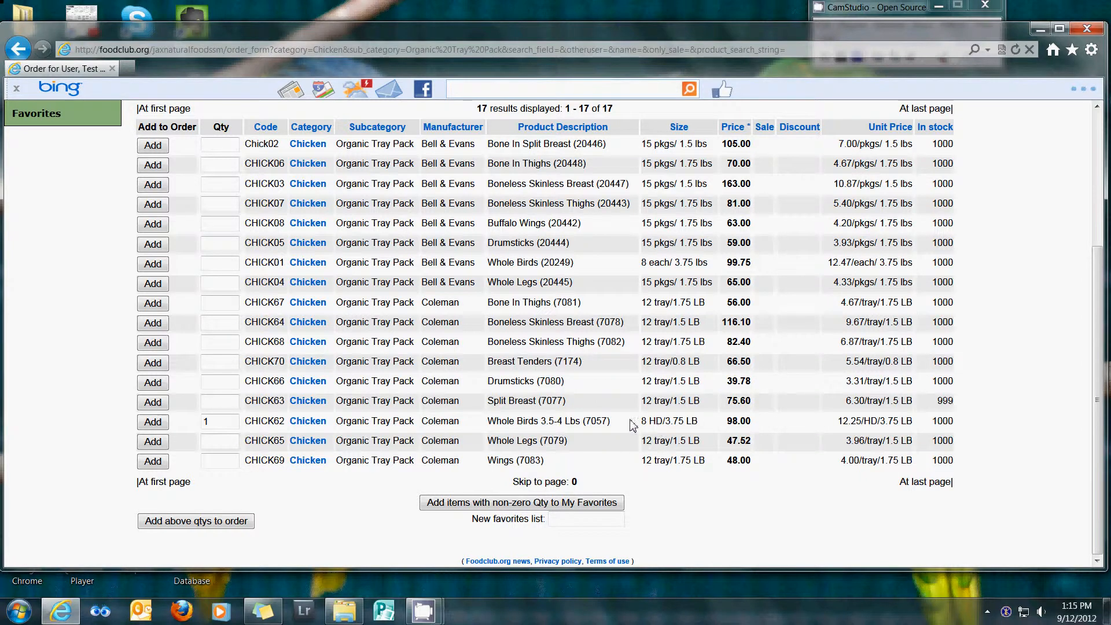
{"action": "mouse_move", "coordinate": [187, 430]}
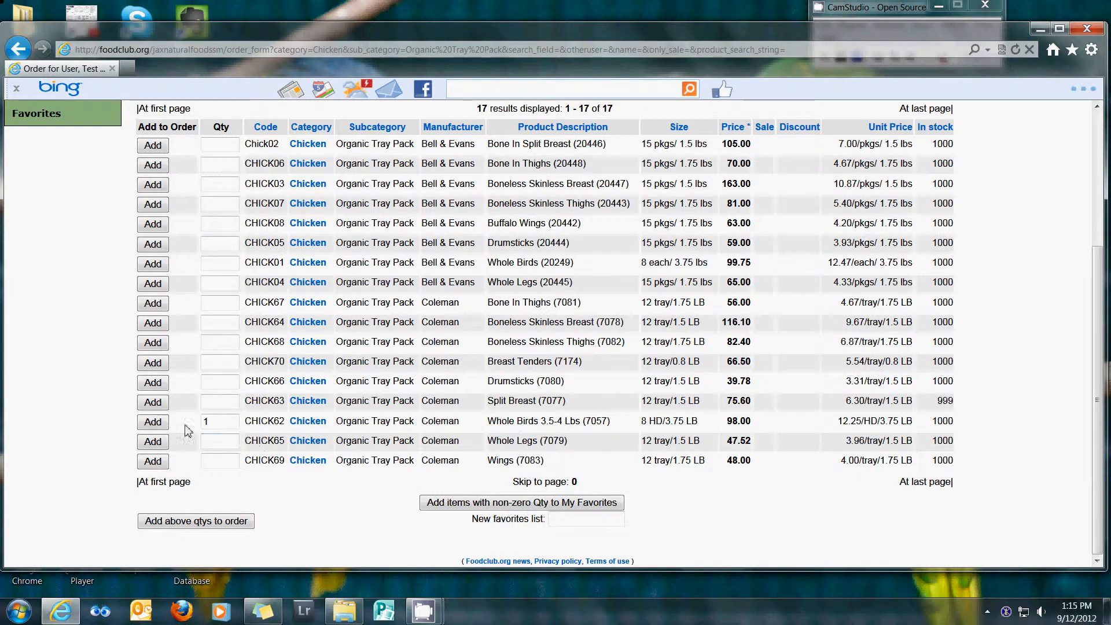
{"action": "left_click", "coordinate": [196, 521]}
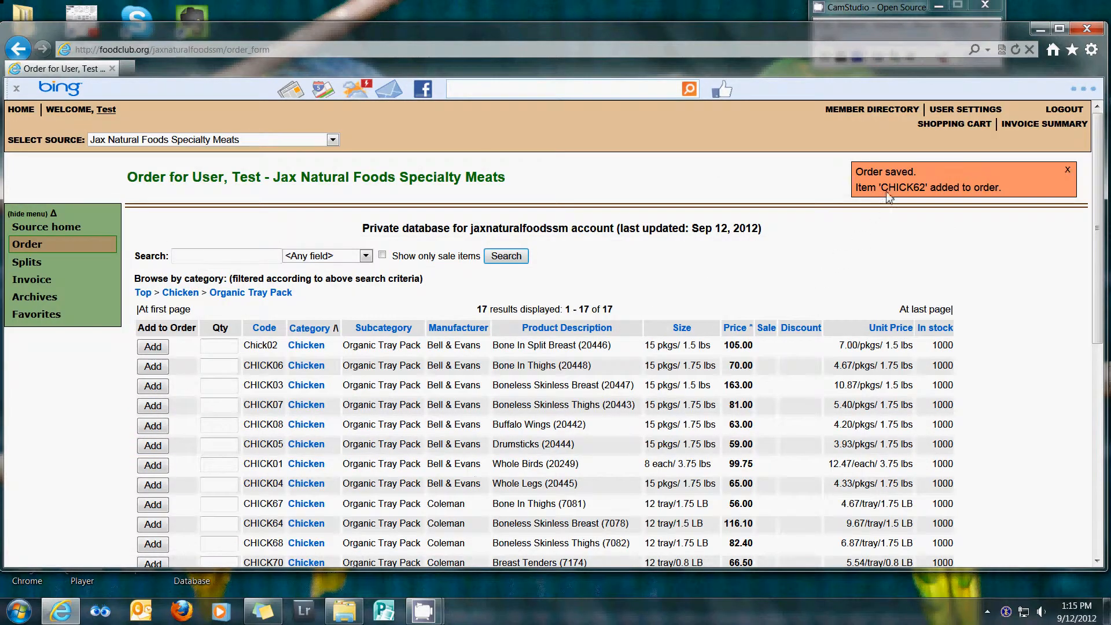
{"action": "mouse_move", "coordinate": [26, 262]}
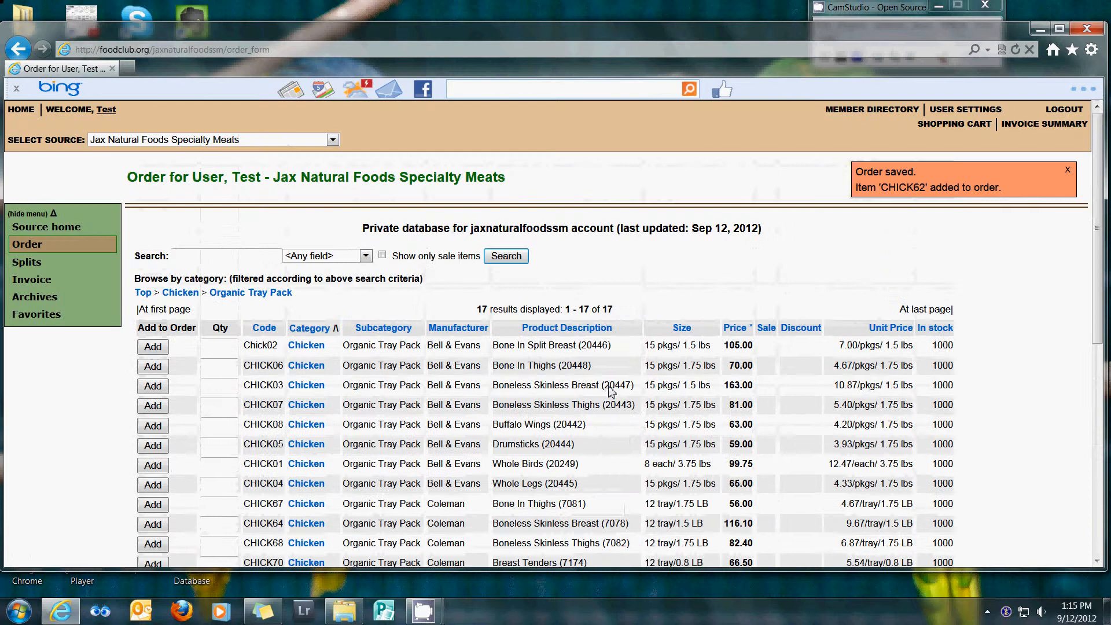
Request the Teriyaki Duck Breast (Duck03) split with minimum 2, maximum 3.
{"action": "left_click", "coordinate": [27, 262]}
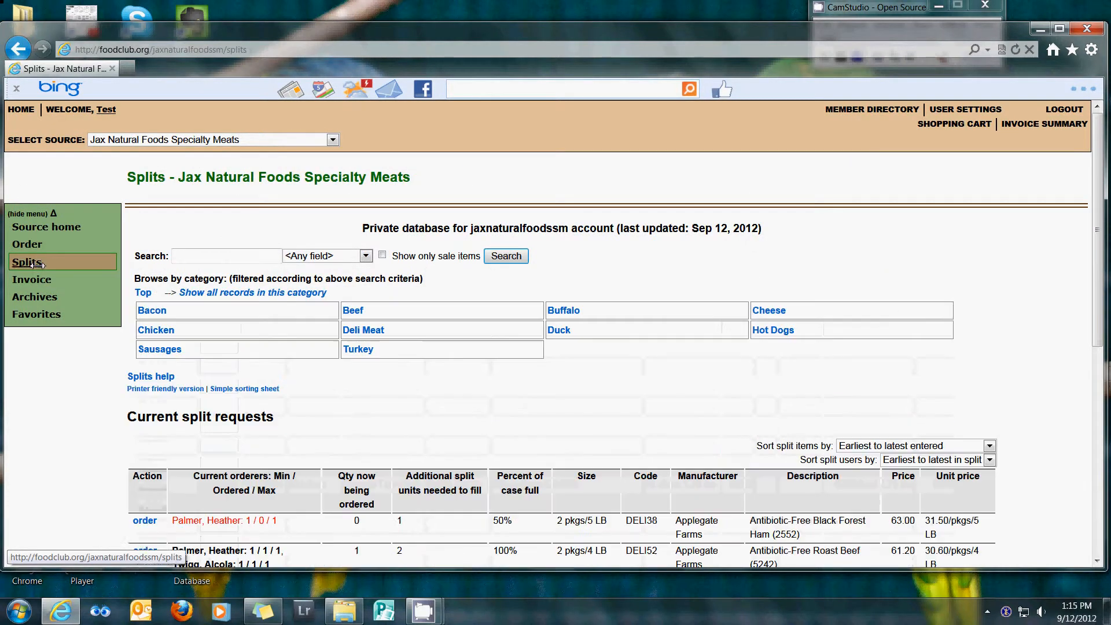
{"action": "mouse_move", "coordinate": [628, 439]}
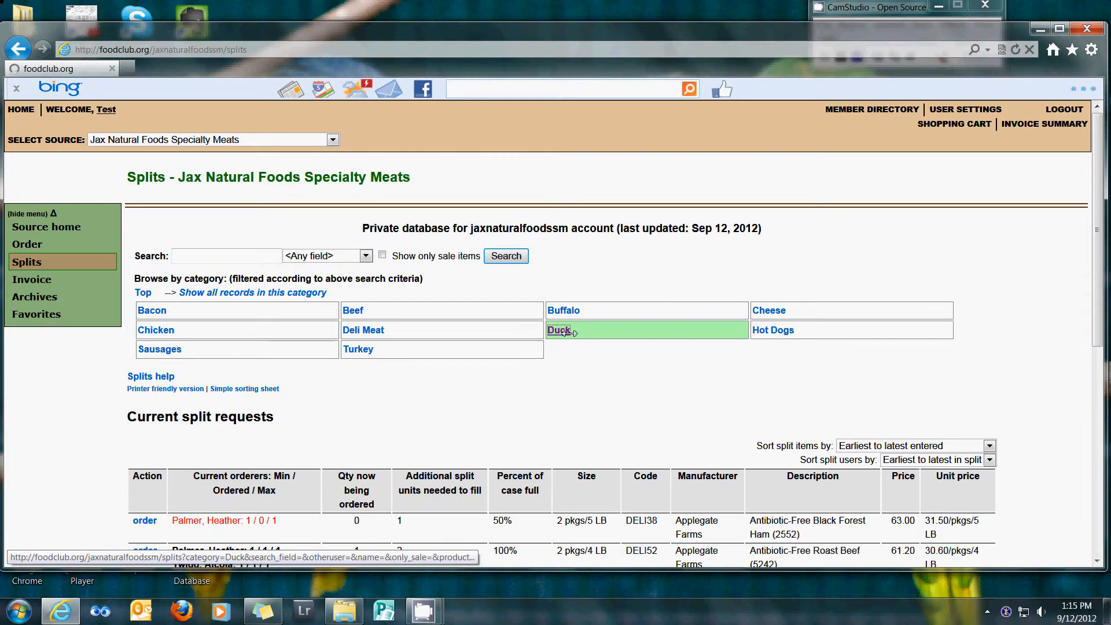
{"action": "left_click", "coordinate": [558, 330]}
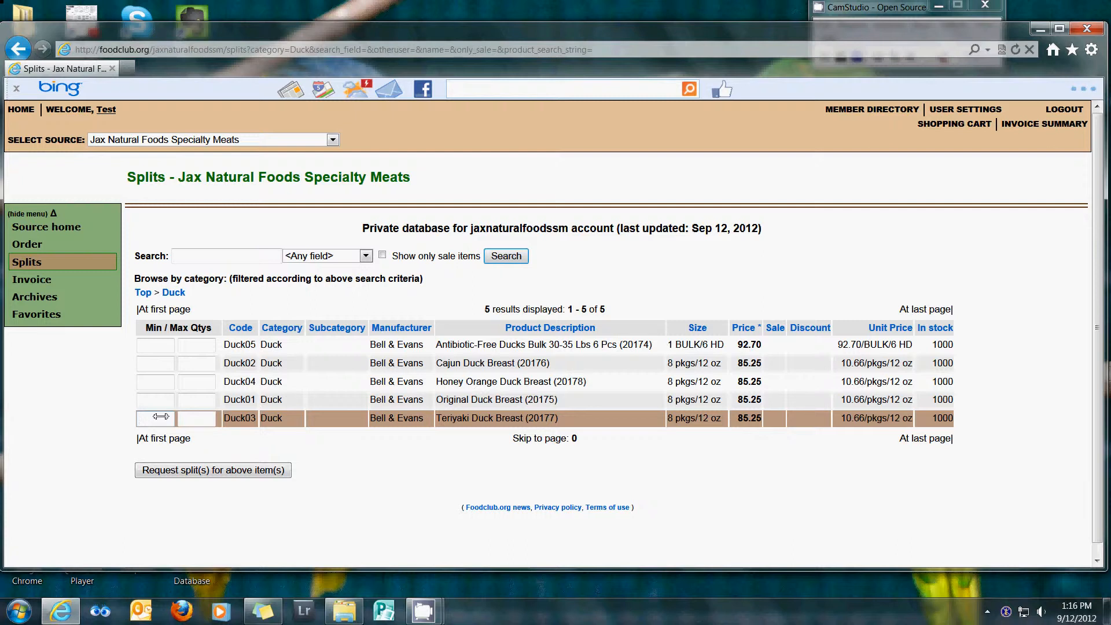
{"action": "mouse_move", "coordinate": [418, 6]}
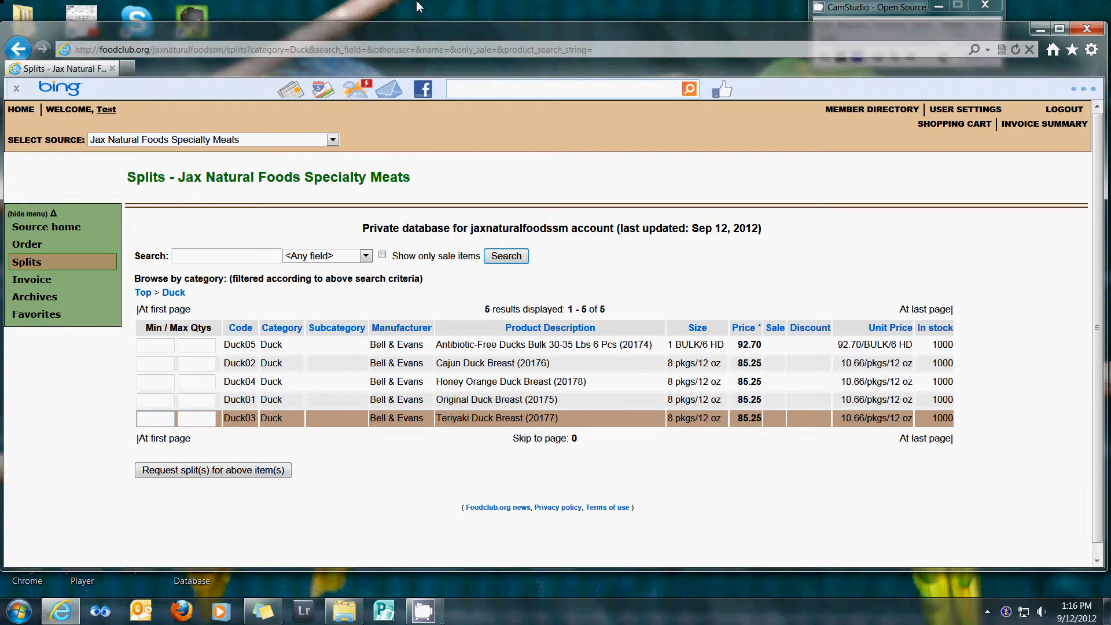
{"action": "type", "text": "2"}
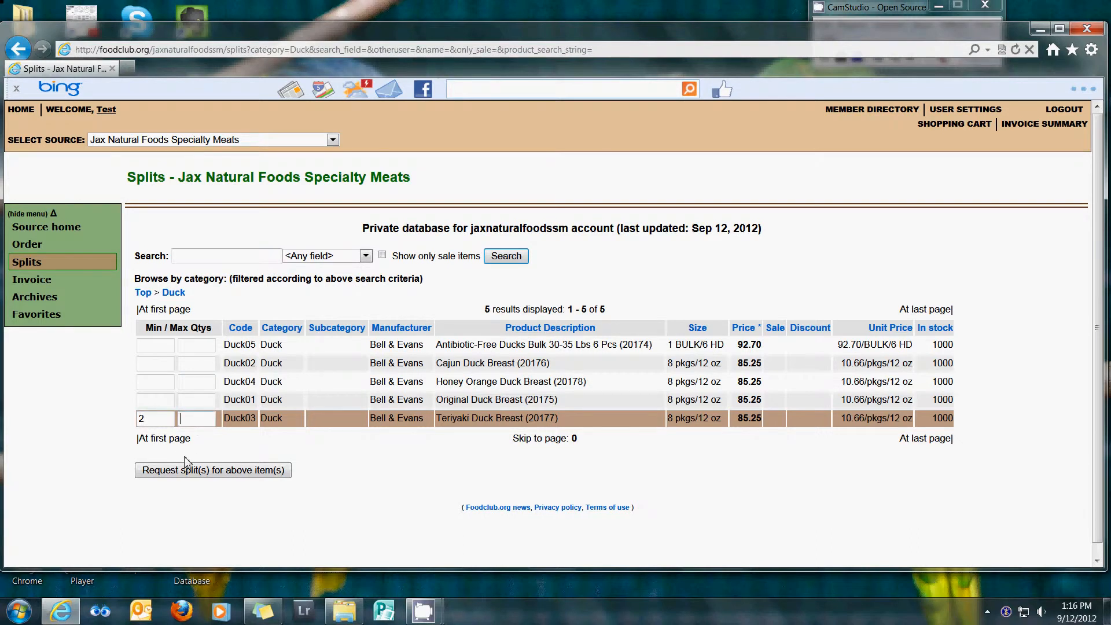
{"action": "type", "text": "3"}
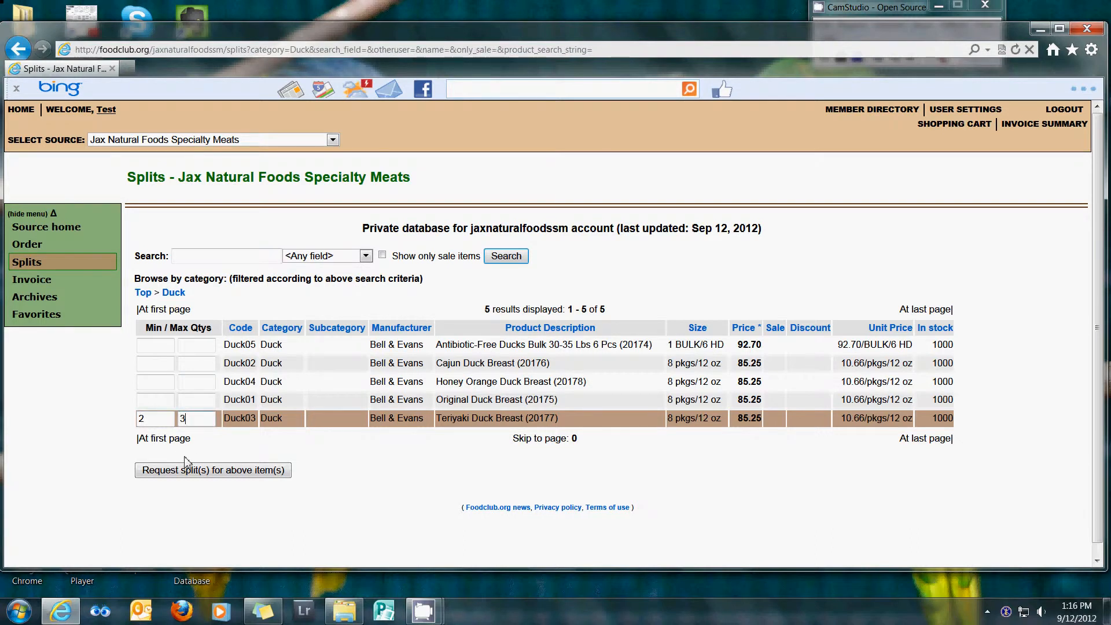
{"action": "mouse_move", "coordinate": [212, 470]}
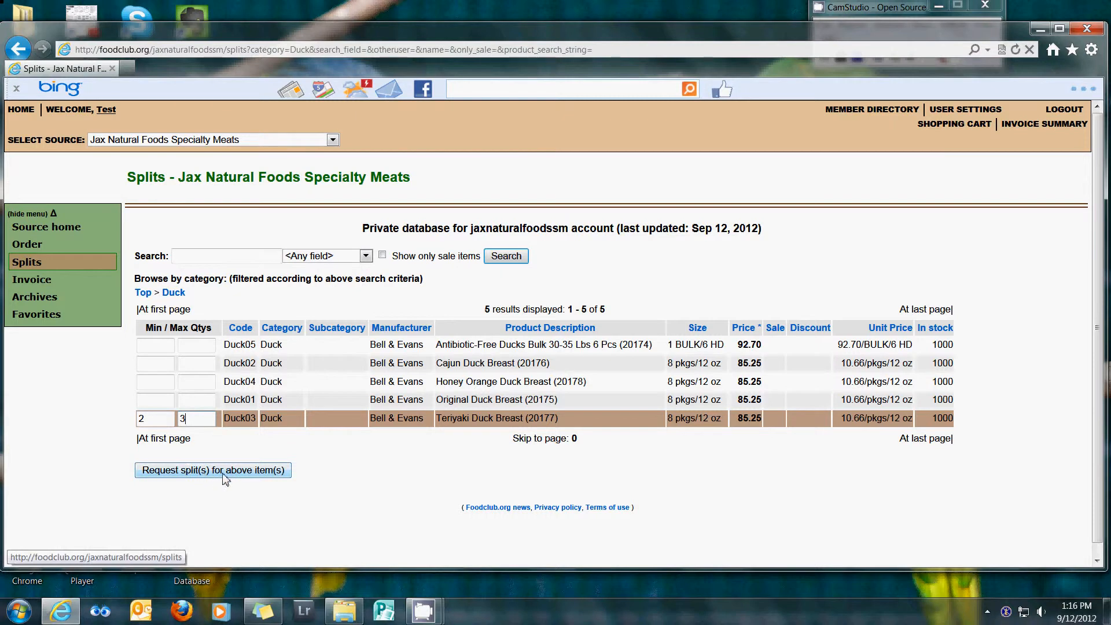
{"action": "left_click", "coordinate": [212, 470]}
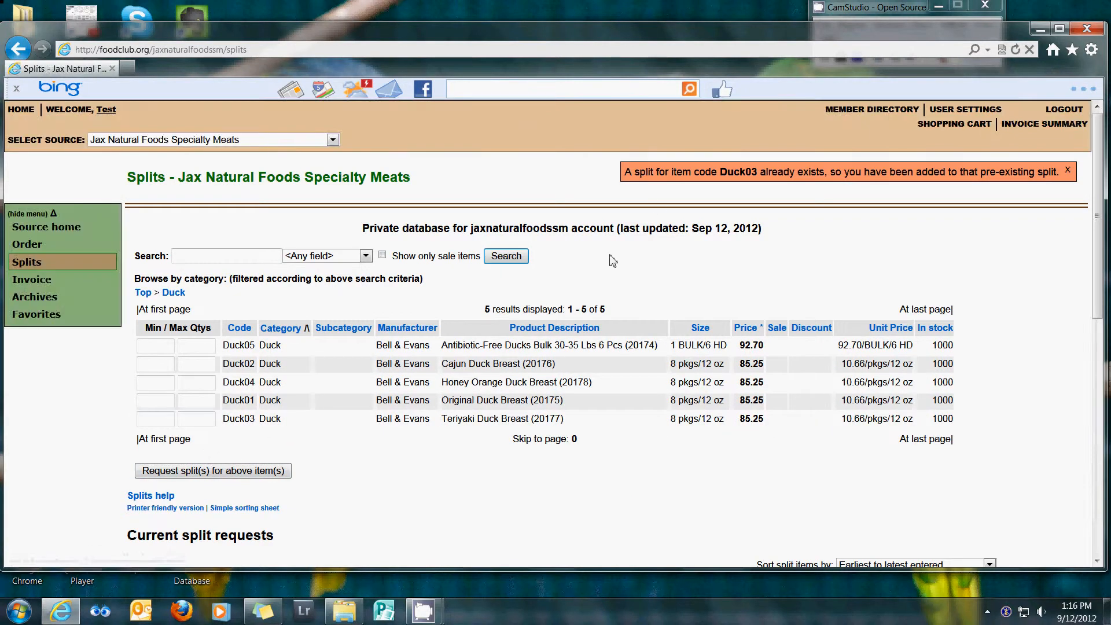
{"action": "mouse_move", "coordinate": [732, 255]}
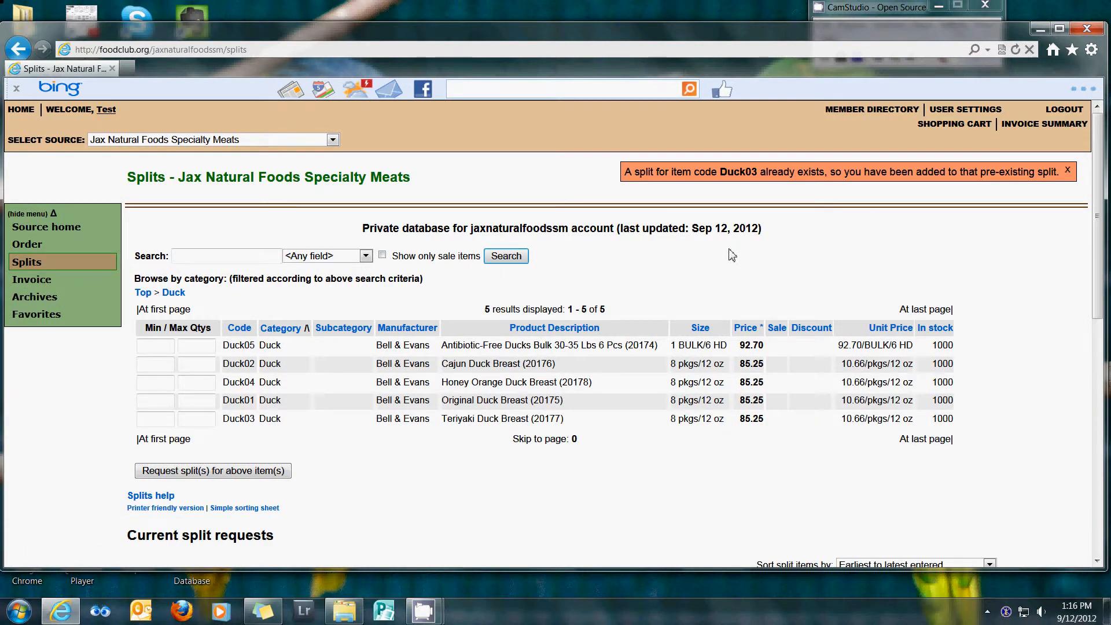
Scroll the duck splits page, then bring up the all-sources shopping cart.
{"action": "scroll", "scroll_direction": "down", "scroll_amount": 3}
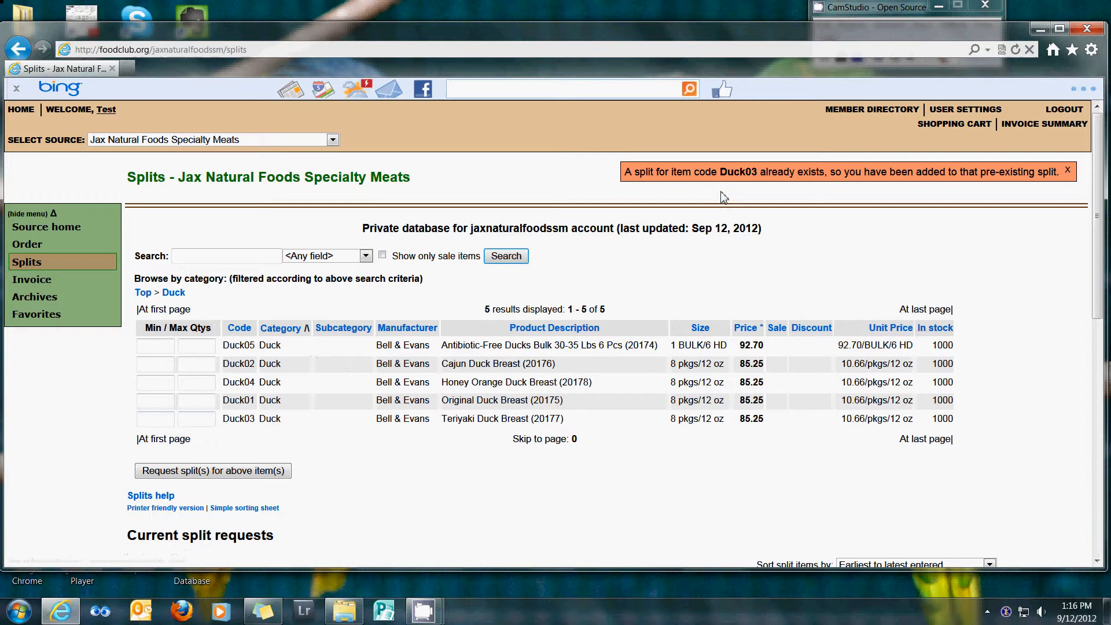
{"action": "mouse_move", "coordinate": [708, 206]}
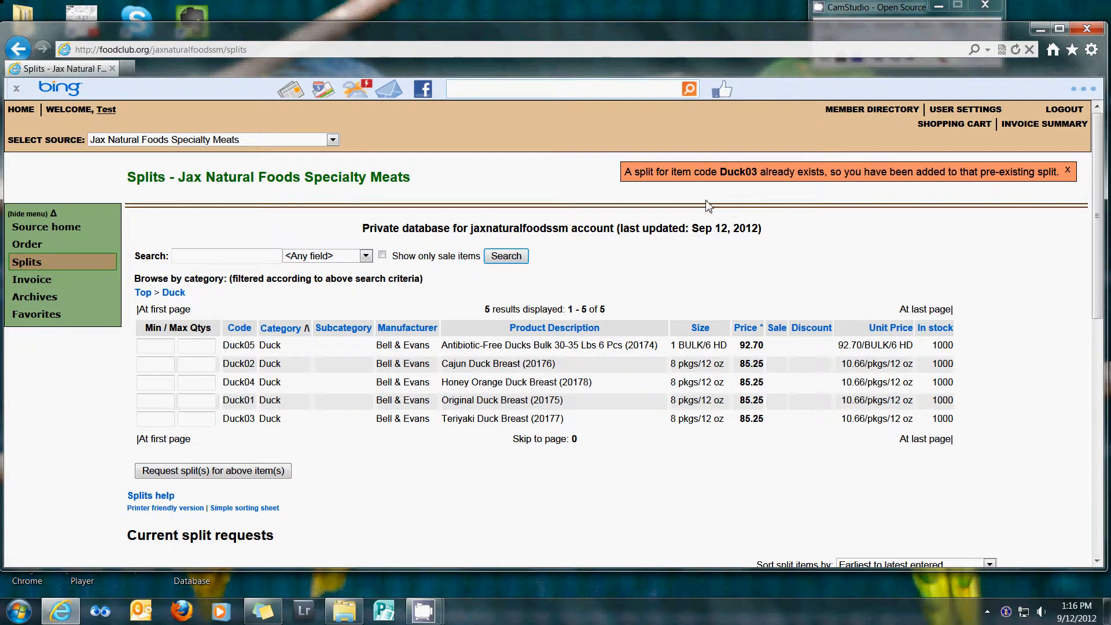
{"action": "mouse_move", "coordinate": [158, 243]}
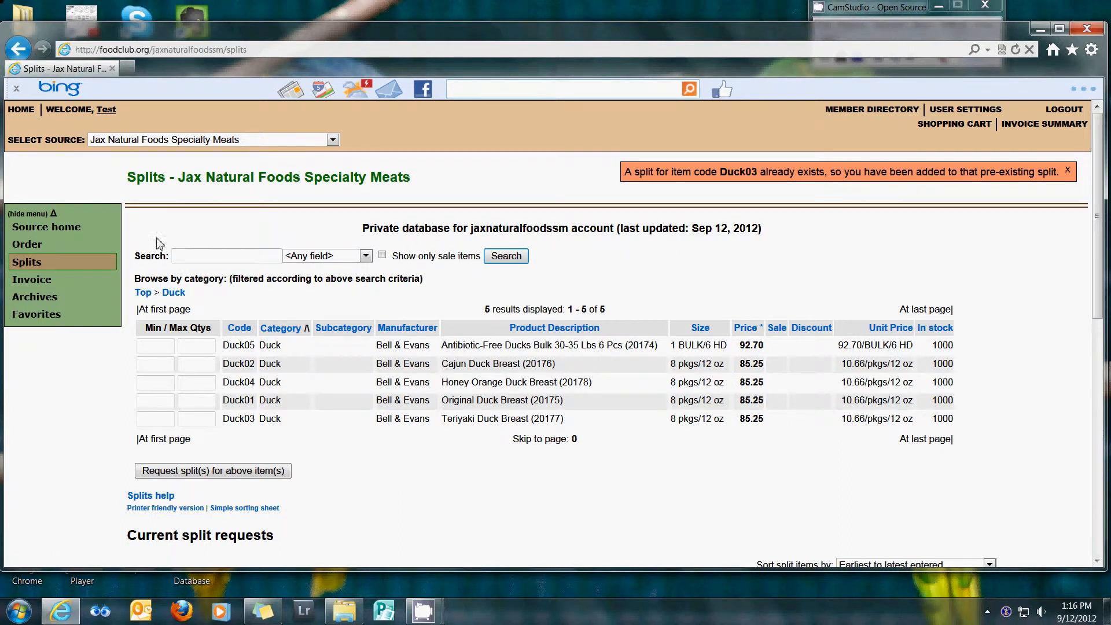
{"action": "mouse_move", "coordinate": [33, 278]}
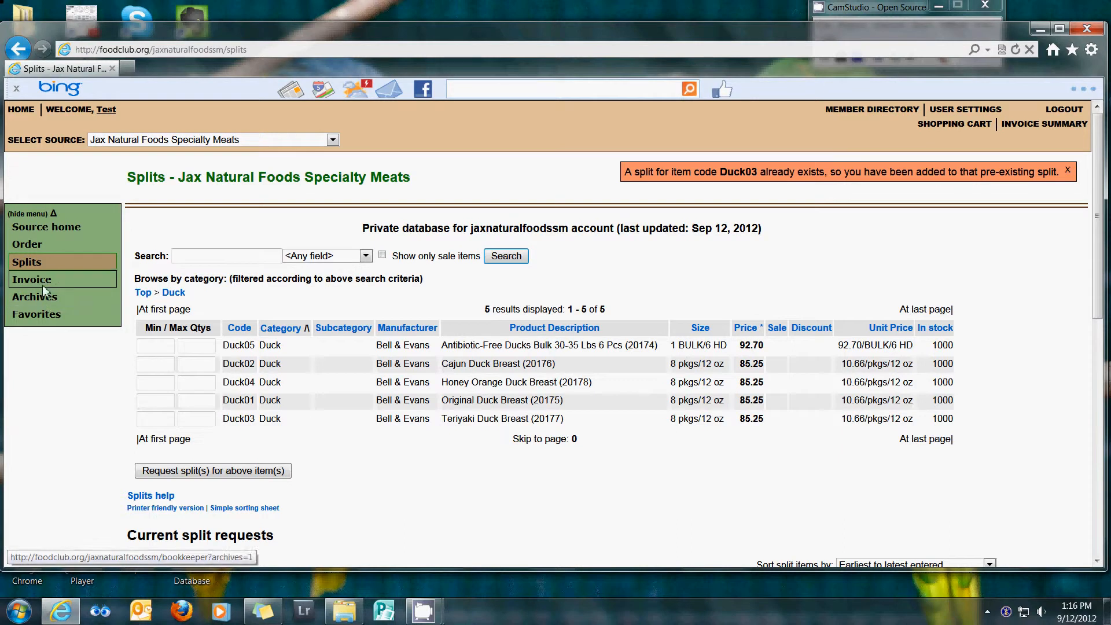
{"action": "mouse_move", "coordinate": [952, 123]}
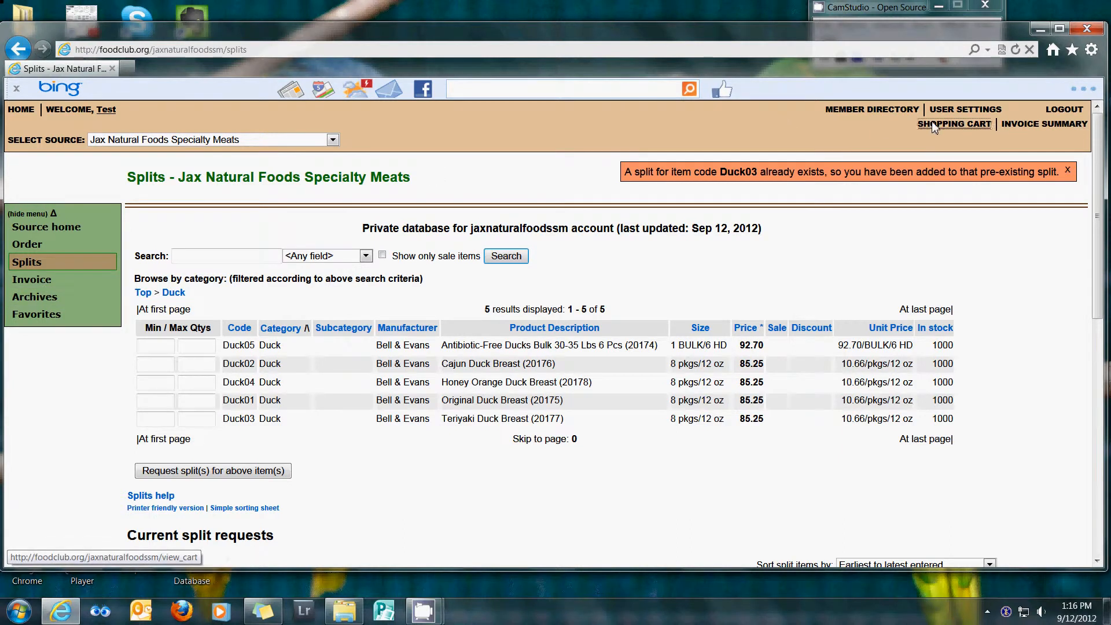
{"action": "left_click", "coordinate": [954, 123]}
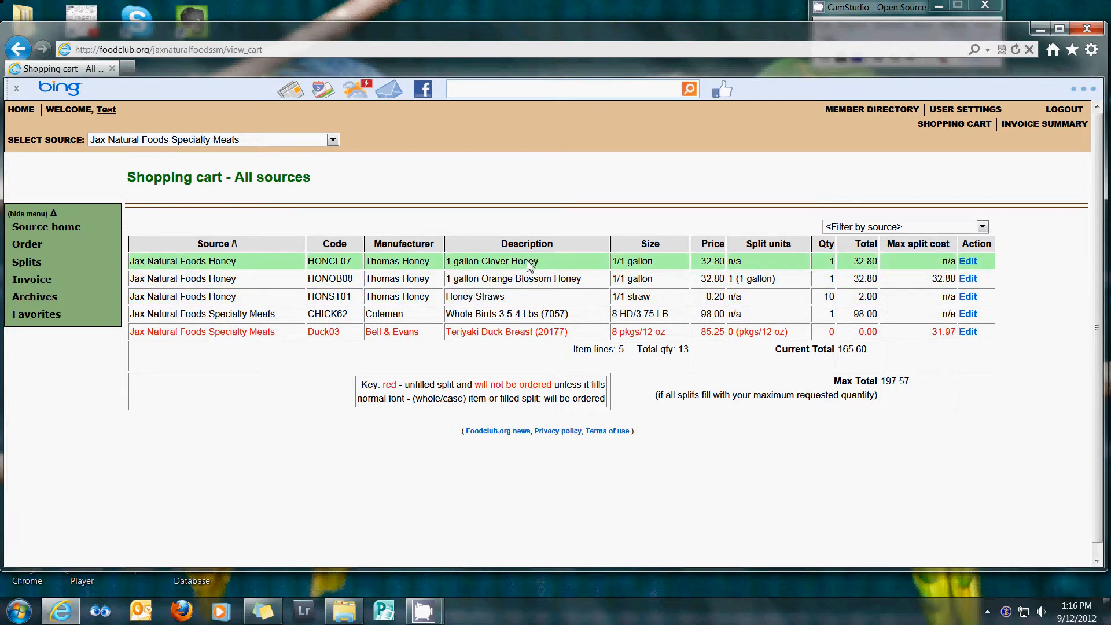
{"action": "mouse_move", "coordinate": [527, 314]}
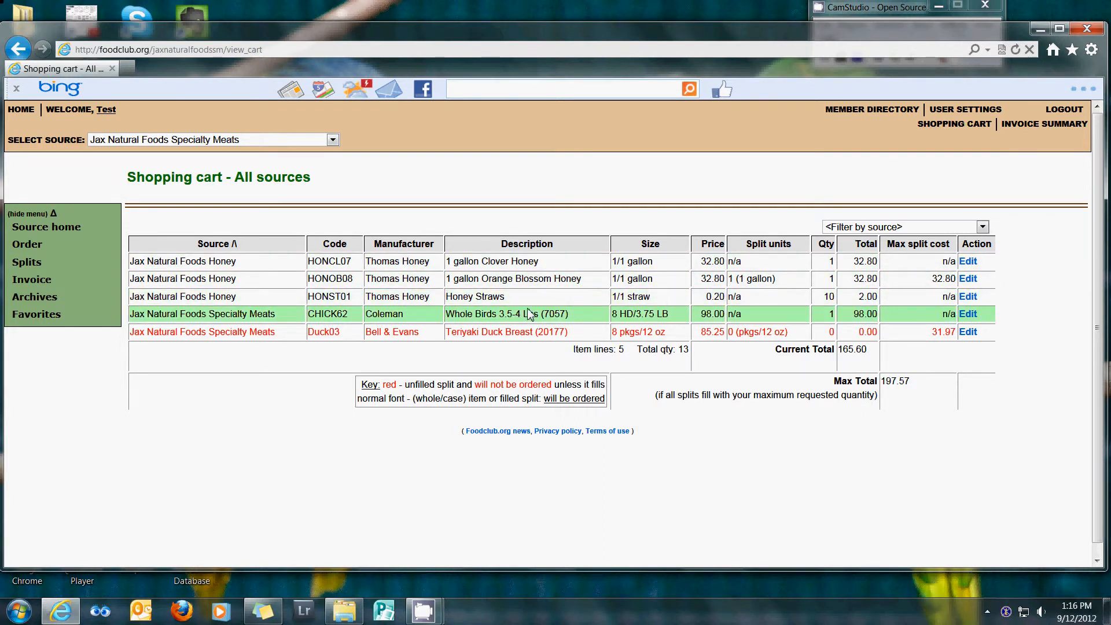
{"action": "mouse_move", "coordinate": [517, 331]}
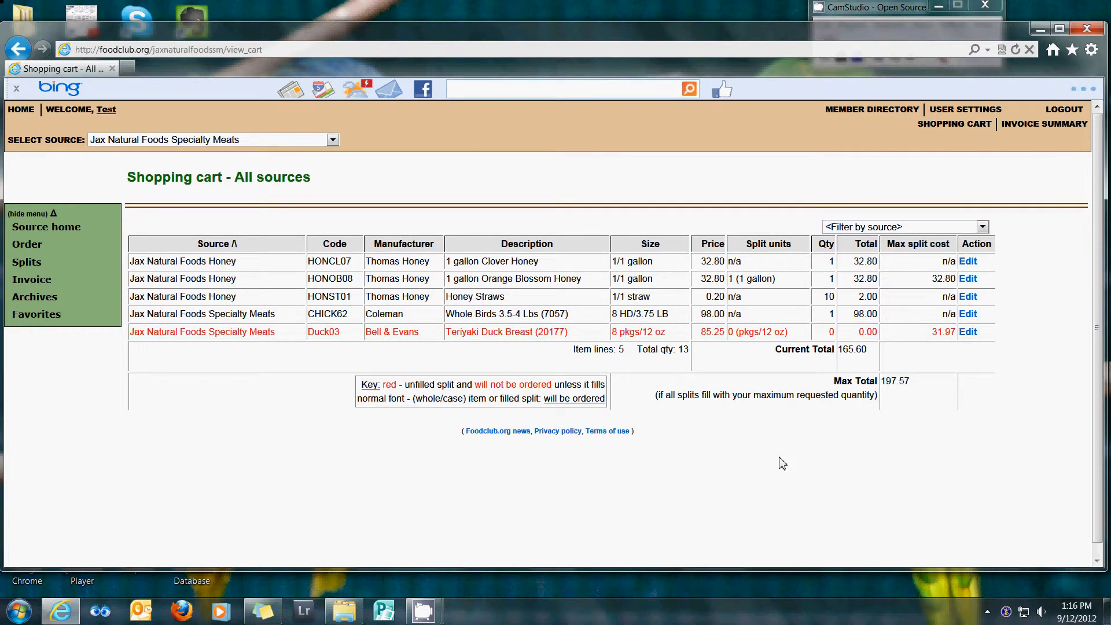
{"action": "mouse_move", "coordinate": [571, 415]}
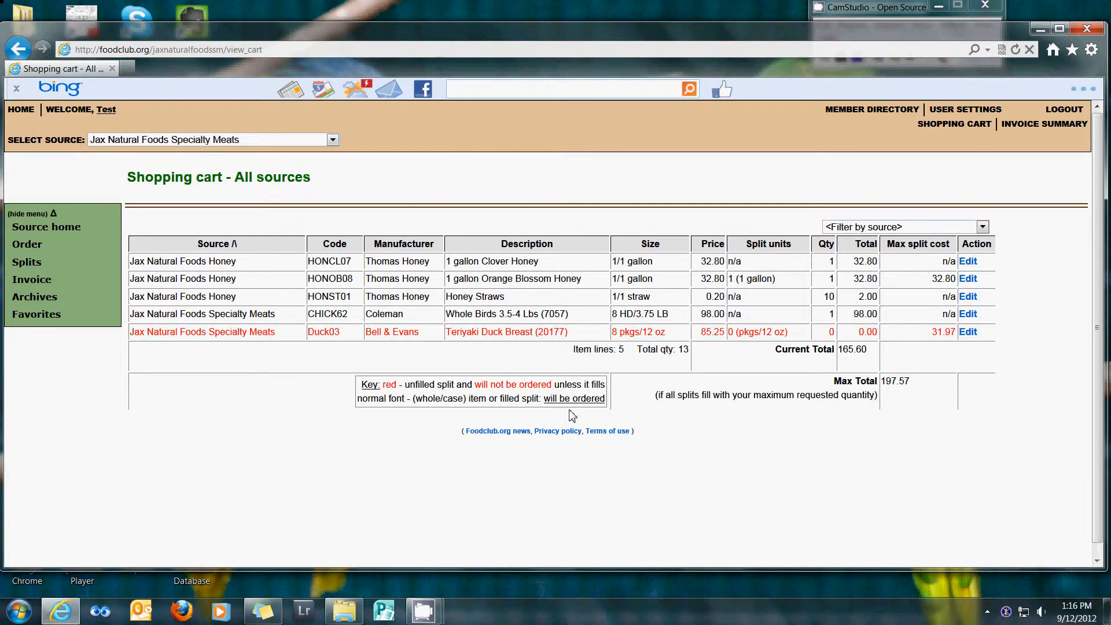
{"action": "mouse_move", "coordinate": [652, 442]}
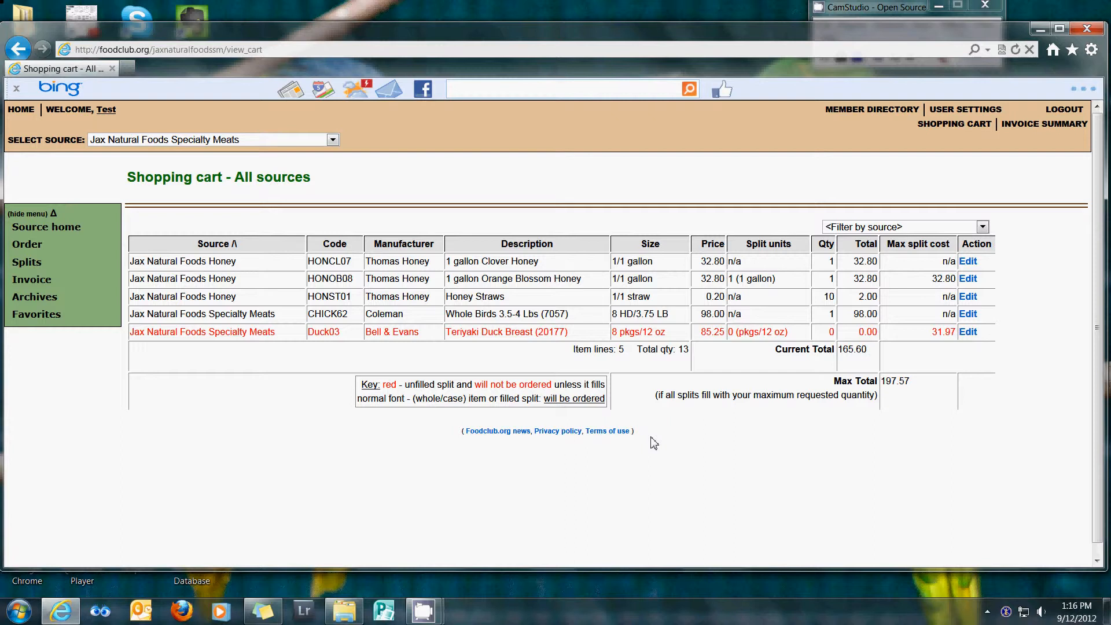
{"action": "mouse_move", "coordinate": [559, 331]}
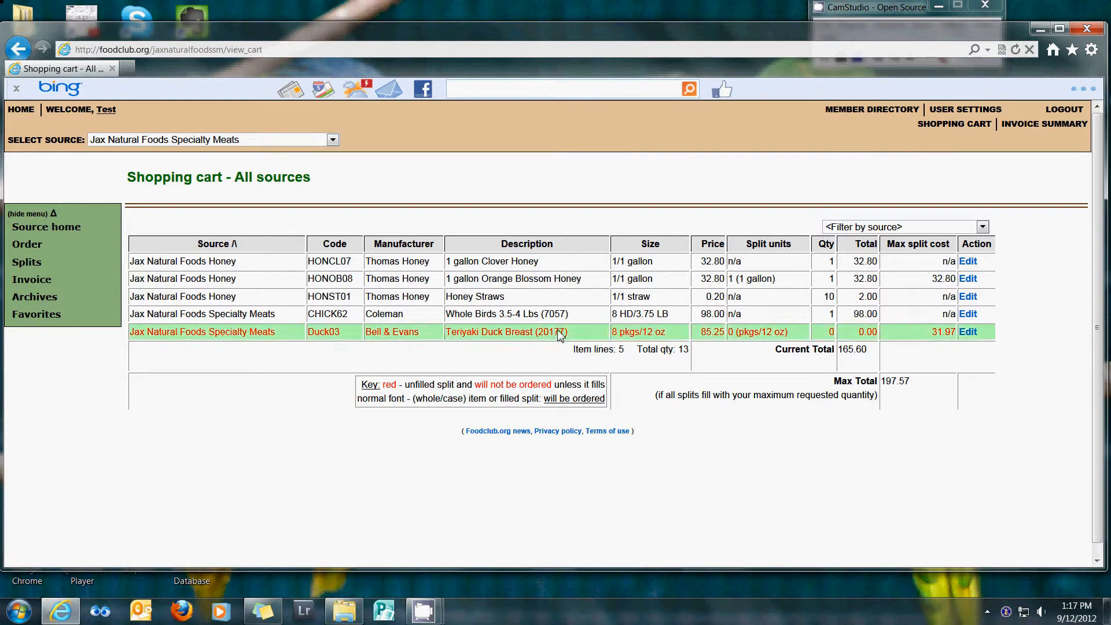
{"action": "mouse_move", "coordinate": [581, 313]}
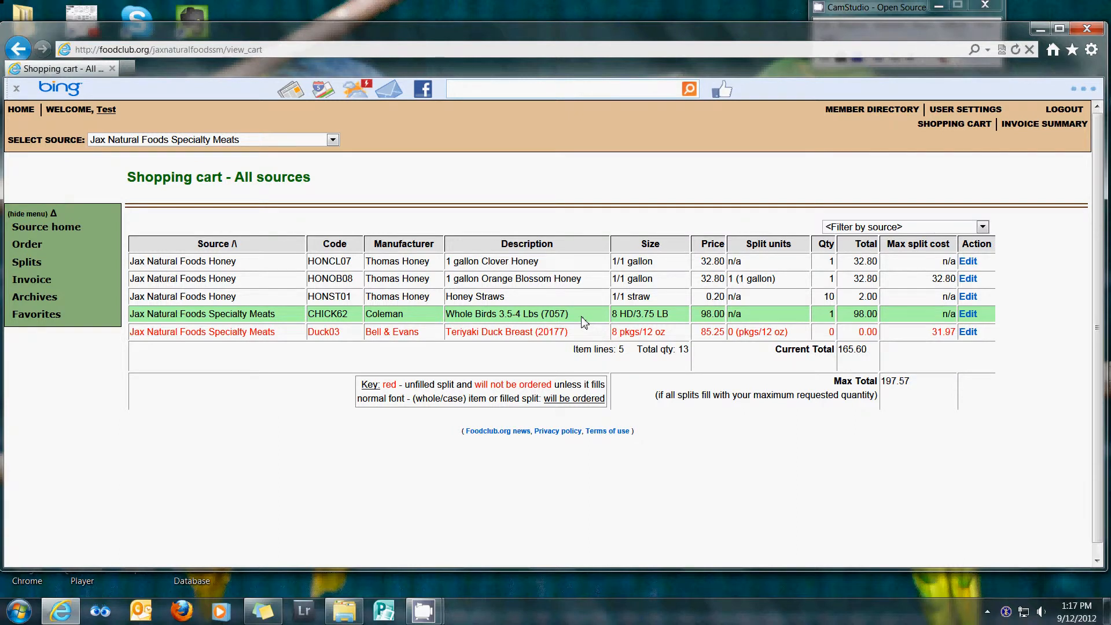
{"action": "mouse_move", "coordinate": [921, 297]}
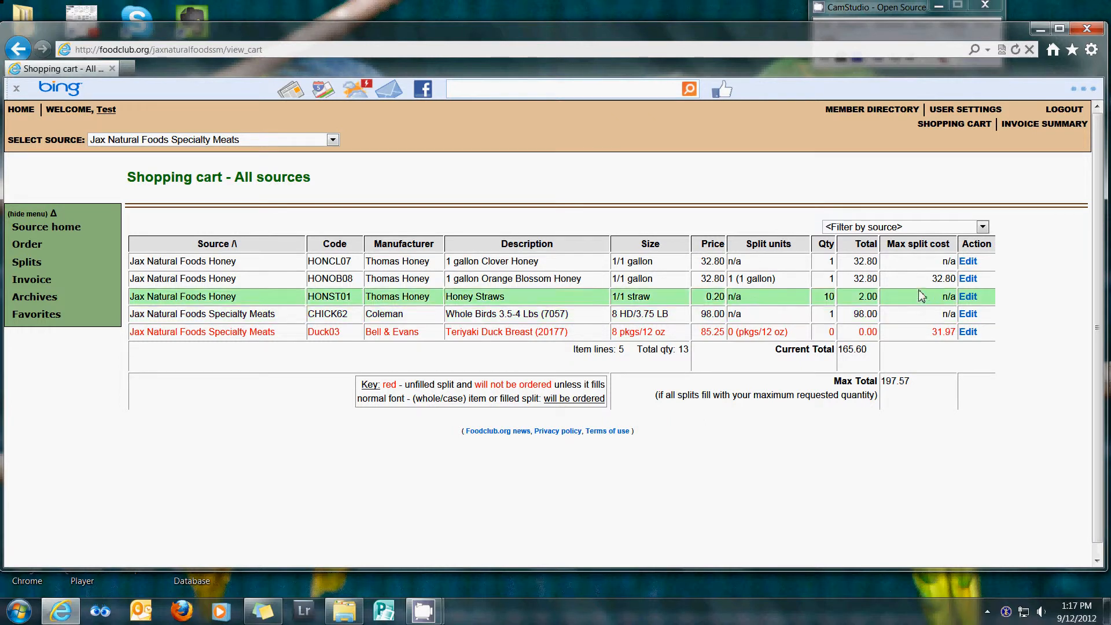
{"action": "mouse_move", "coordinate": [890, 502]}
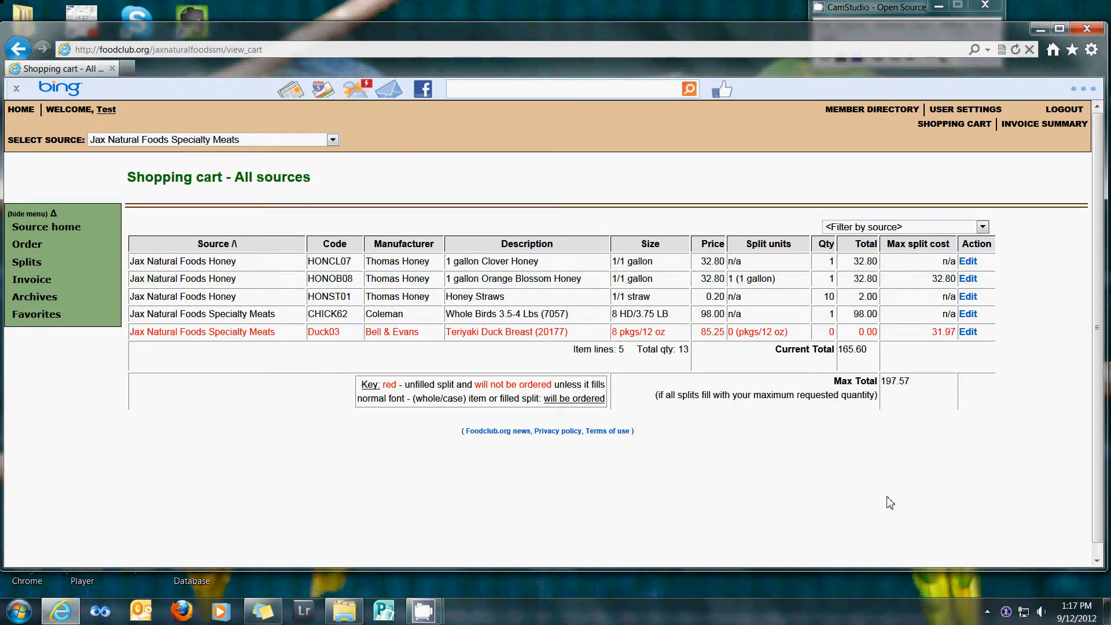
{"action": "mouse_move", "coordinate": [976, 325]}
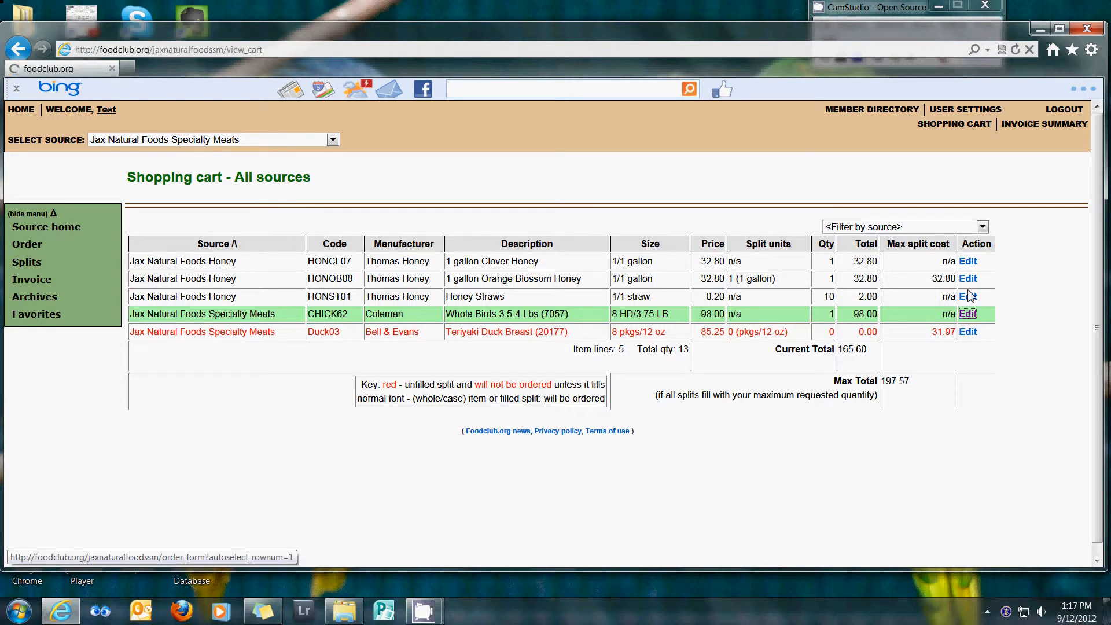
Open the Whole Birds item in its Specialty Meats order form.
{"action": "left_click", "coordinate": [967, 314]}
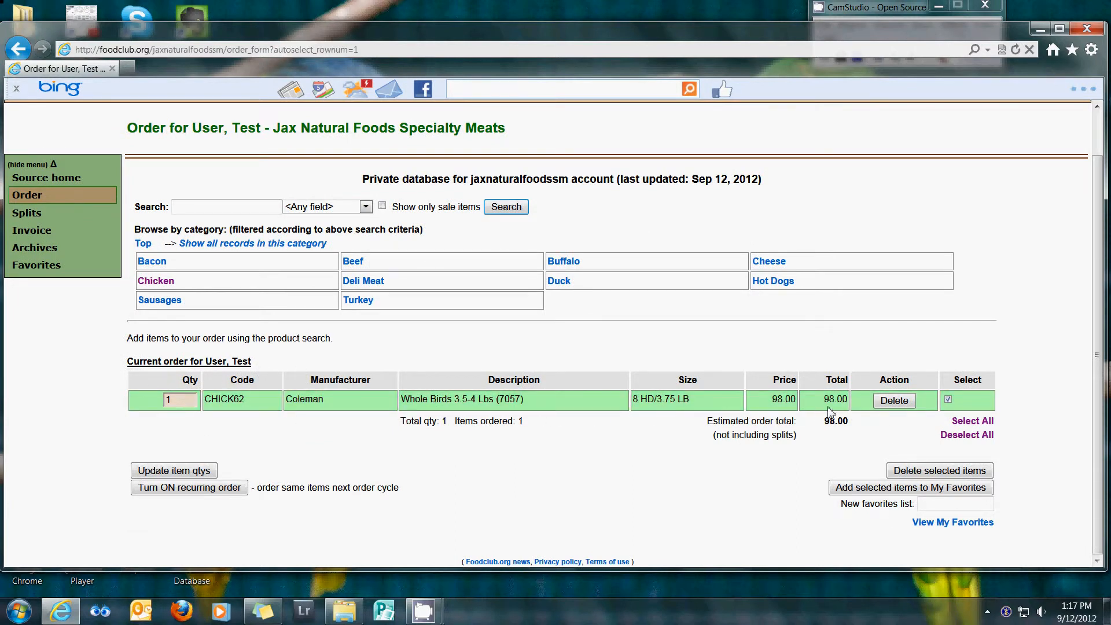
{"action": "mouse_move", "coordinate": [893, 400]}
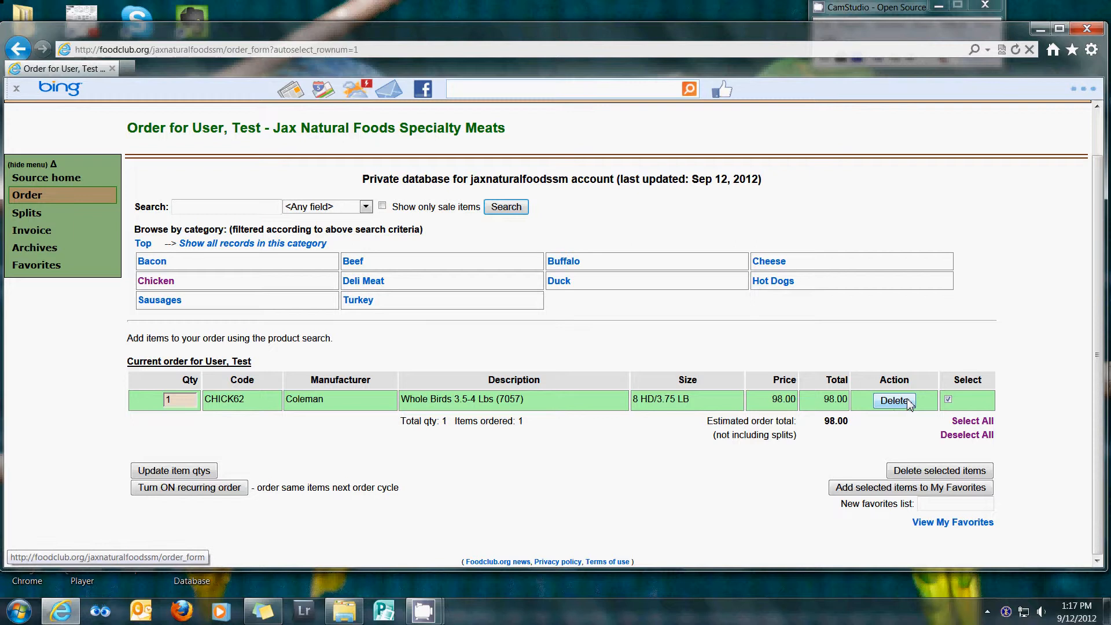
Delete Whole Birds (CHICK62) and return to the shopping cart.
{"action": "left_click", "coordinate": [893, 400]}
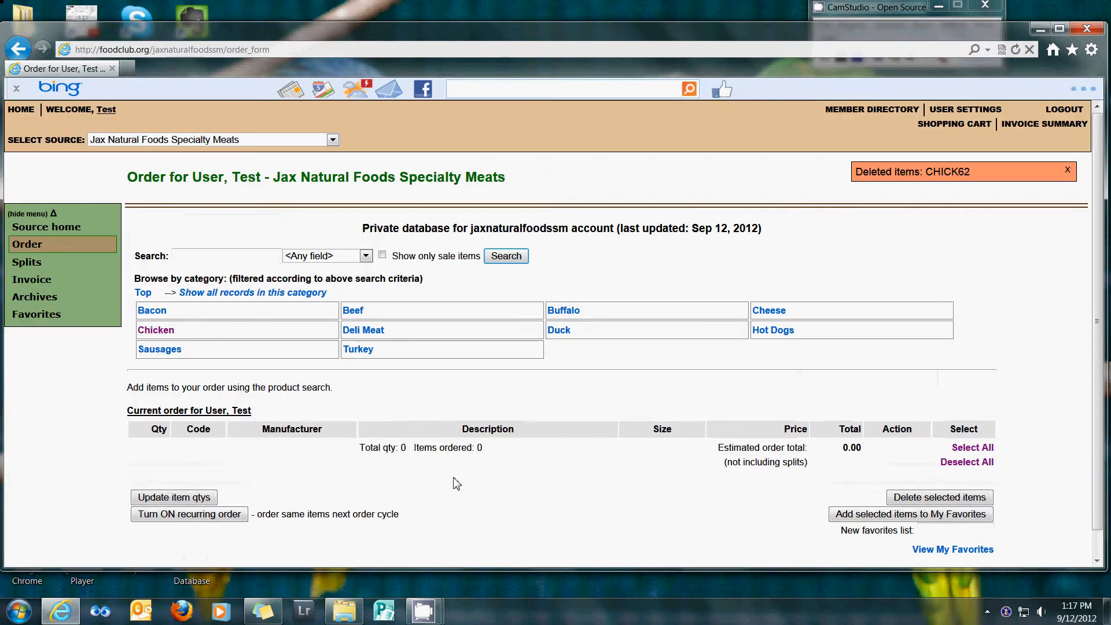
{"action": "scroll", "scroll_direction": "up", "scroll_amount": 3}
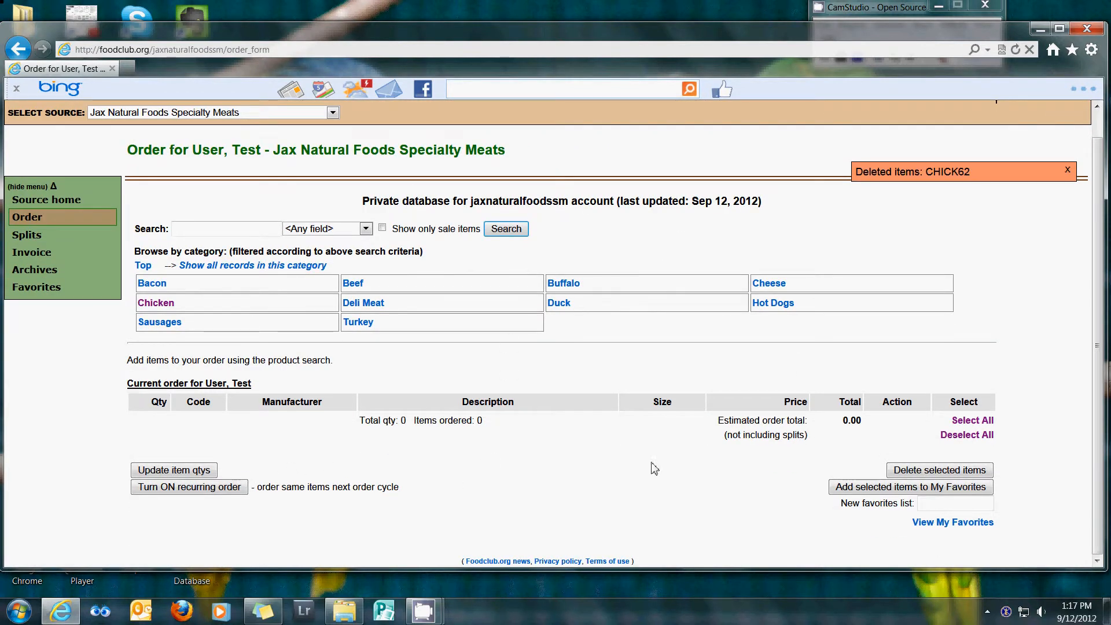
{"action": "mouse_move", "coordinate": [643, 410]}
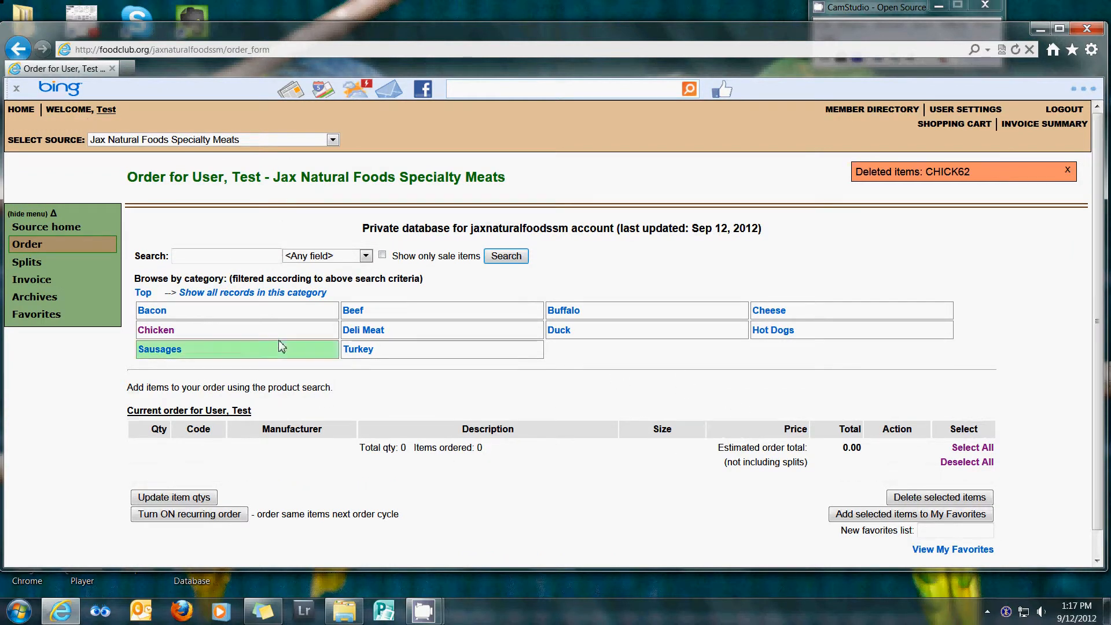
{"action": "mouse_move", "coordinate": [923, 243]}
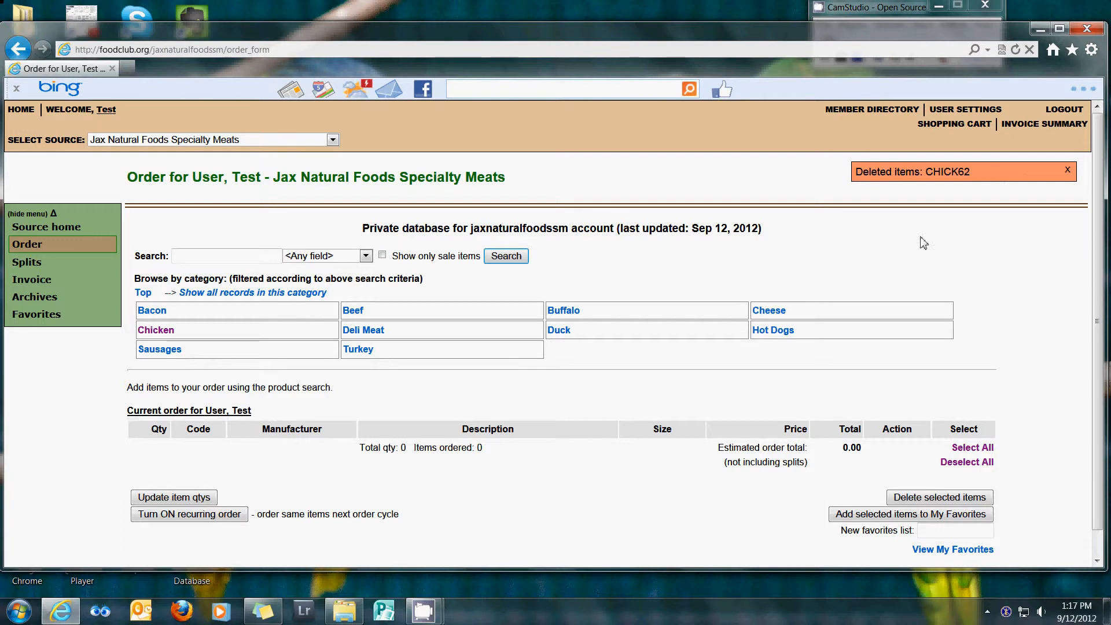
{"action": "left_click", "coordinate": [953, 123]}
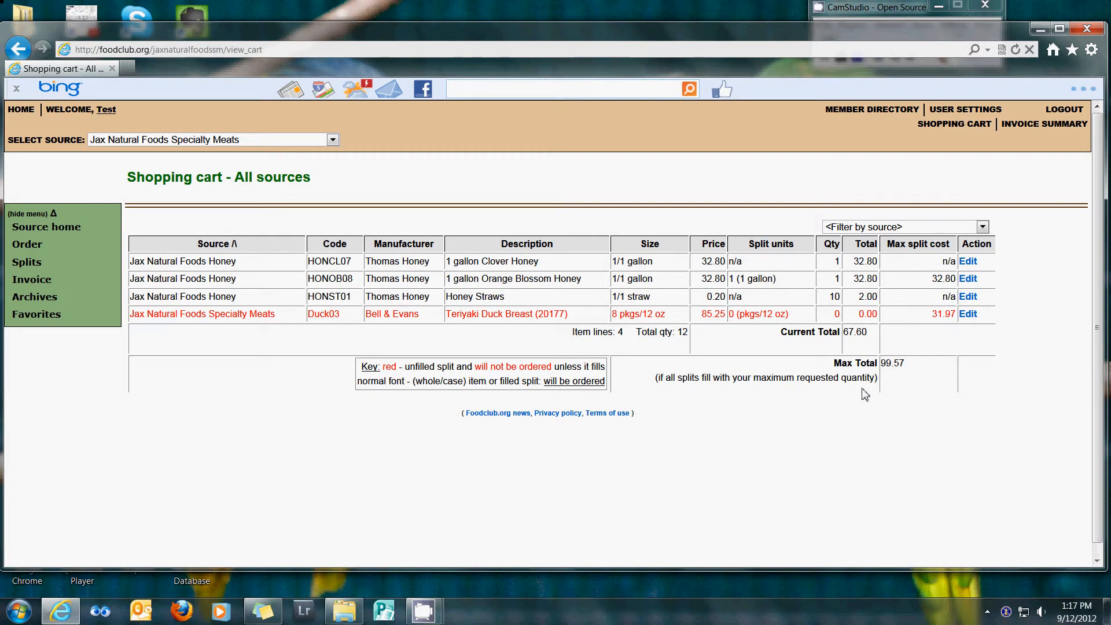
Review the cart: three honey items, unfilled duck split, 67.60 total.
{"action": "scroll", "scroll_direction": "up", "scroll_amount": 3}
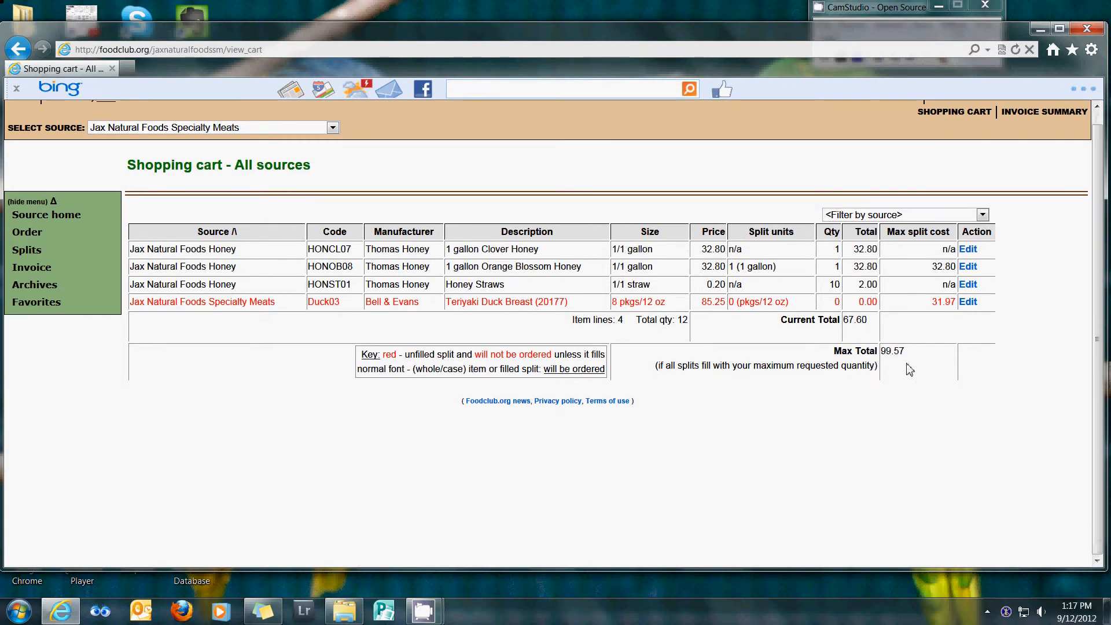
{"action": "mouse_move", "coordinate": [956, 172]}
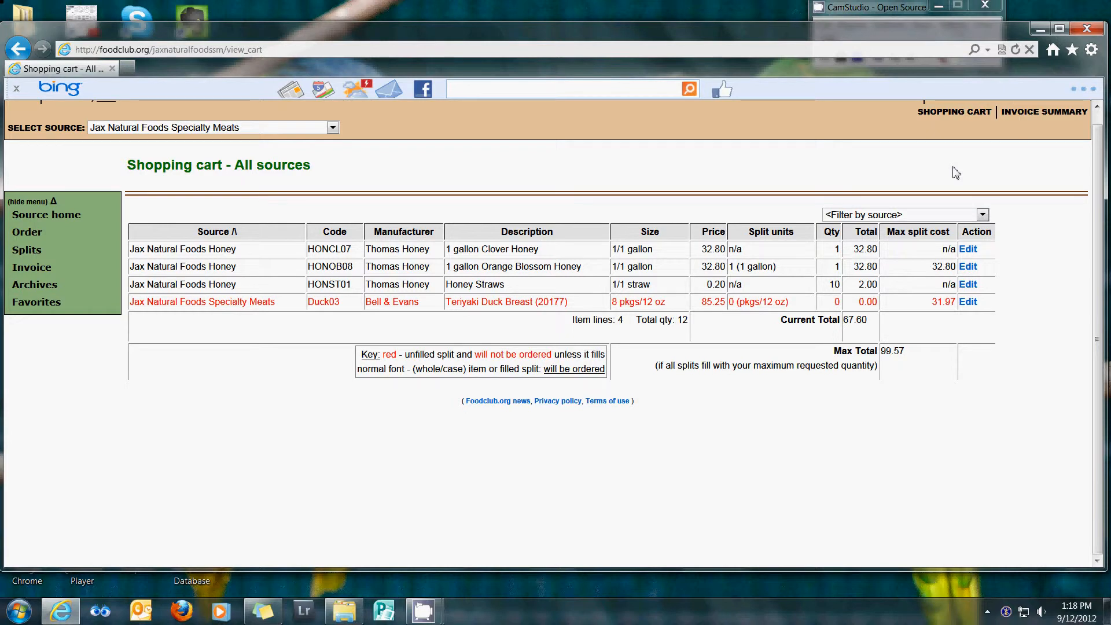
{"action": "mouse_move", "coordinate": [676, 143]}
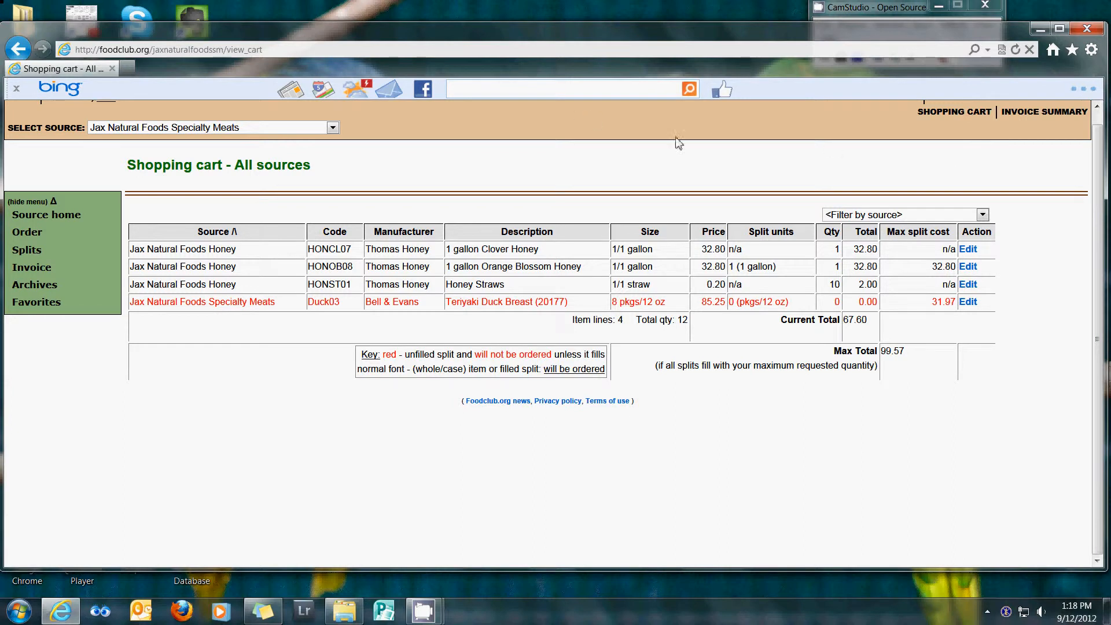
{"action": "mouse_move", "coordinate": [869, 395]}
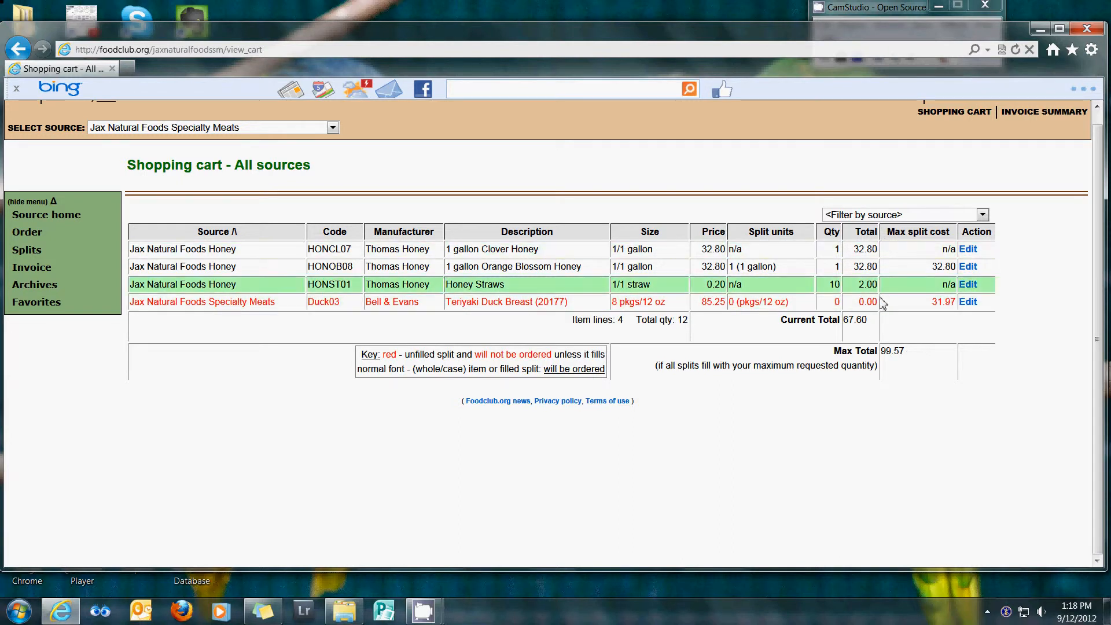
{"action": "double_click", "coordinate": [892, 351]}
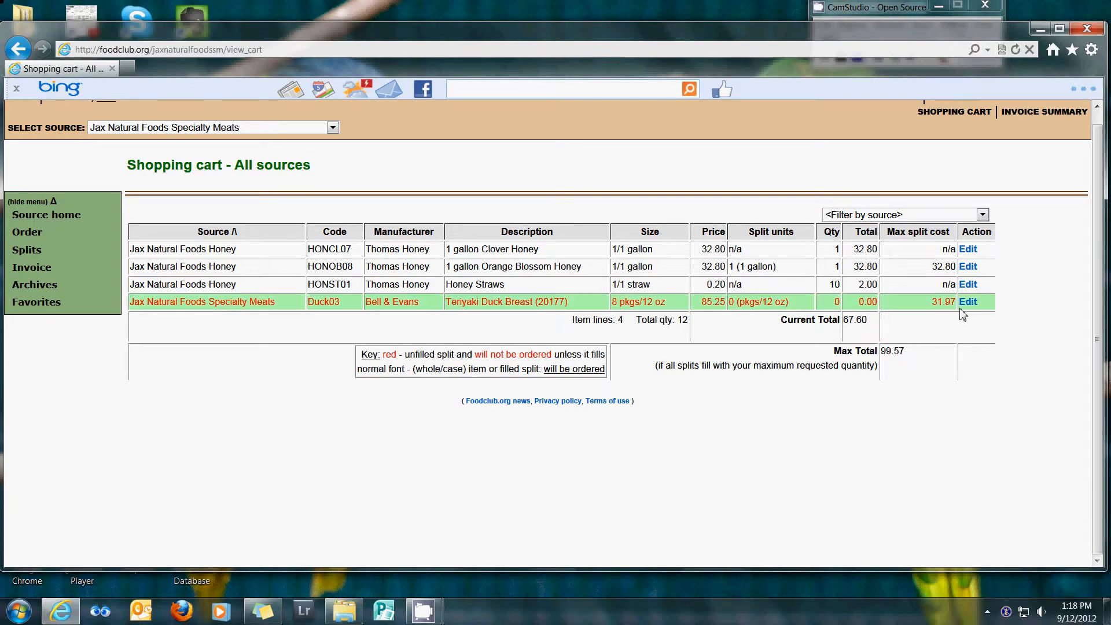
{"action": "mouse_move", "coordinate": [608, 306]}
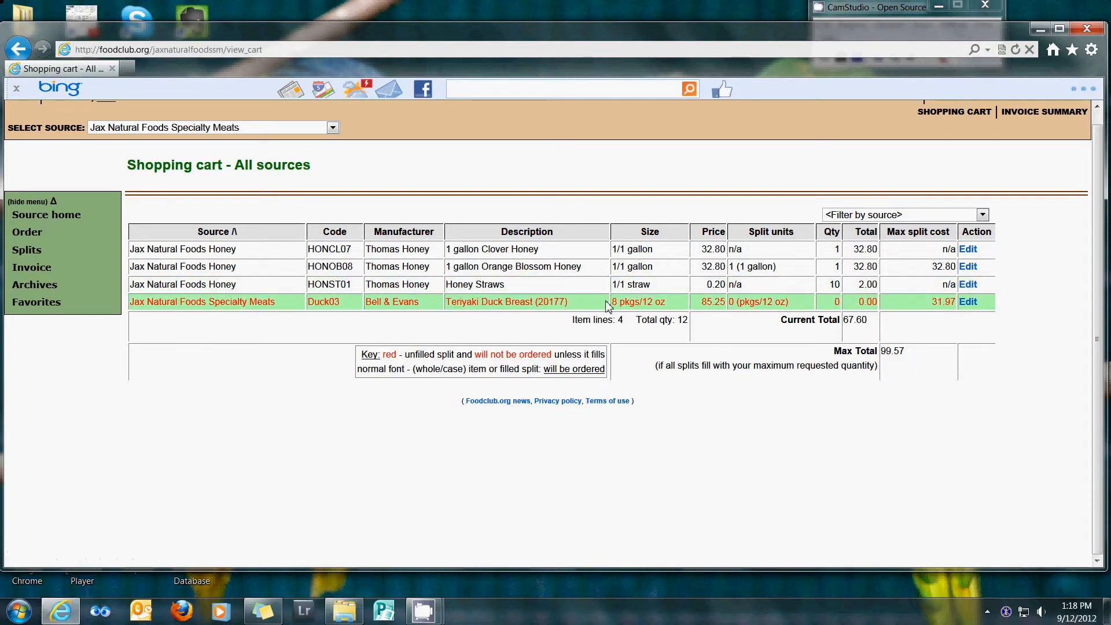
{"action": "mouse_move", "coordinate": [475, 316]}
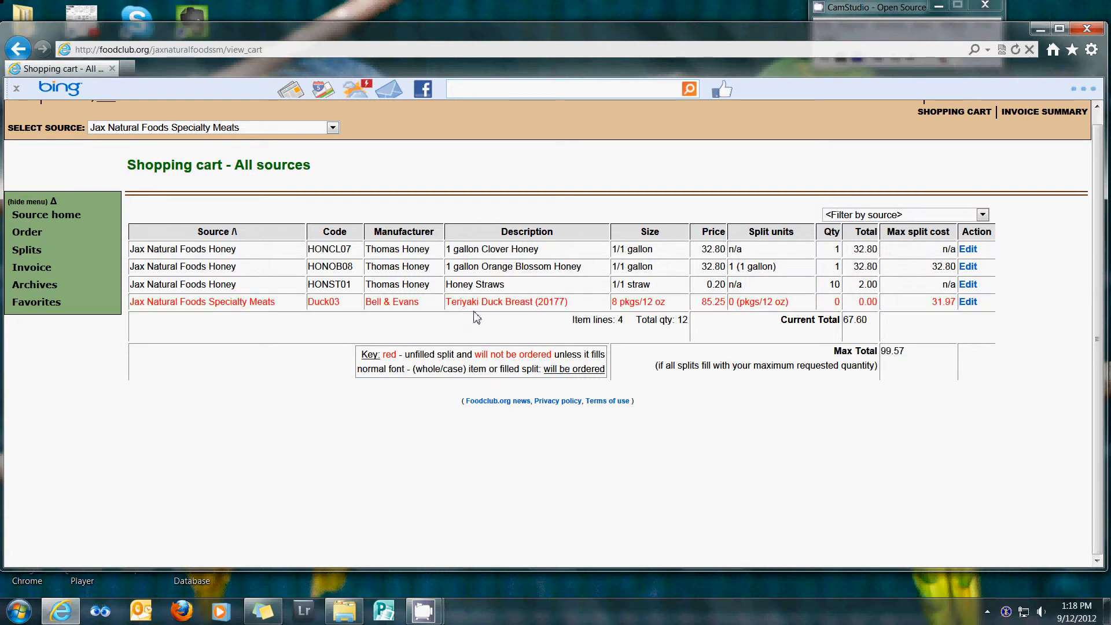
{"action": "mouse_move", "coordinate": [397, 363]}
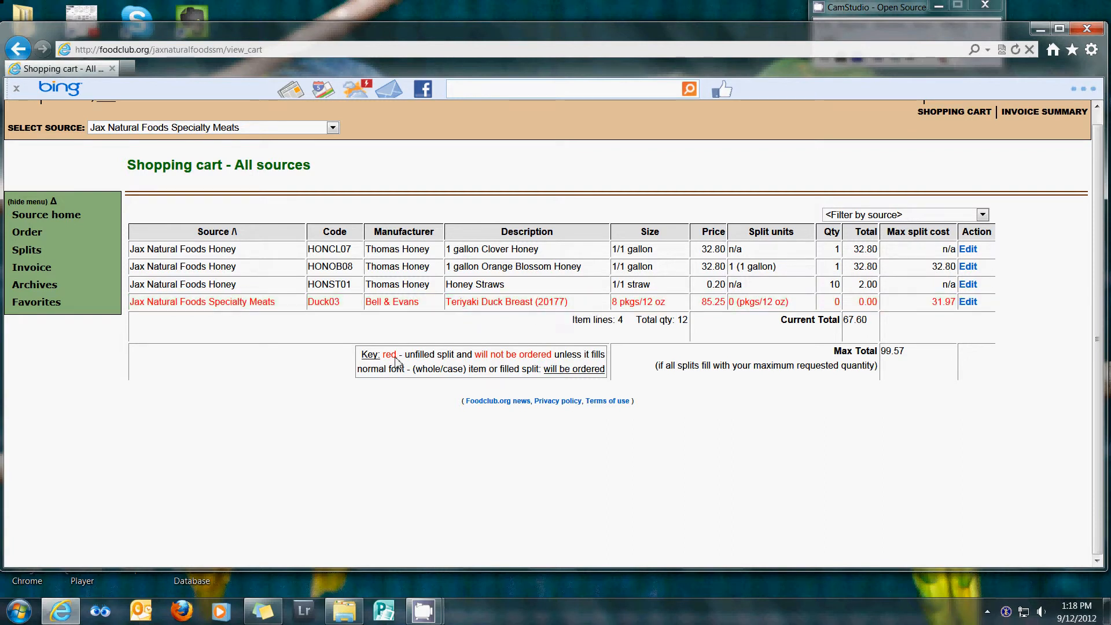
{"action": "mouse_move", "coordinate": [849, 307]}
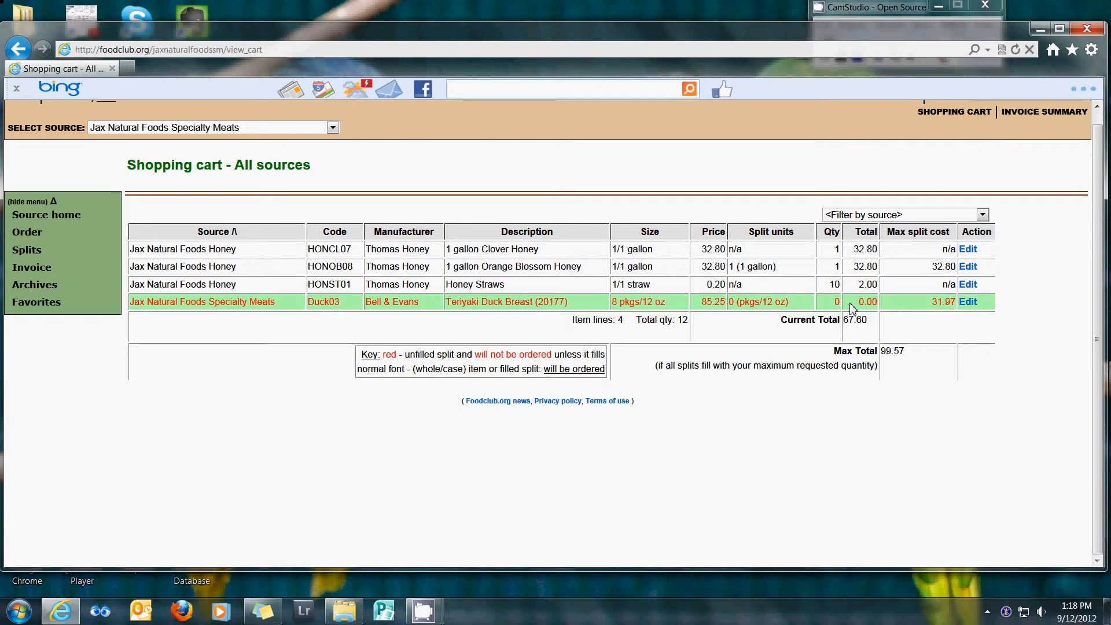
{"action": "mouse_move", "coordinate": [881, 309]}
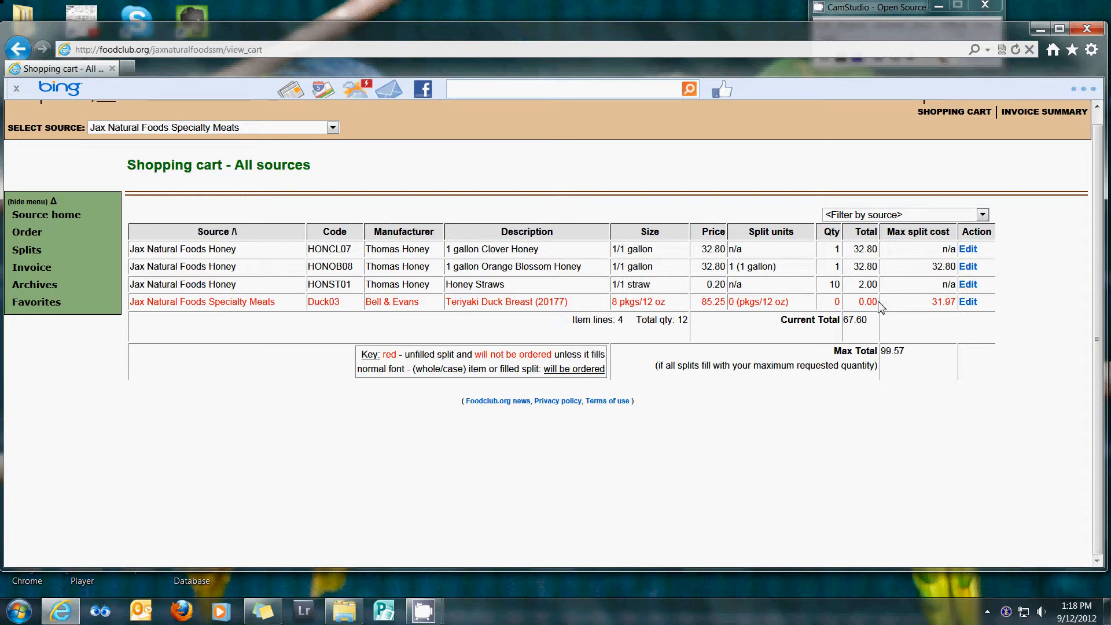
{"action": "double_click", "coordinate": [892, 351]}
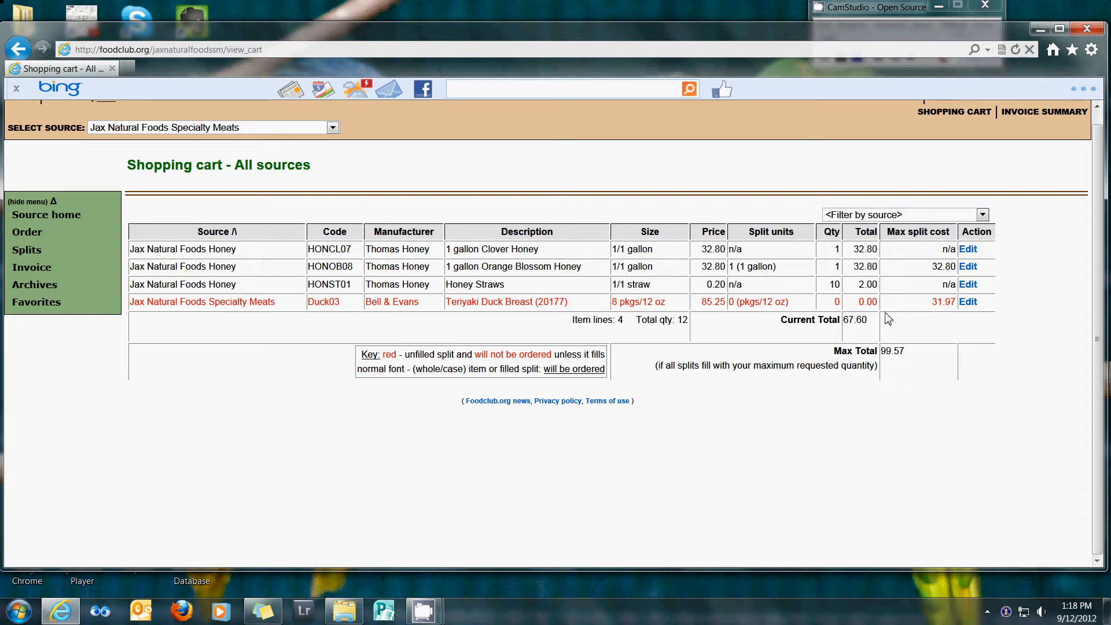
{"action": "mouse_move", "coordinate": [871, 326]}
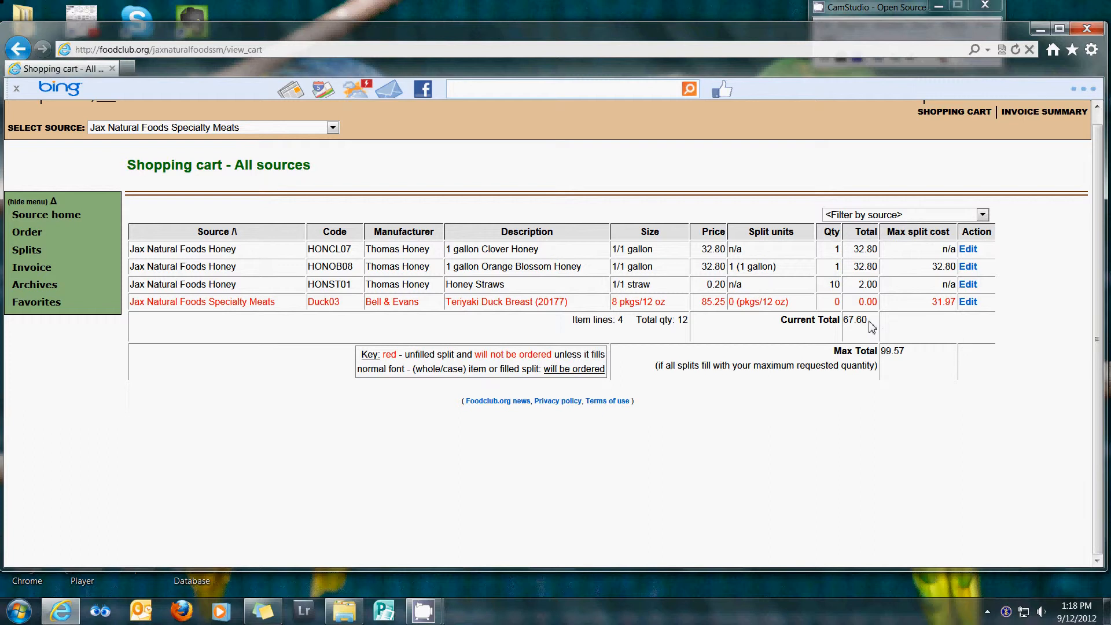
{"action": "mouse_move", "coordinate": [571, 361]}
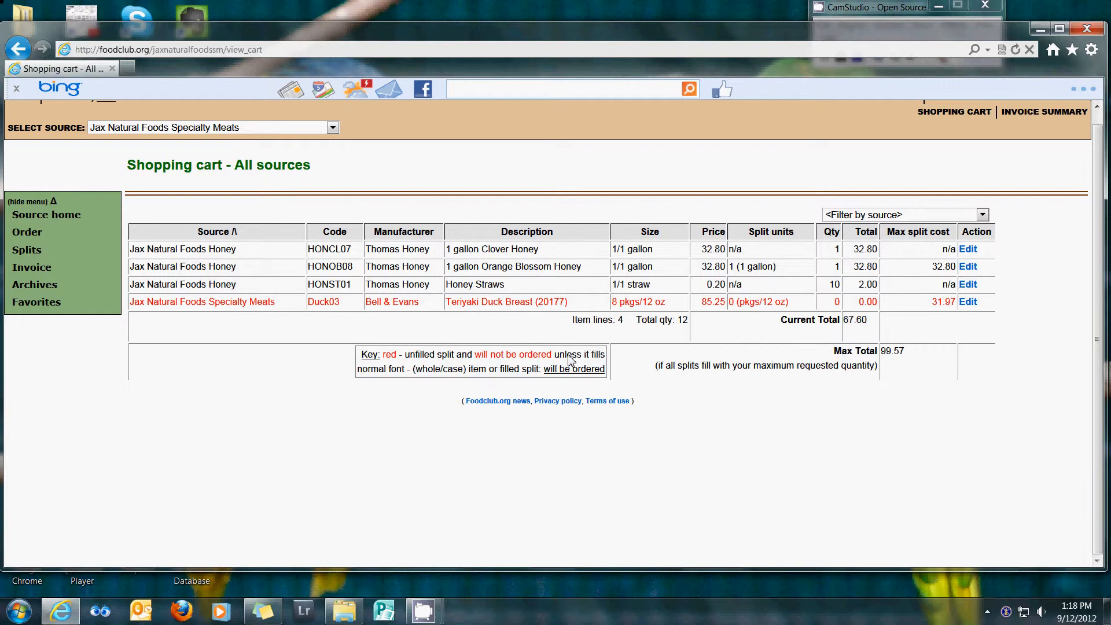
{"action": "mouse_move", "coordinate": [33, 267]}
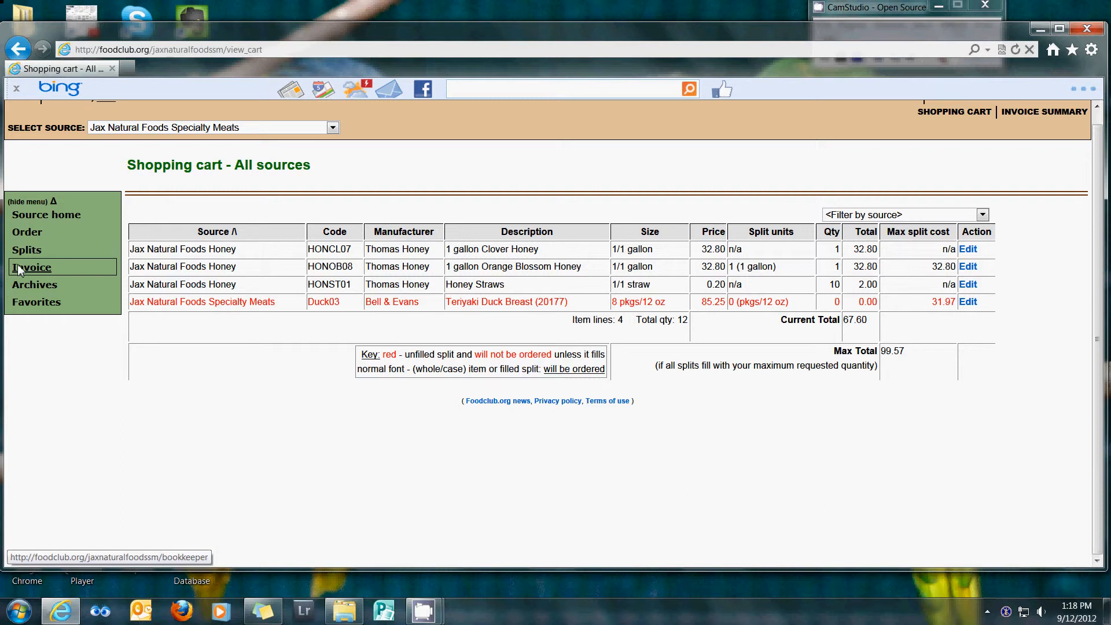
Display the Jax Natural Foods Honey invoice with its 72.16 total.
{"action": "left_click", "coordinate": [32, 267]}
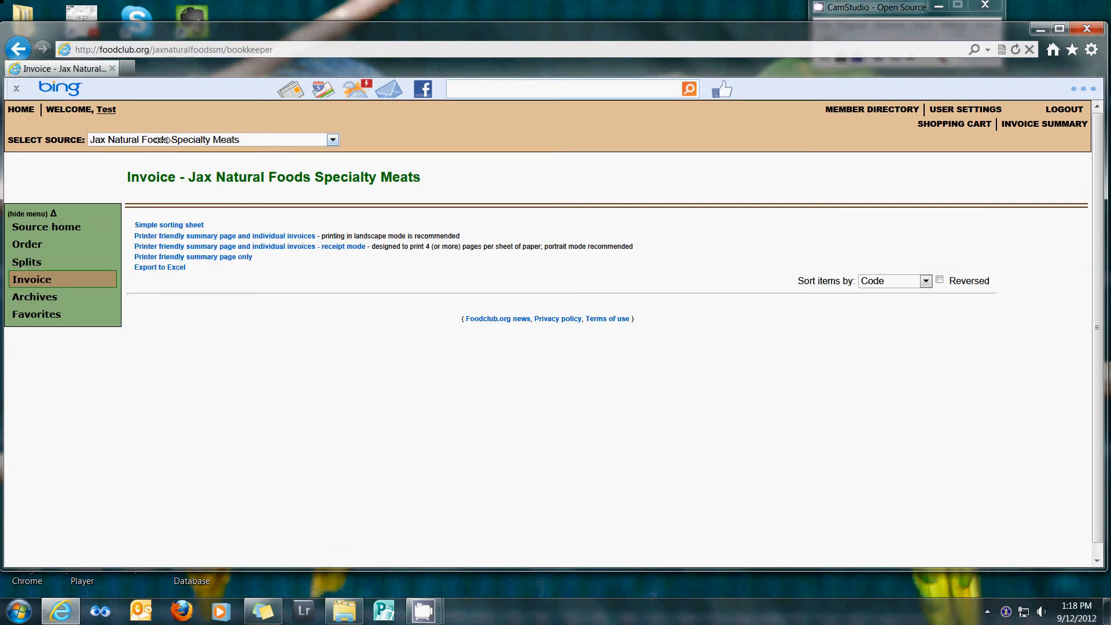
{"action": "left_click", "coordinate": [332, 139]}
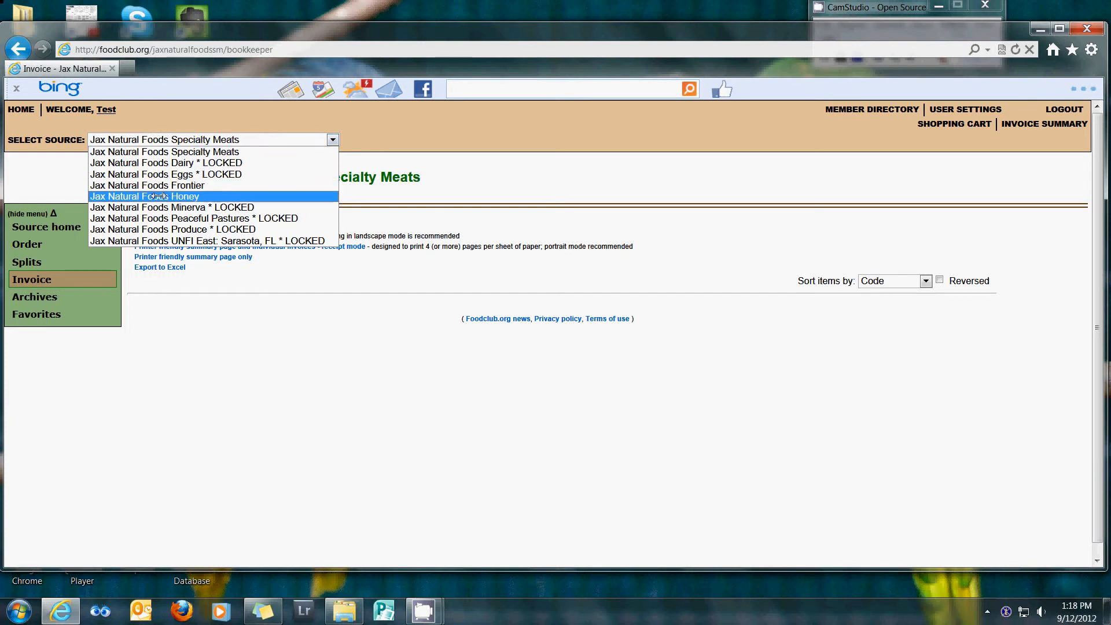
{"action": "left_click", "coordinate": [145, 196]}
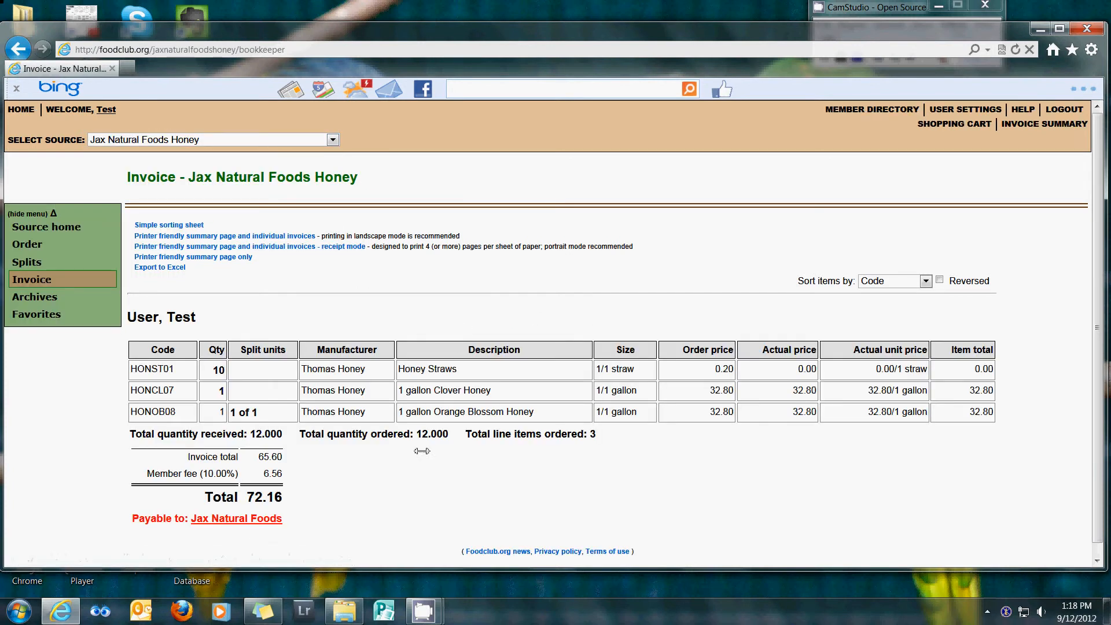
{"action": "mouse_move", "coordinate": [270, 76]}
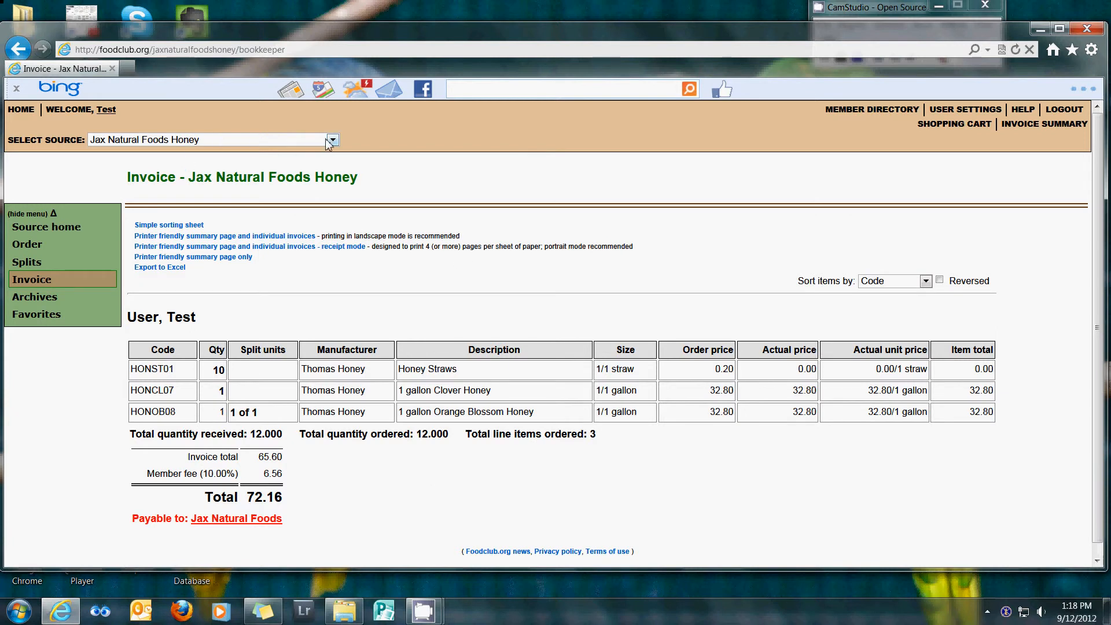
{"action": "mouse_move", "coordinate": [31, 279]}
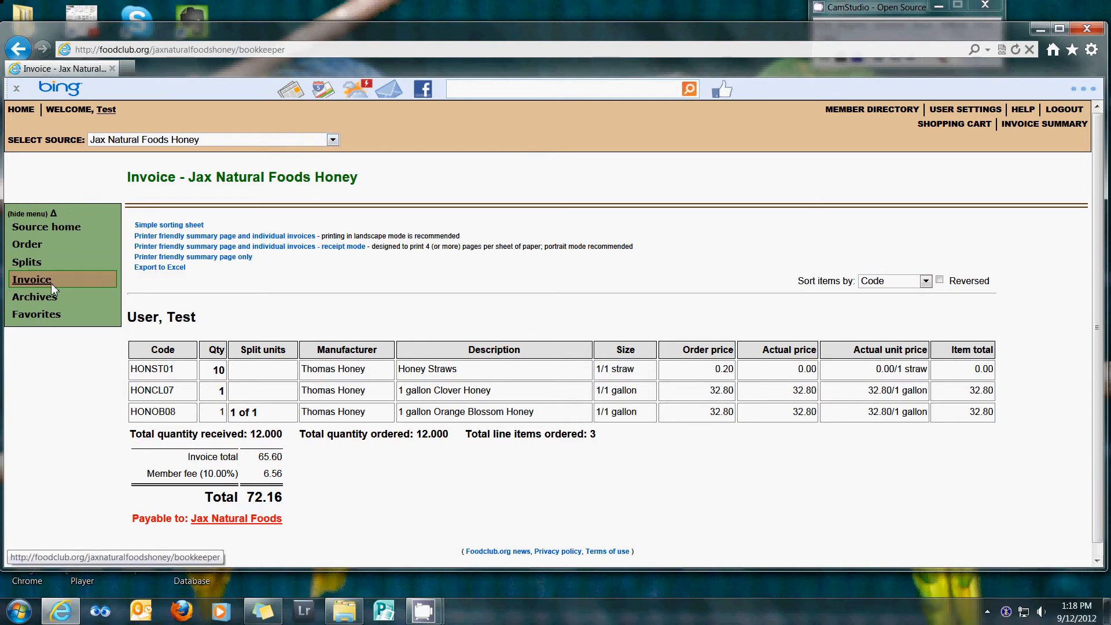
{"action": "mouse_move", "coordinate": [223, 356]}
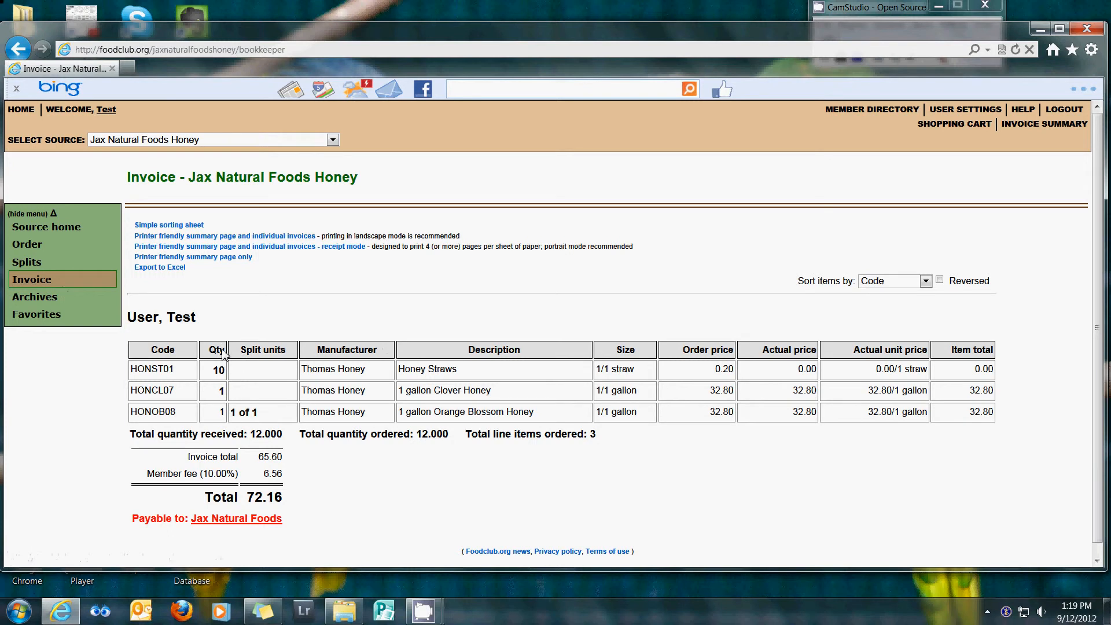
{"action": "mouse_move", "coordinate": [603, 399]}
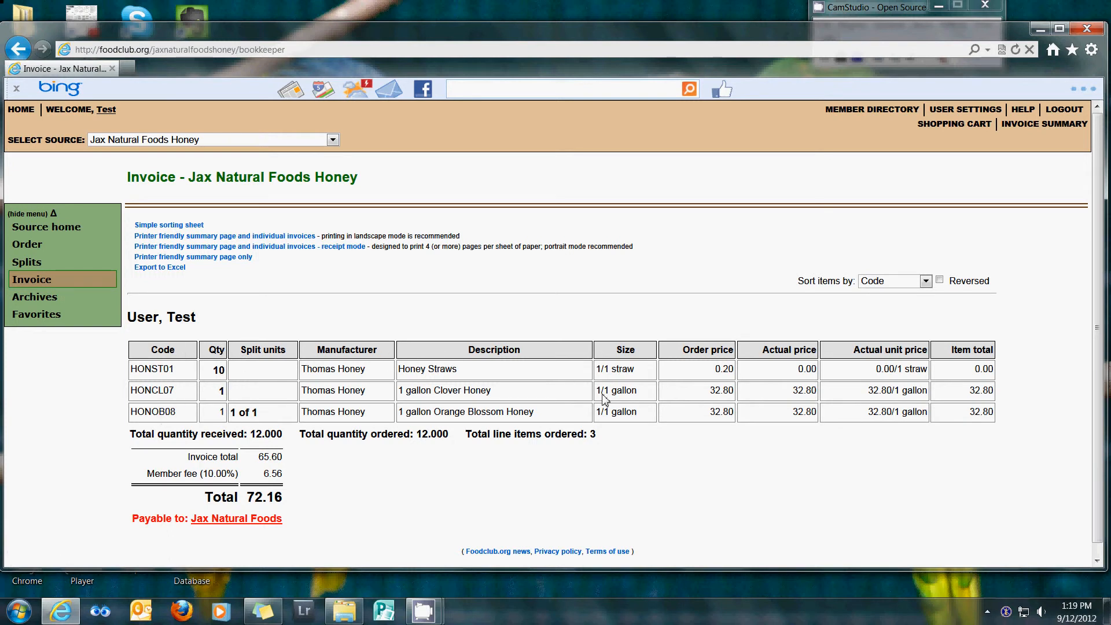
{"action": "scroll", "scroll_direction": "down", "scroll_amount": 3}
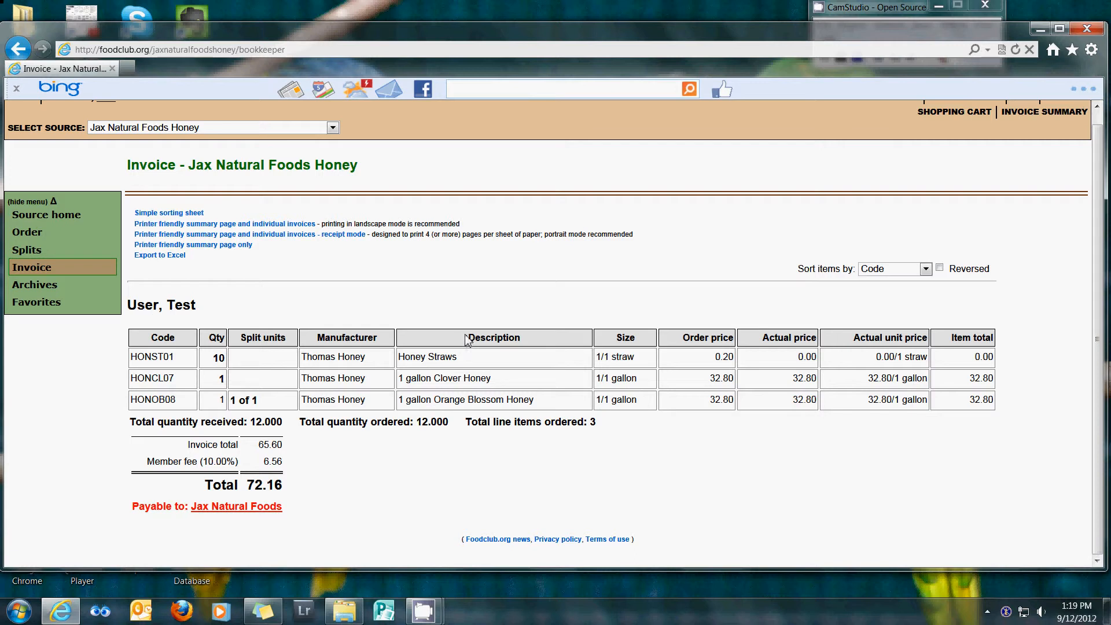
{"action": "mouse_move", "coordinate": [379, 501]}
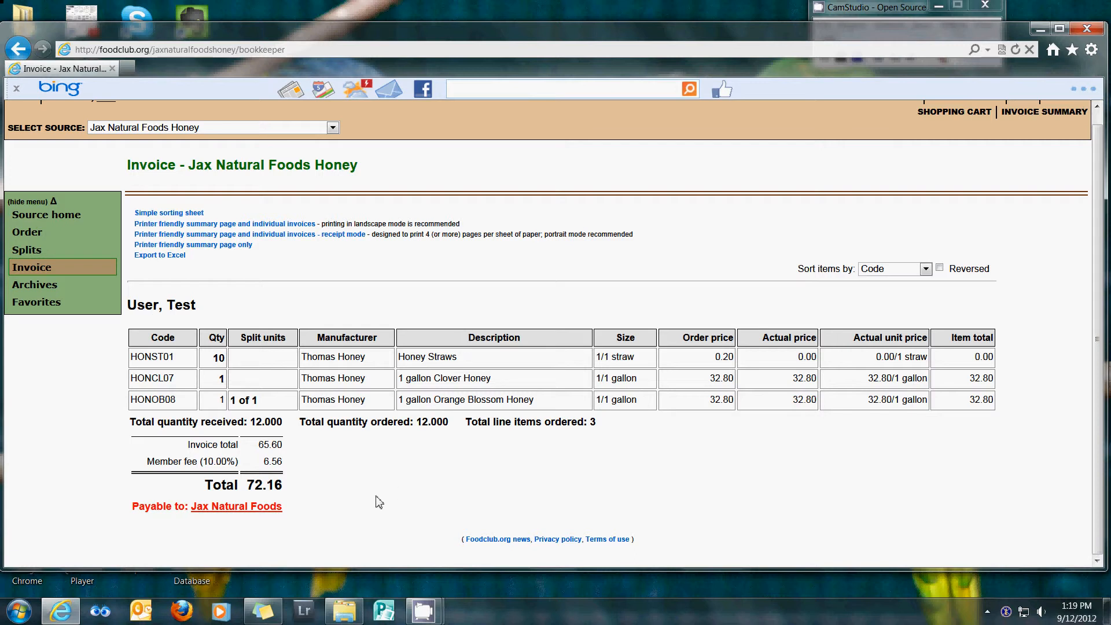
{"action": "mouse_move", "coordinate": [281, 490]}
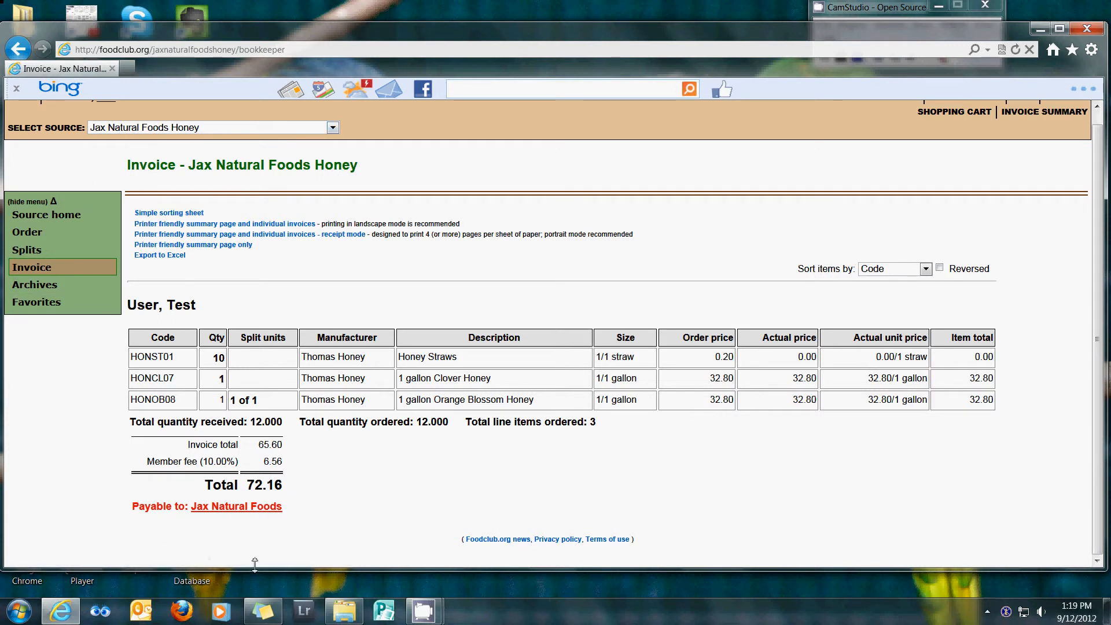
{"action": "mouse_move", "coordinate": [361, 486]}
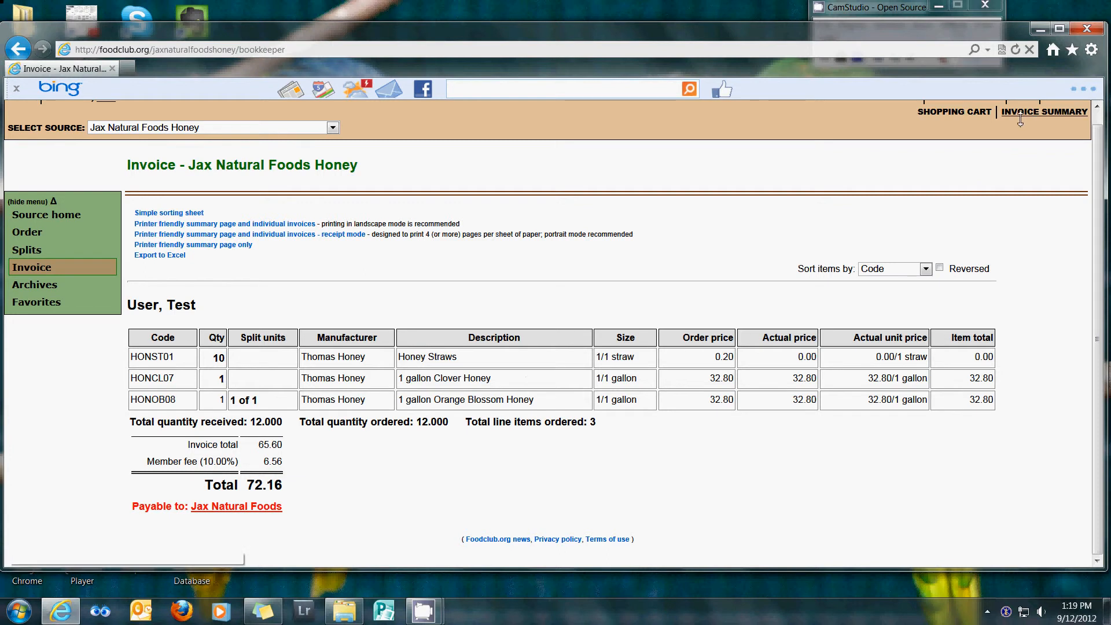
Show the all-sources invoice summary: Jax Natural Foods Honey totalling 36.08.
{"action": "left_click", "coordinate": [1044, 111]}
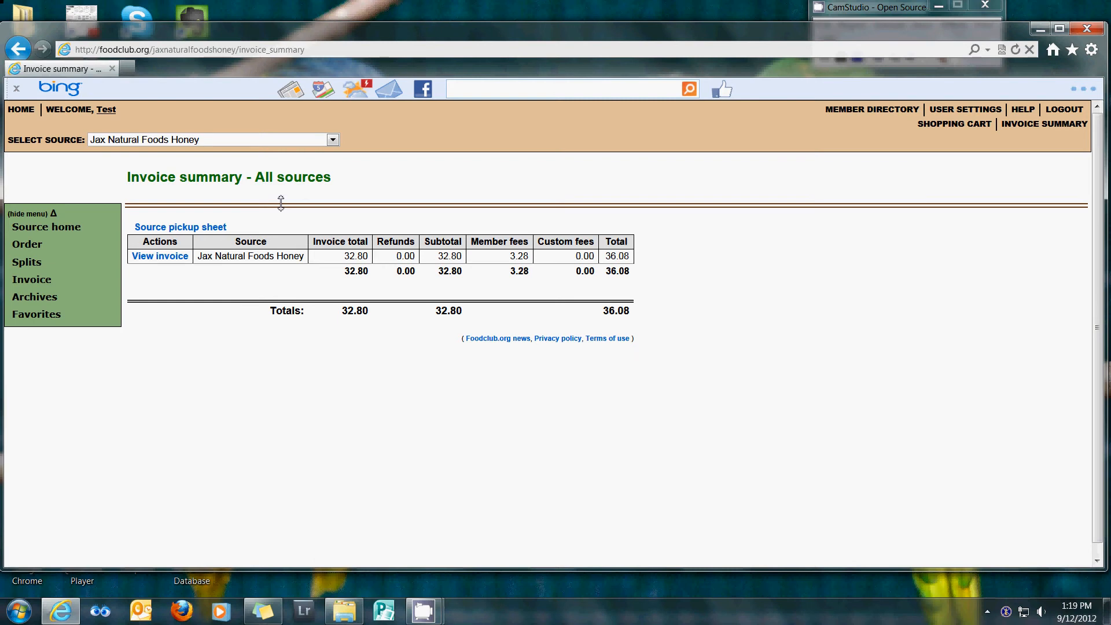
{"action": "mouse_move", "coordinate": [323, 267]}
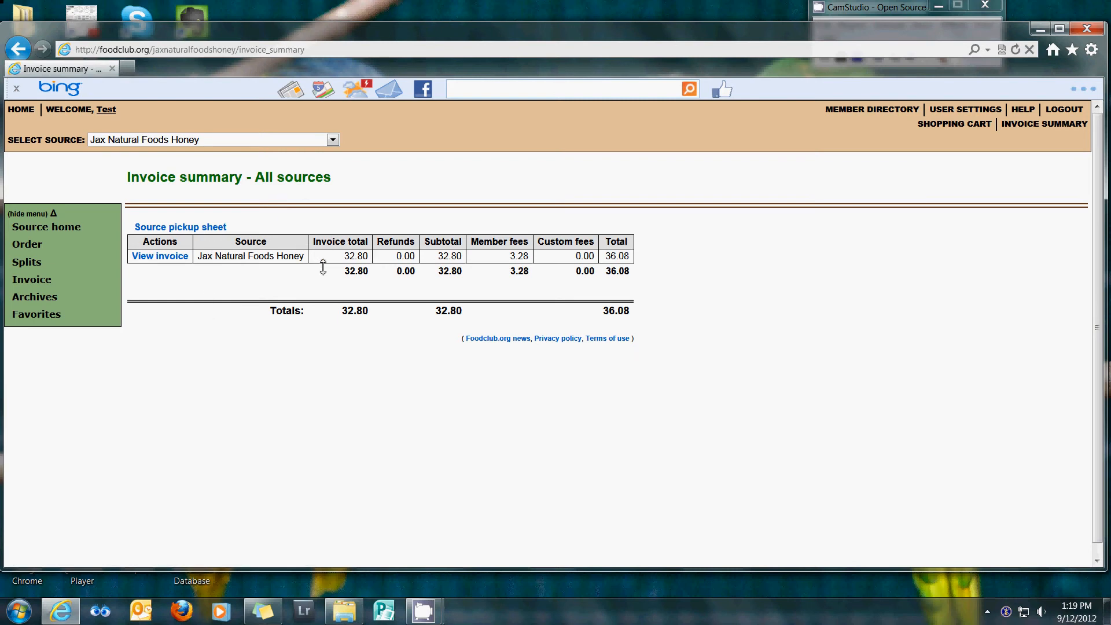
{"action": "mouse_move", "coordinate": [616, 315]}
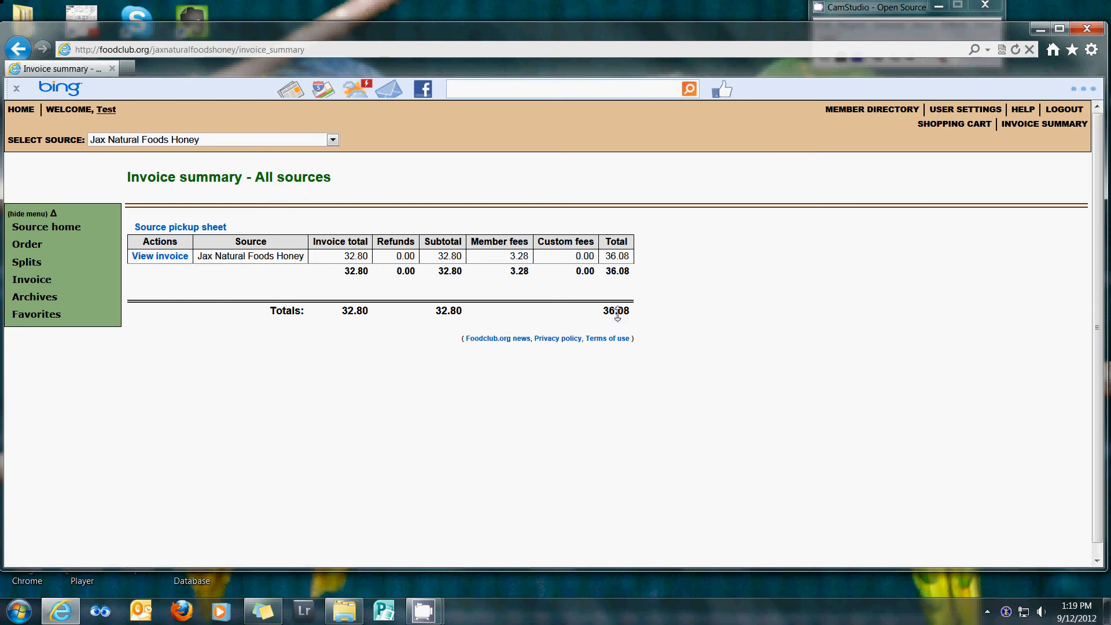
{"action": "mouse_move", "coordinate": [162, 278]}
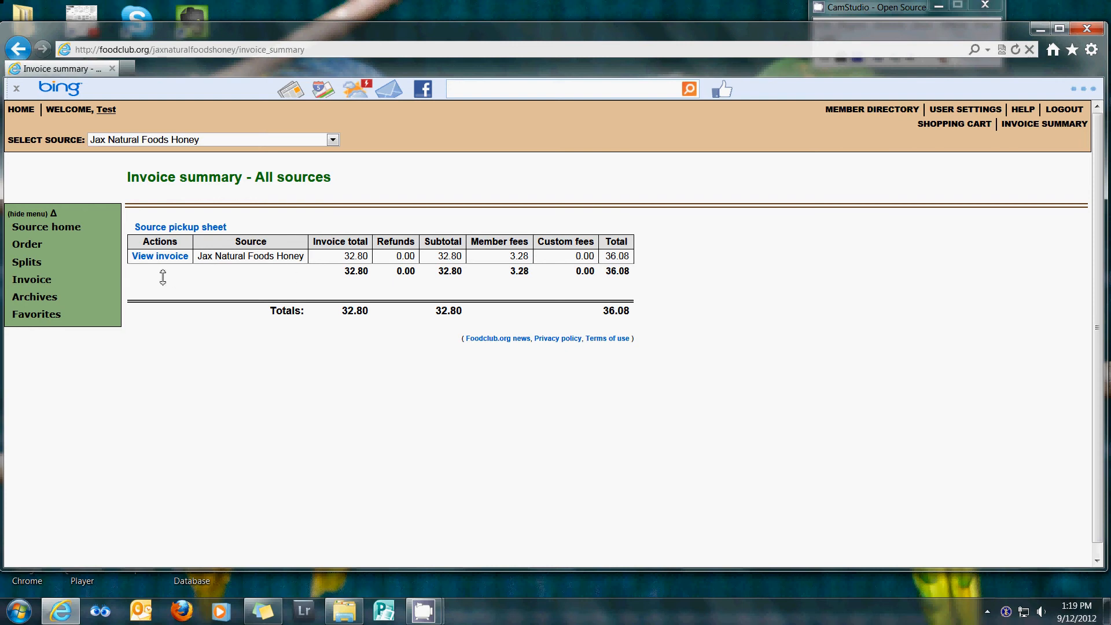
{"action": "mouse_move", "coordinate": [201, 287]}
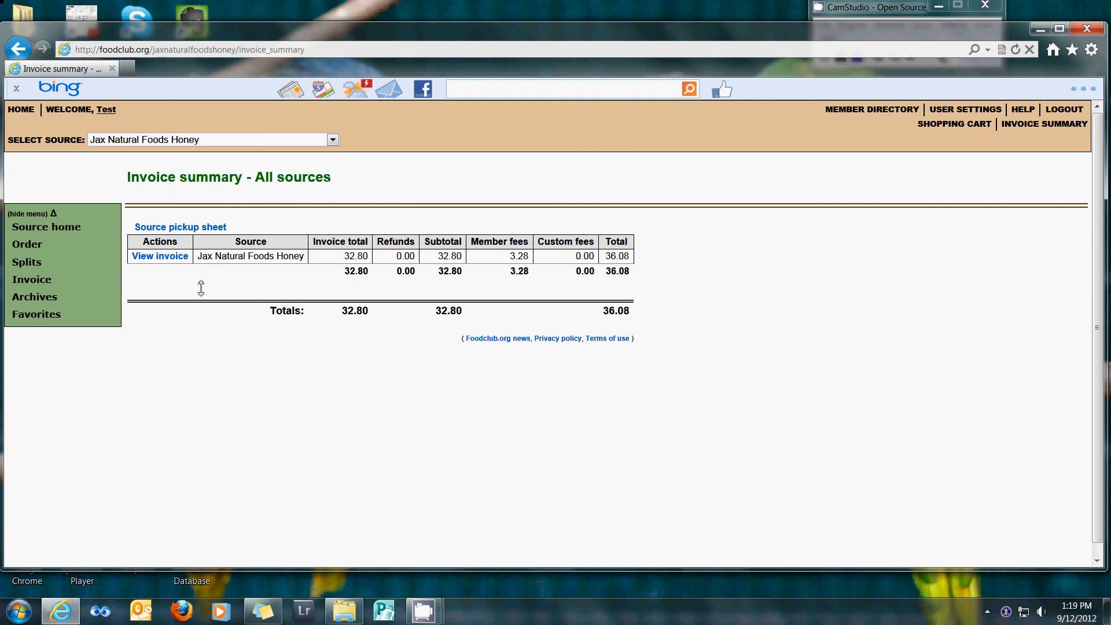
{"action": "mouse_move", "coordinate": [146, 277]}
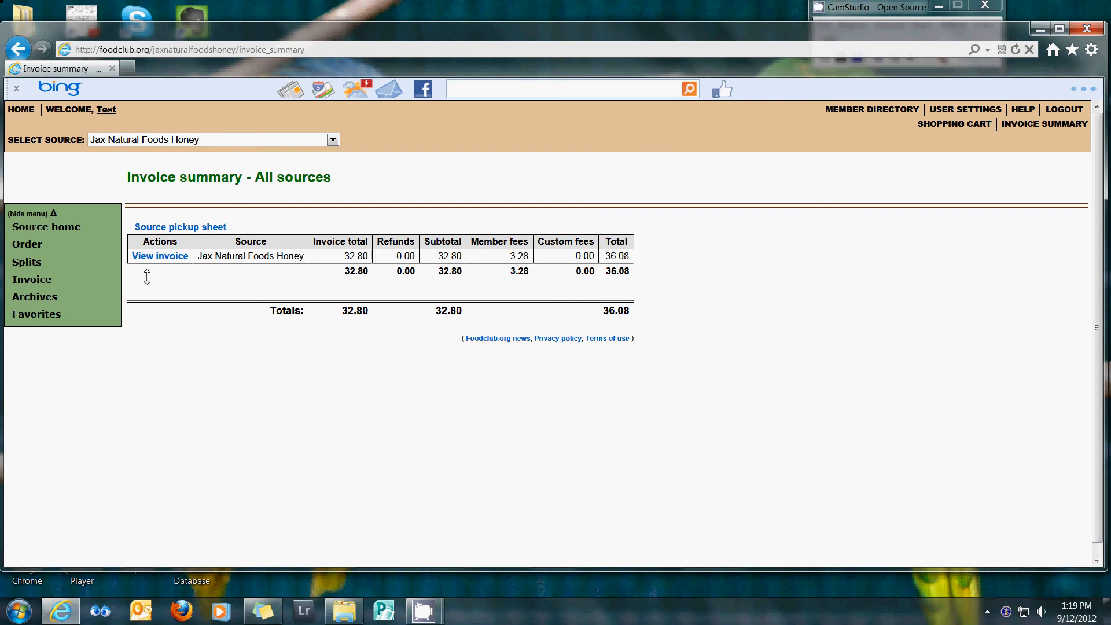
{"action": "mouse_move", "coordinate": [270, 281]}
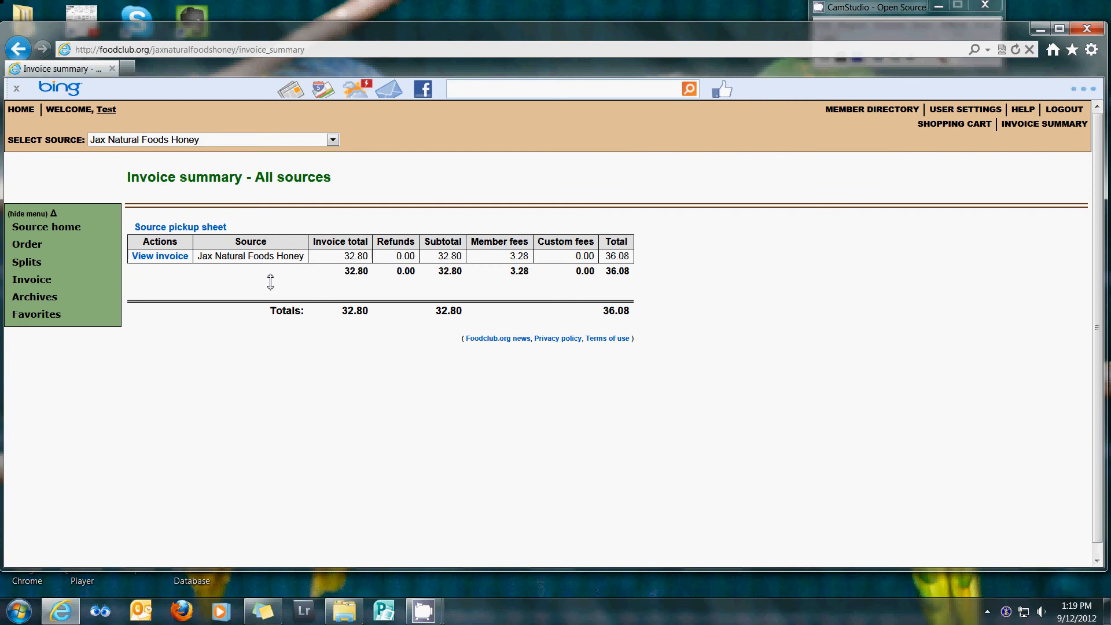
{"action": "mouse_move", "coordinate": [619, 327]}
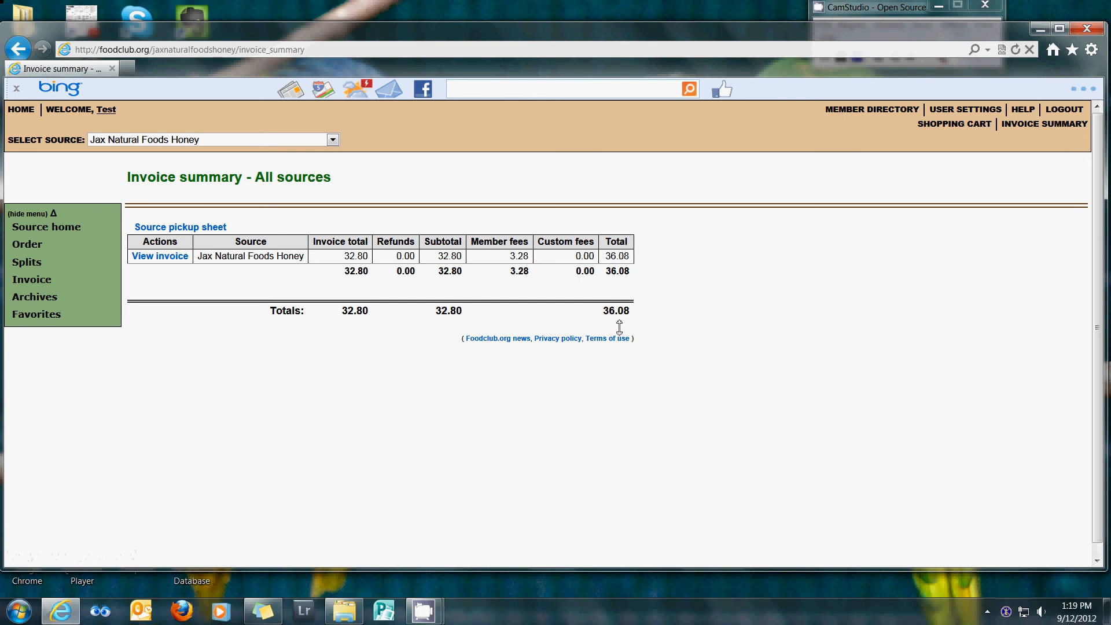
{"action": "mouse_move", "coordinate": [621, 323]}
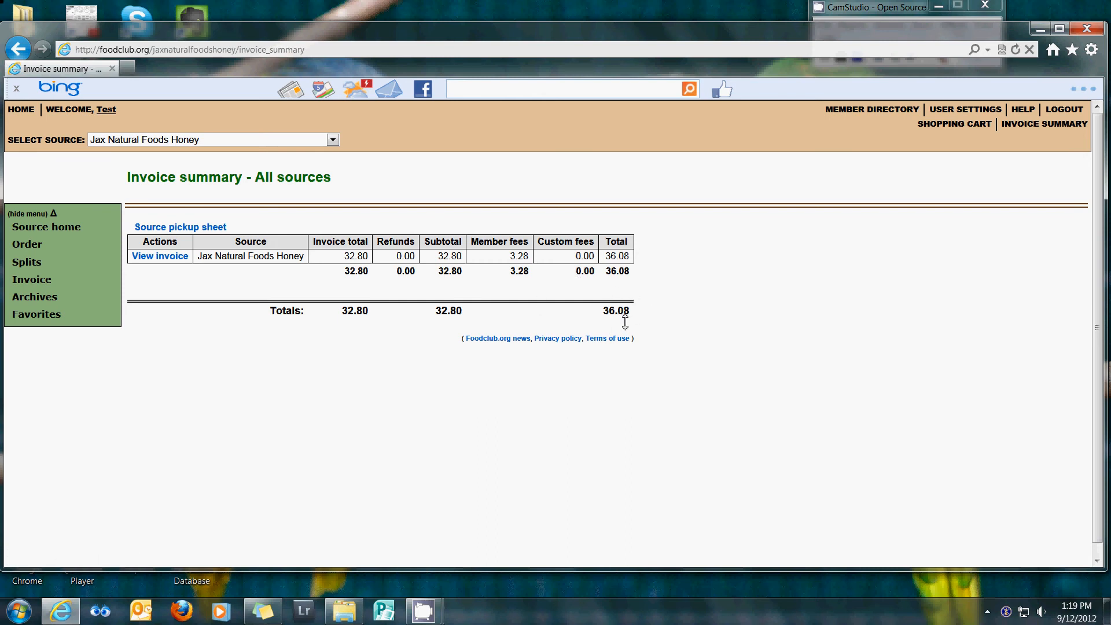
{"action": "mouse_move", "coordinate": [218, 310]}
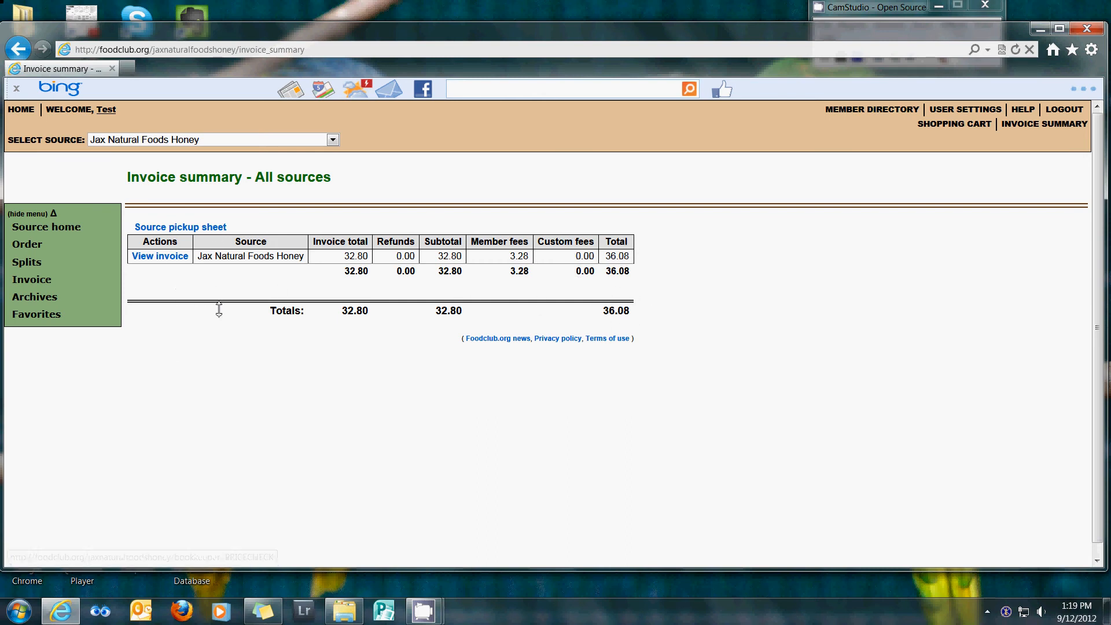
{"action": "mouse_move", "coordinate": [1082, 153]}
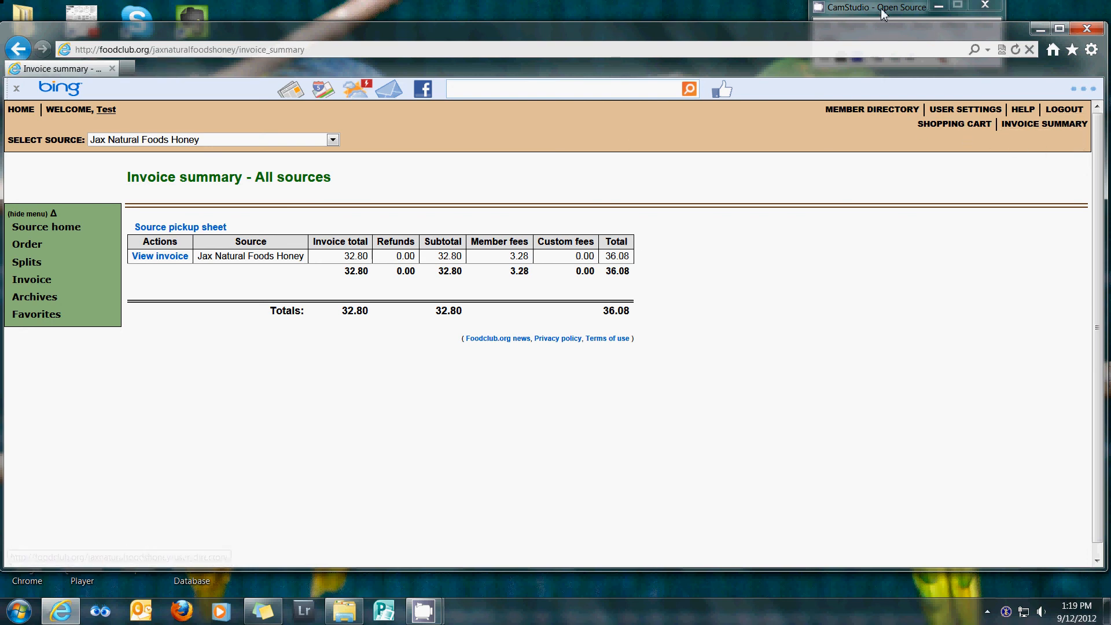
{"action": "left_click", "coordinate": [880, 7]}
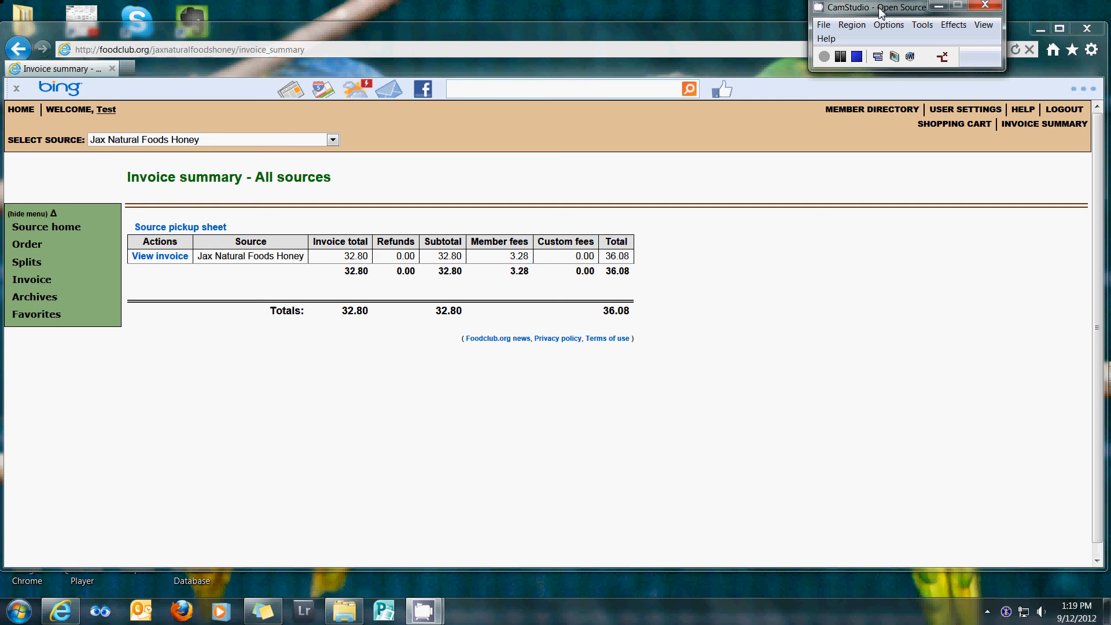